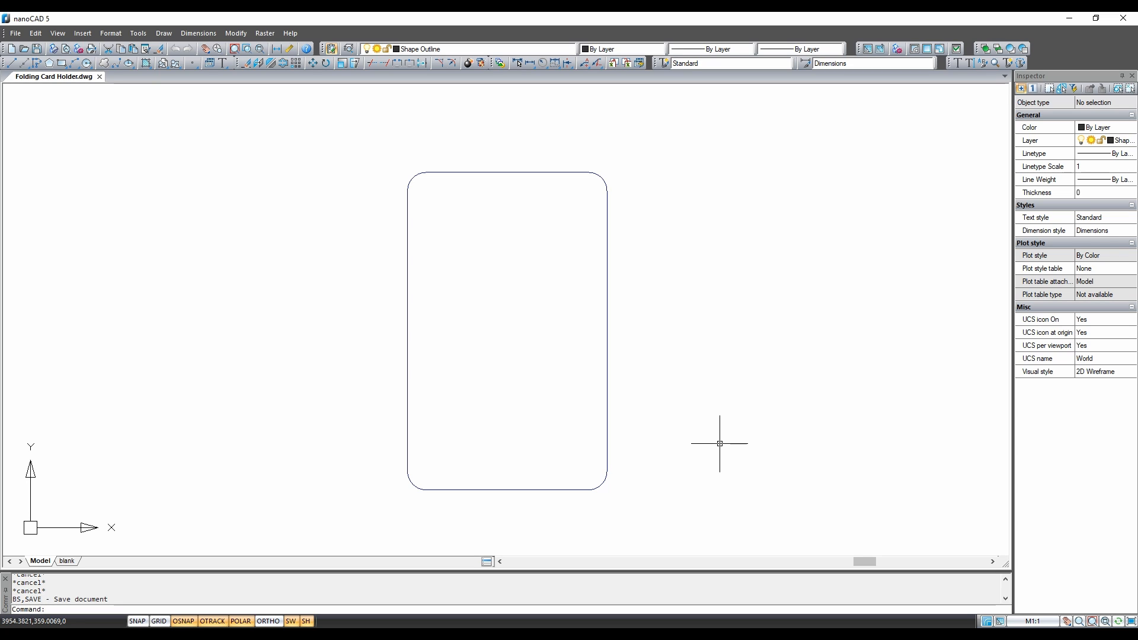
mouse_move(716, 464)
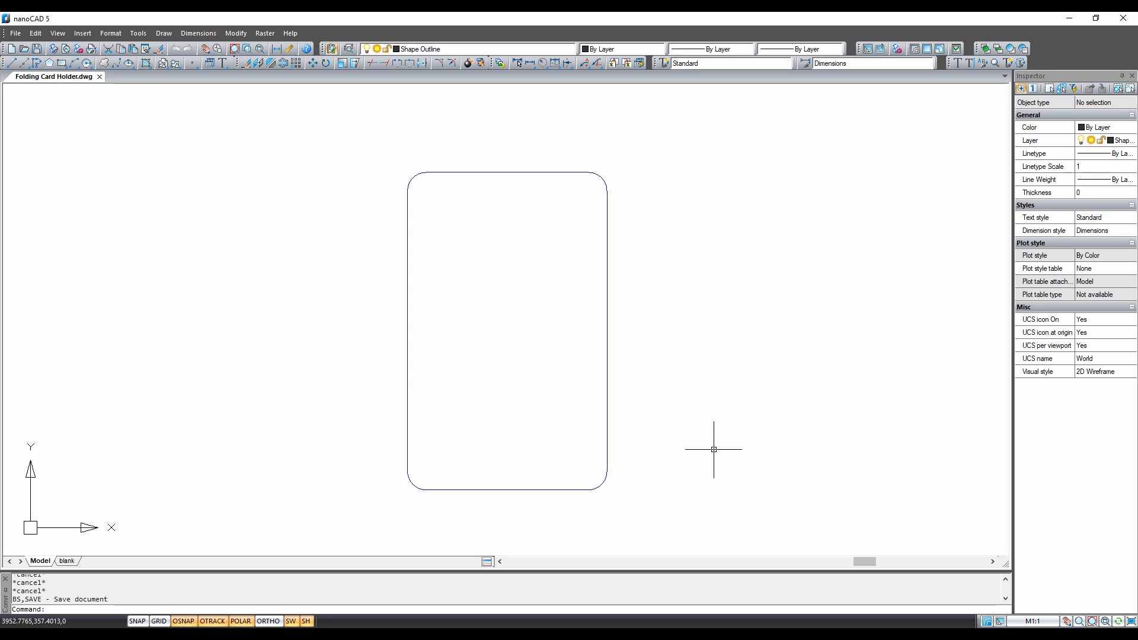
mouse_move(708, 390)
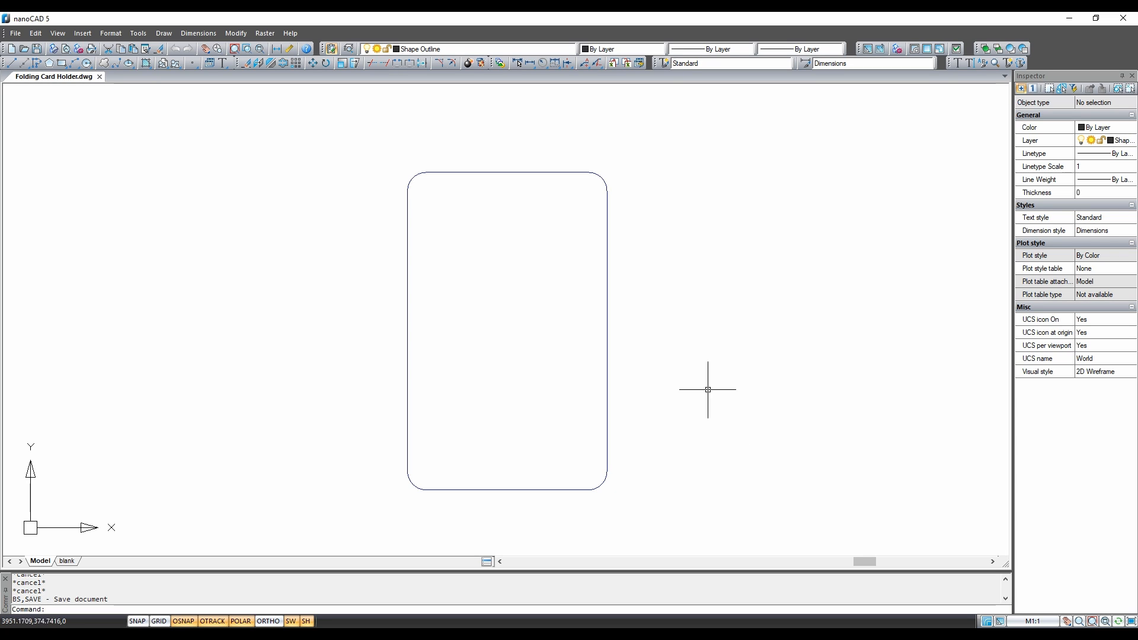
mouse_move(658, 356)
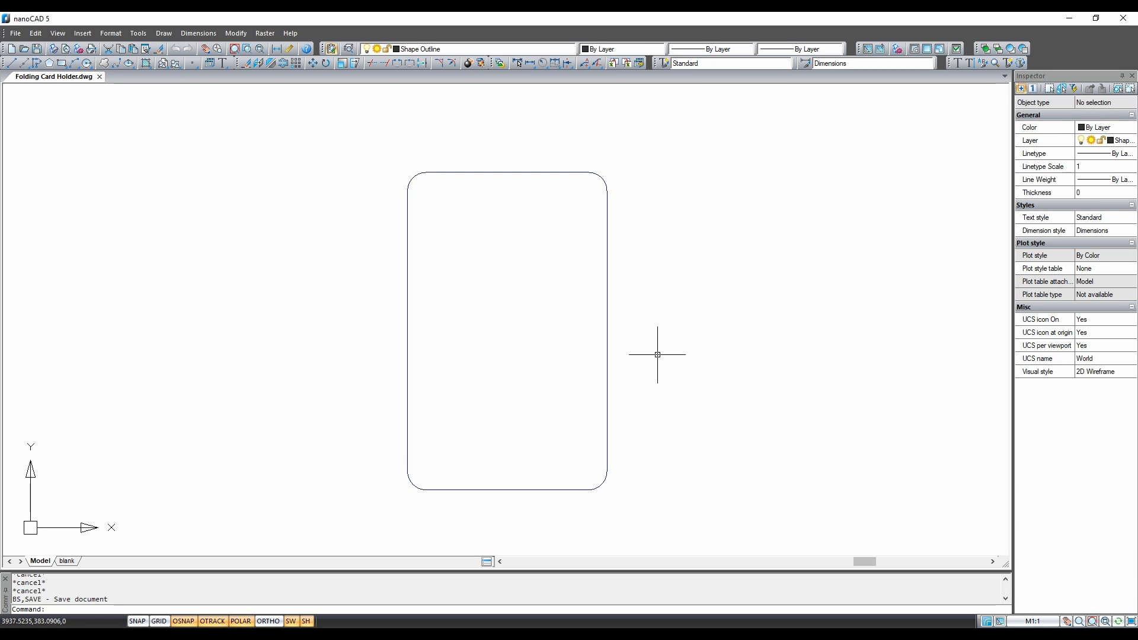
mouse_move(380, 306)
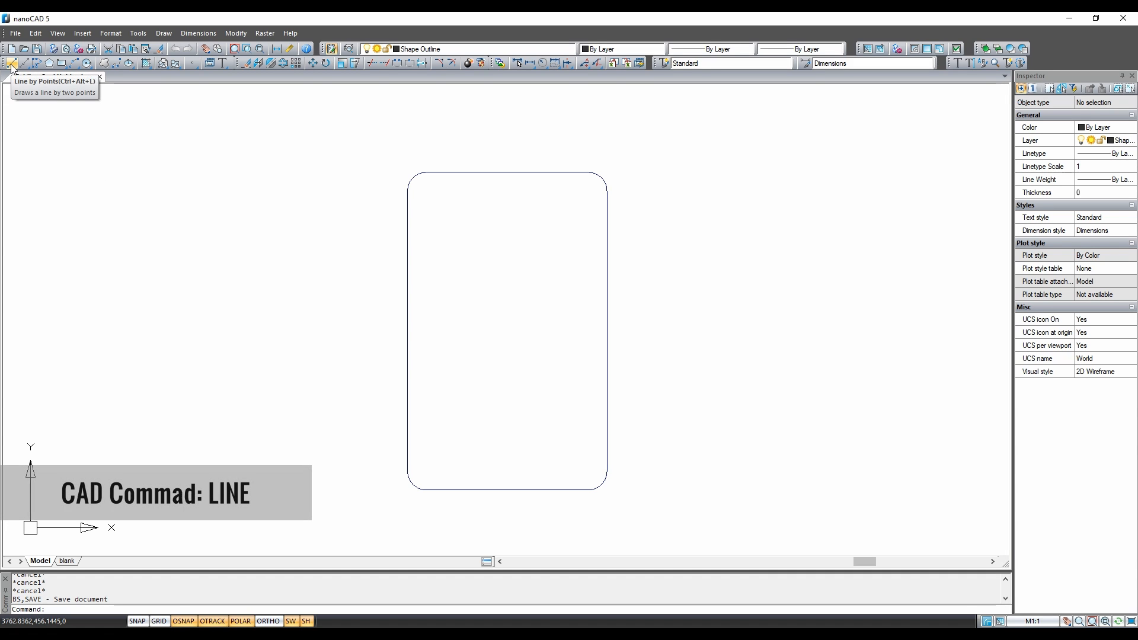
Draw a line from the card's right edge 6 units outward, then upward past the card top.
left_click(10, 63)
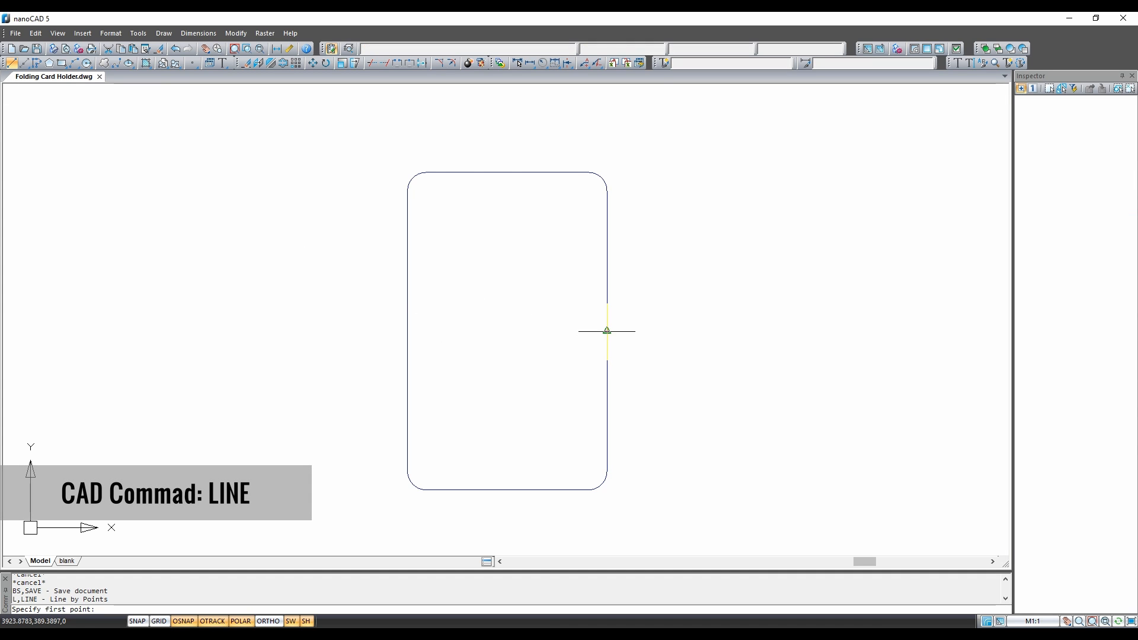
left_click(606, 330)
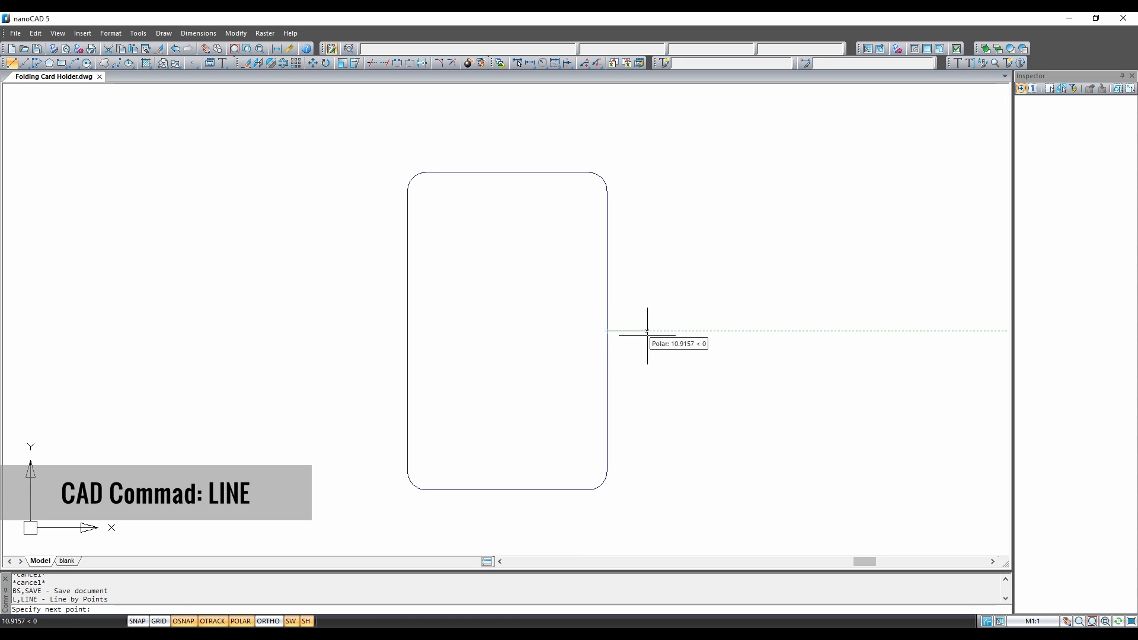
type("6")
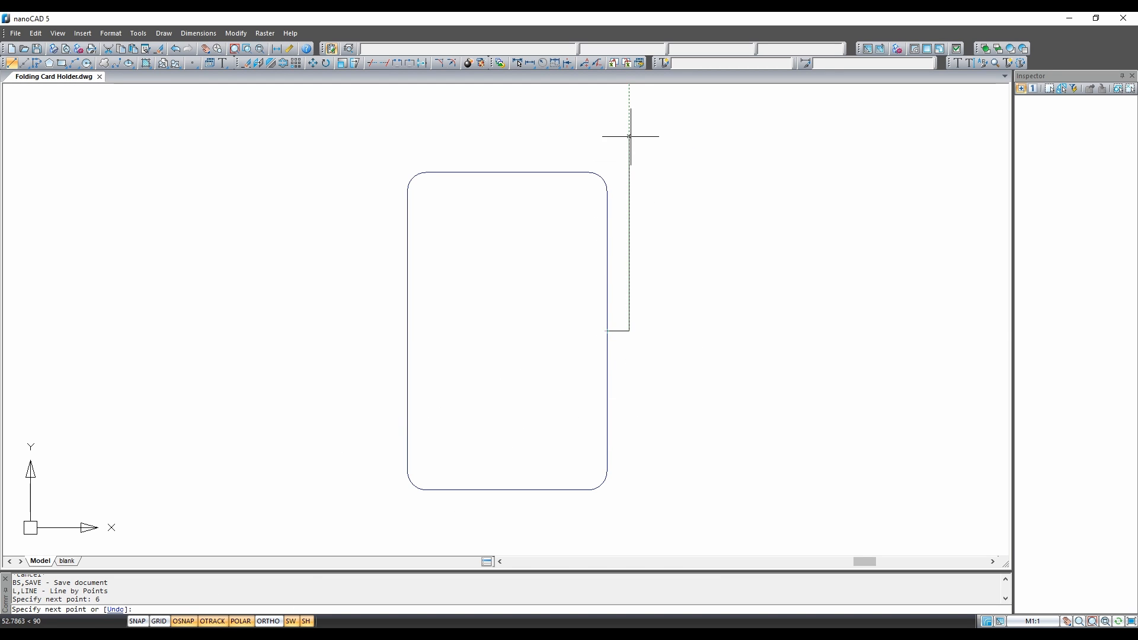
left_click(600, 177)
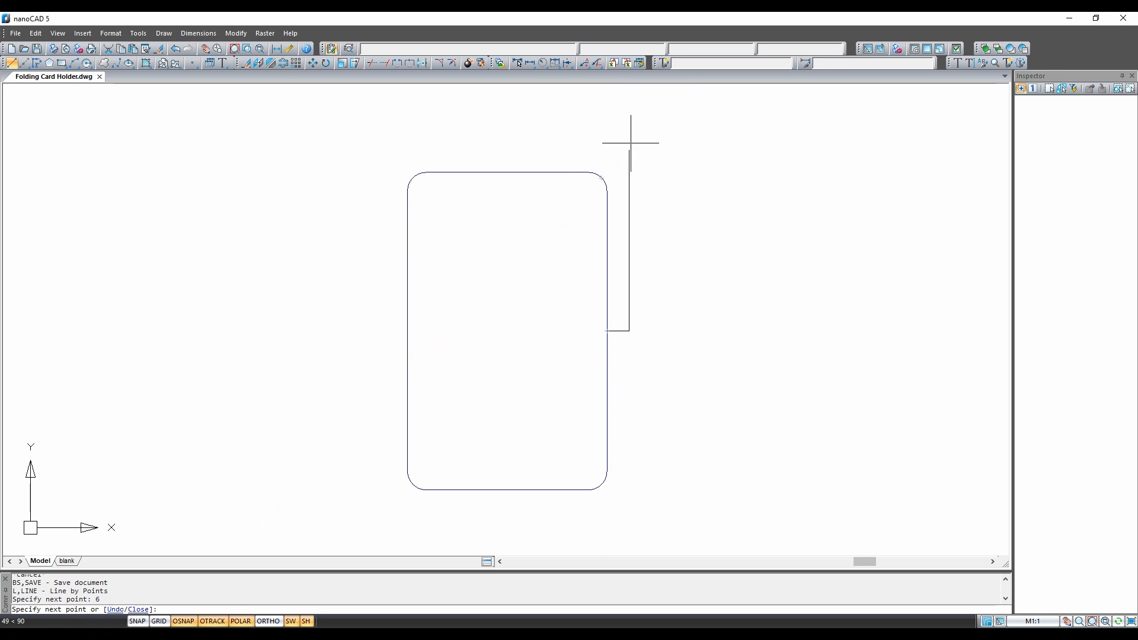
mouse_move(387, 161)
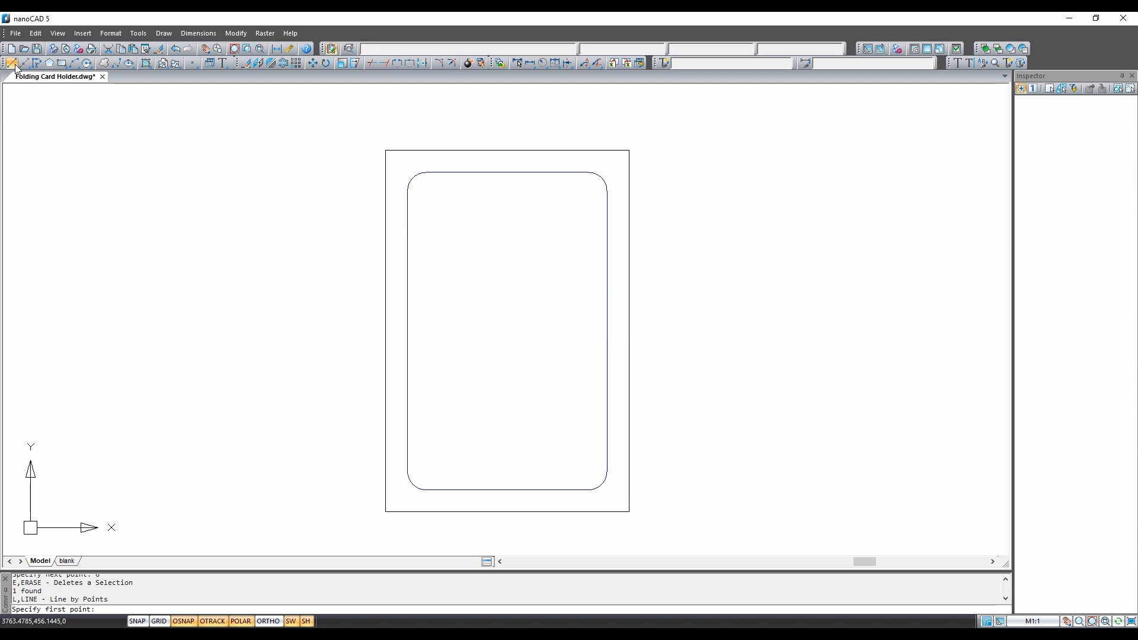
mouse_move(628, 164)
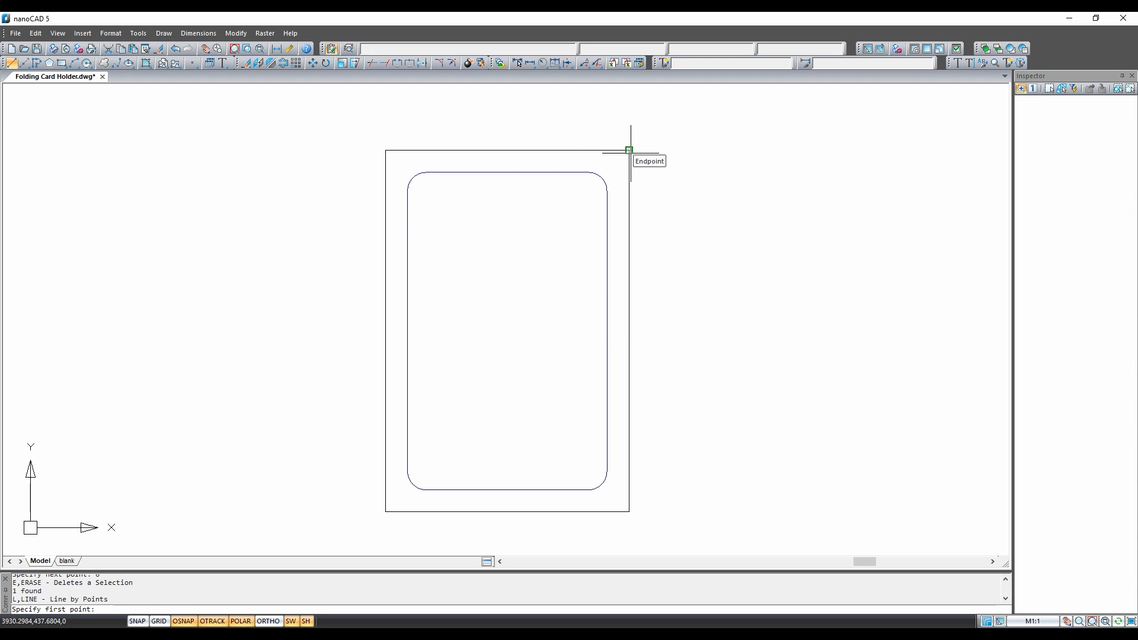
Extend 20-unit horizontal lines rightward from the border's top-right and bottom-right corners.
left_click(628, 148)
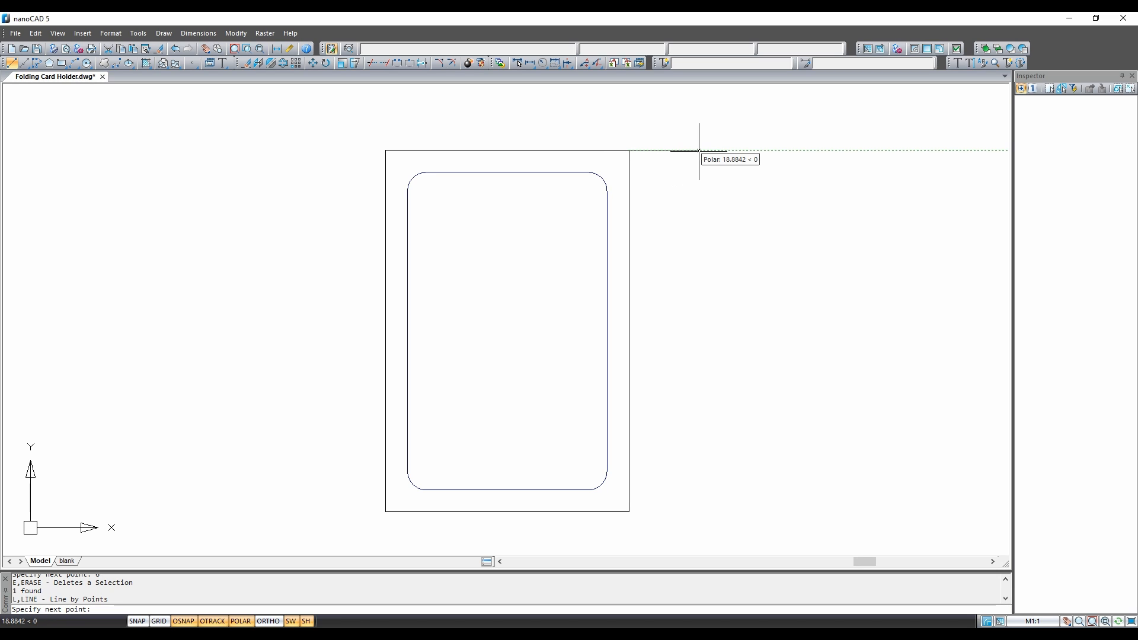
type("20")
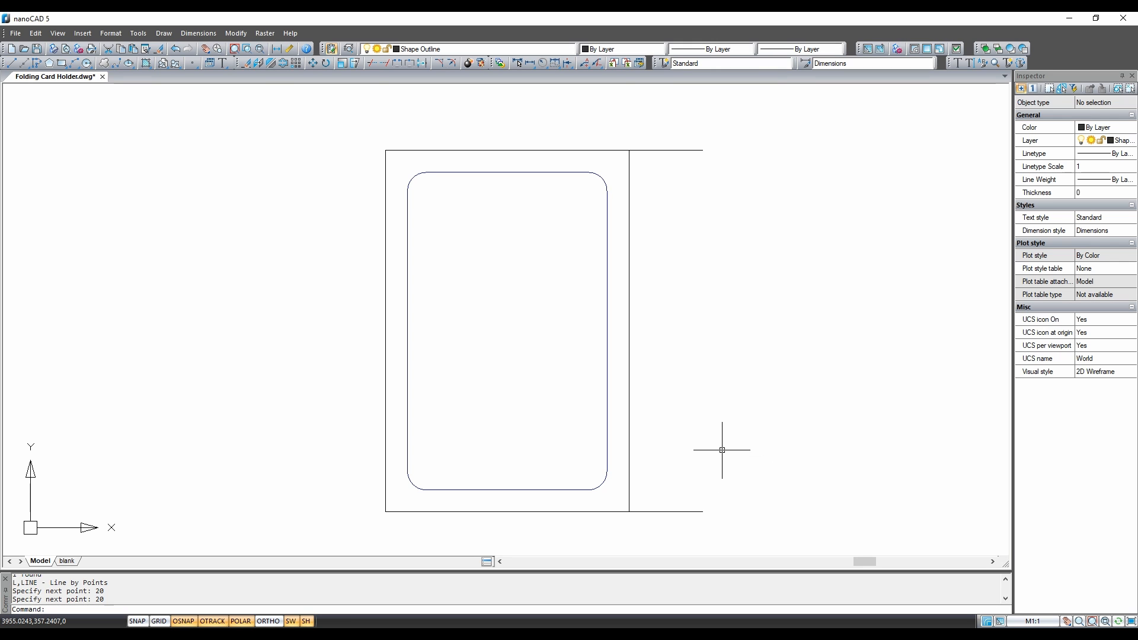
left_click(405, 327)
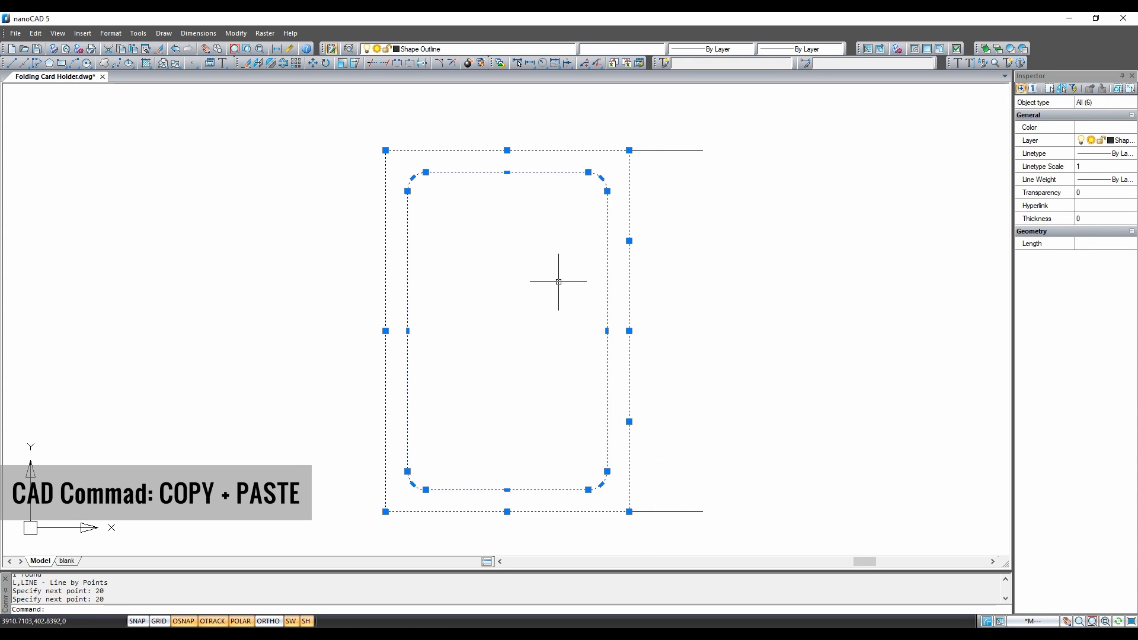
Copy the bordered card panel and paste it at the ends of the 20-unit lines.
right_click(557, 282)
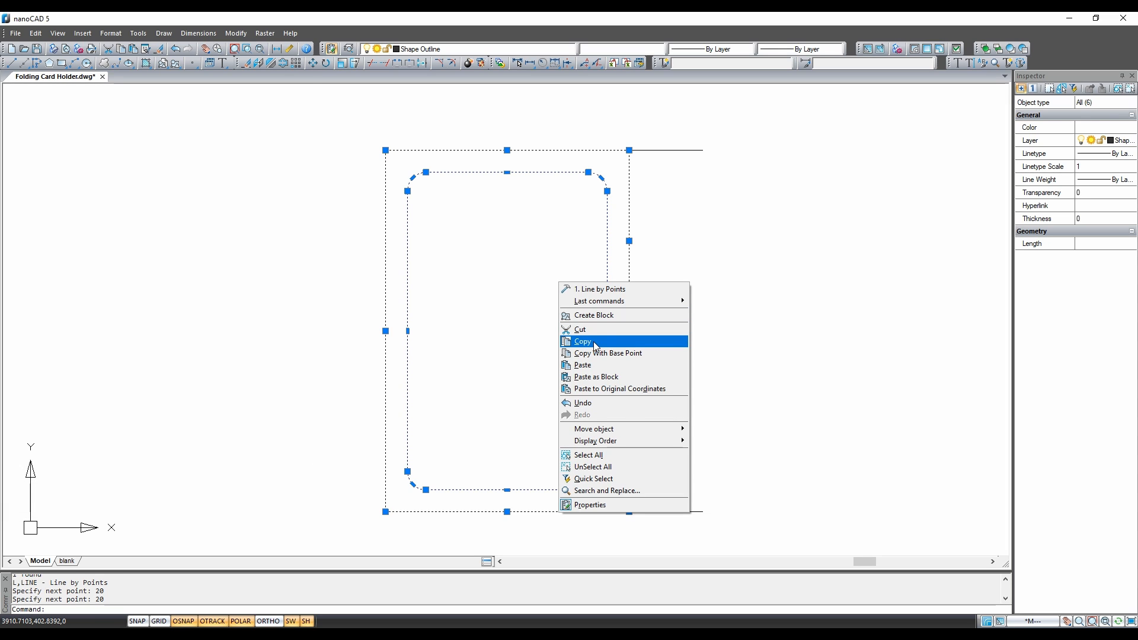
left_click(582, 341)
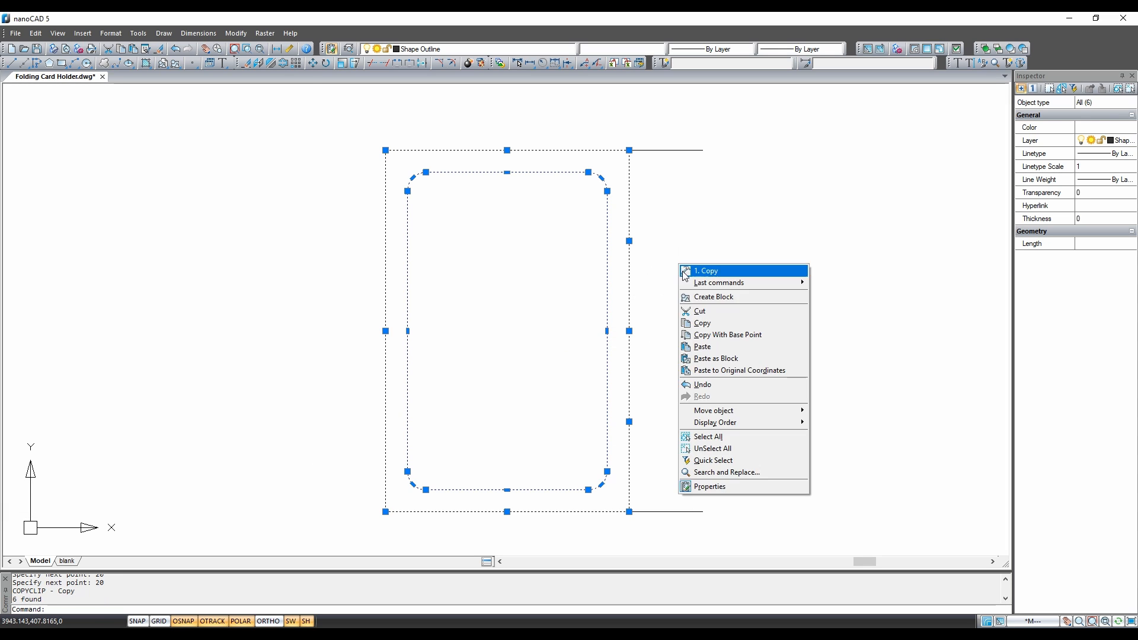
mouse_move(727, 346)
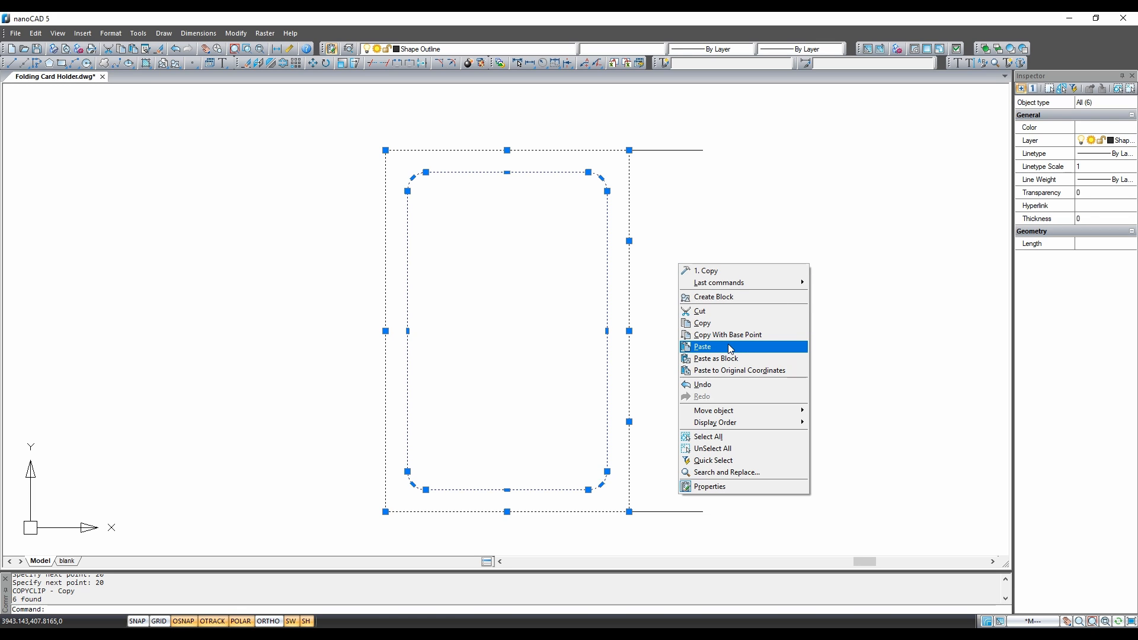
left_click(702, 346)
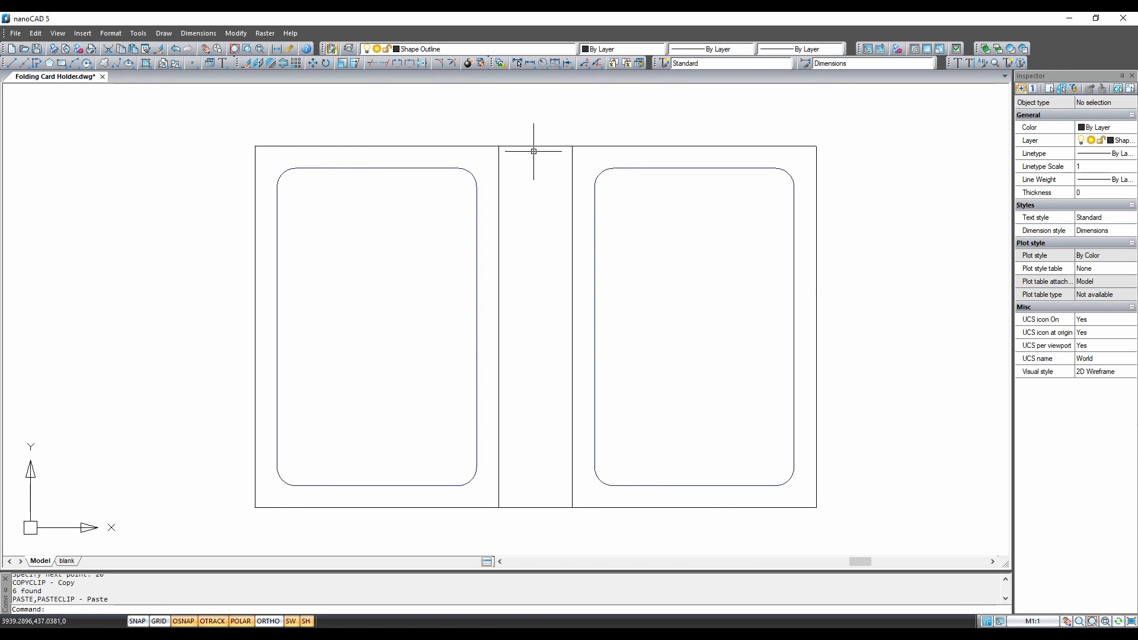
mouse_move(647, 312)
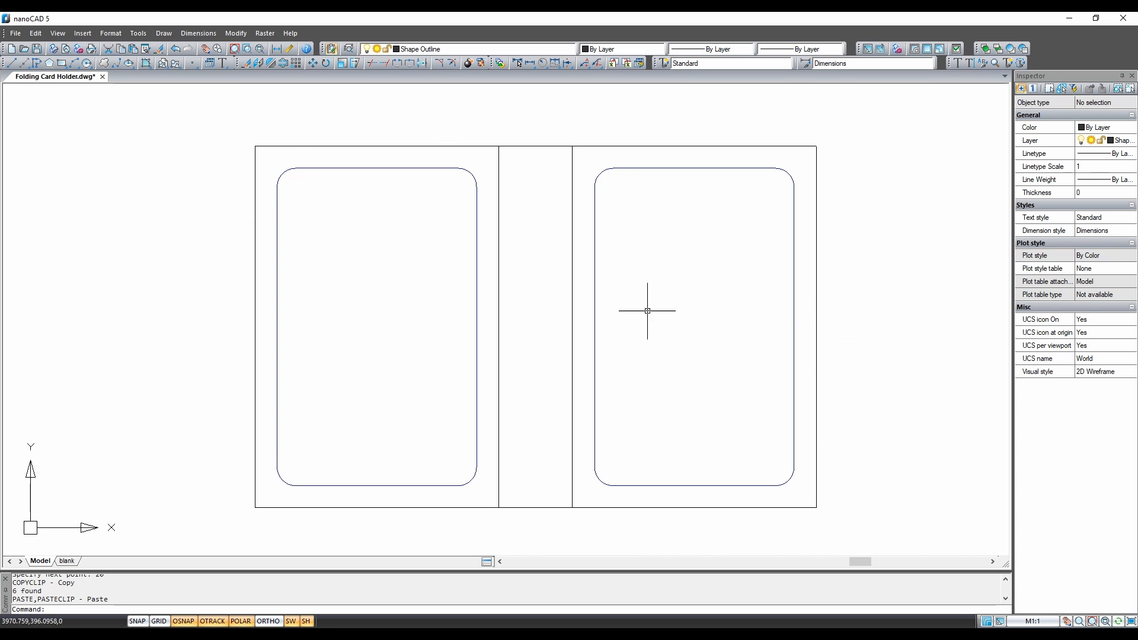
mouse_move(641, 335)
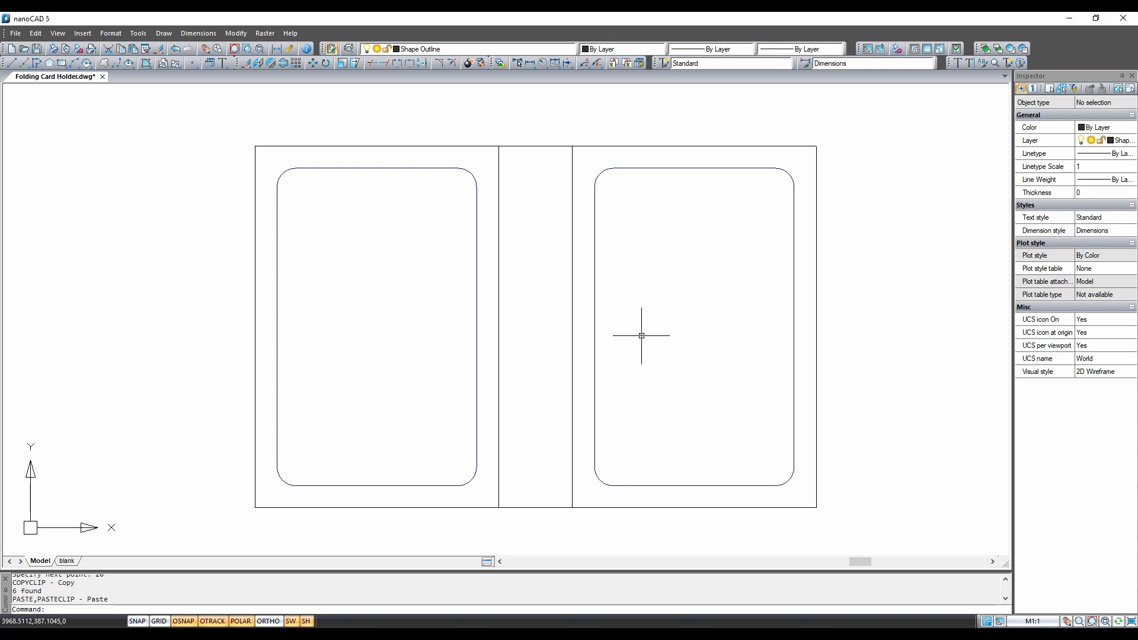
mouse_move(392, 268)
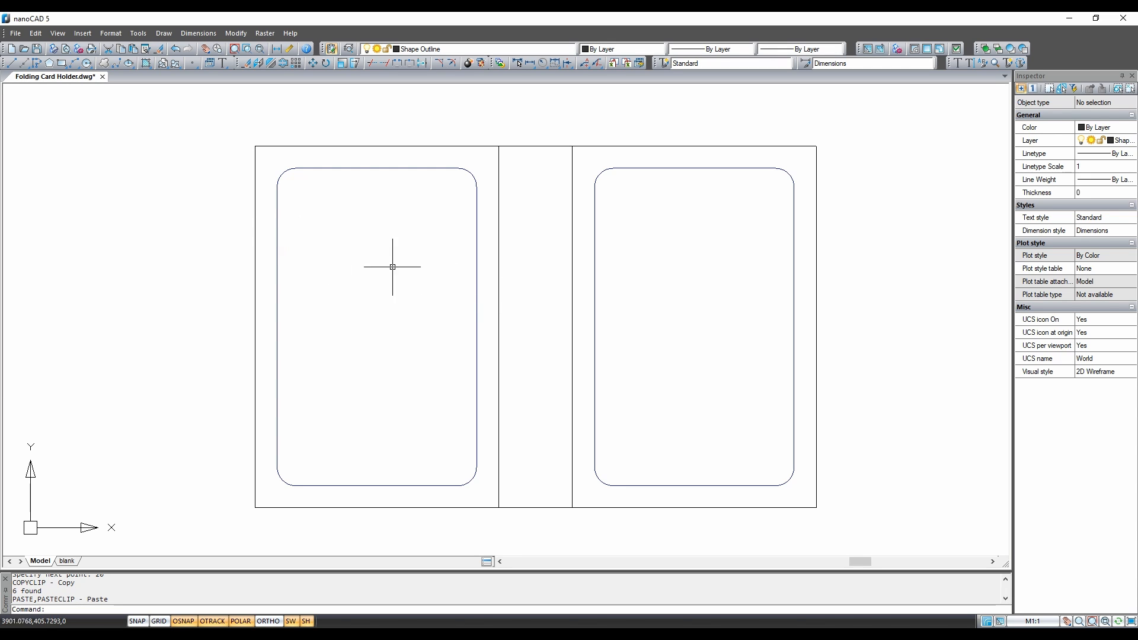
left_click(474, 346)
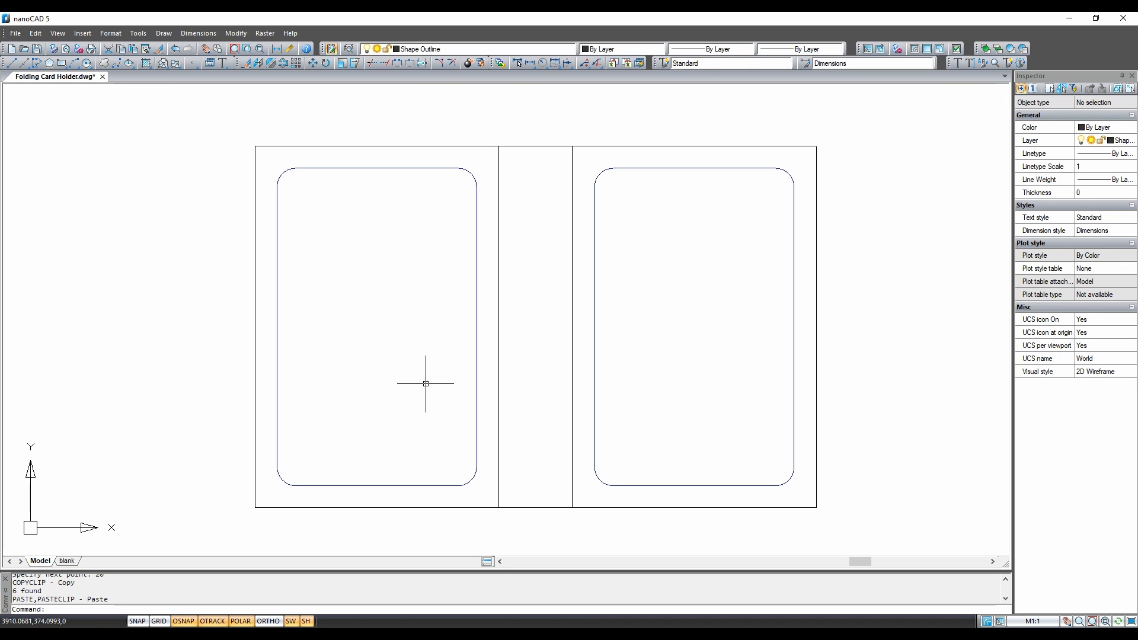
mouse_move(106, 138)
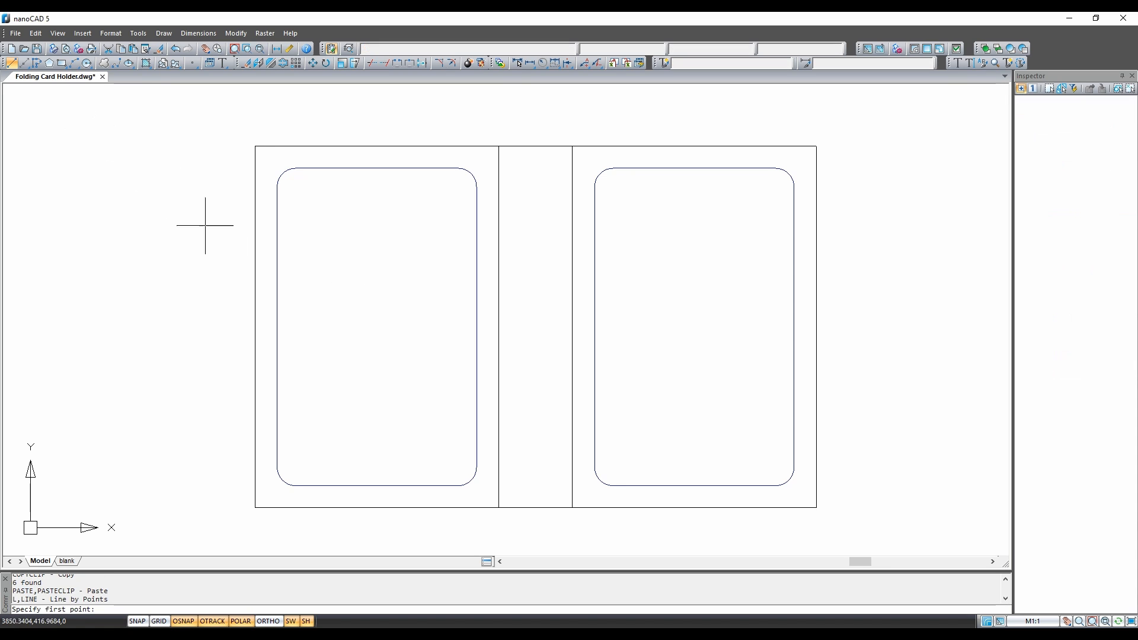
mouse_move(253, 246)
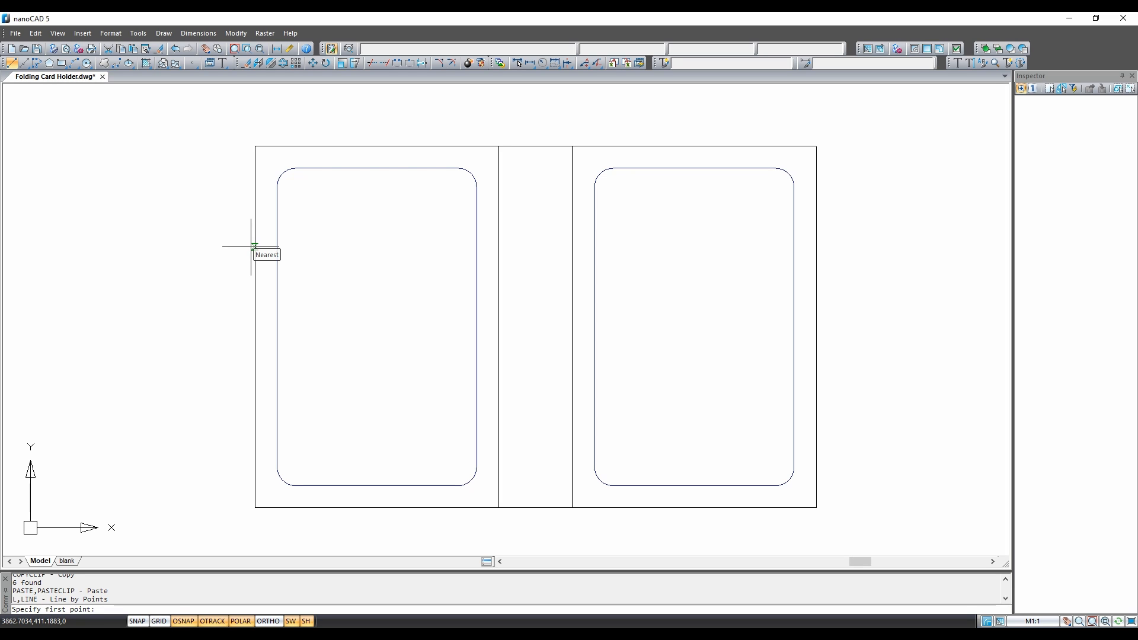
Draw the pocket line from the left edge across the panel and diagonally down to the fold.
left_click(253, 246)
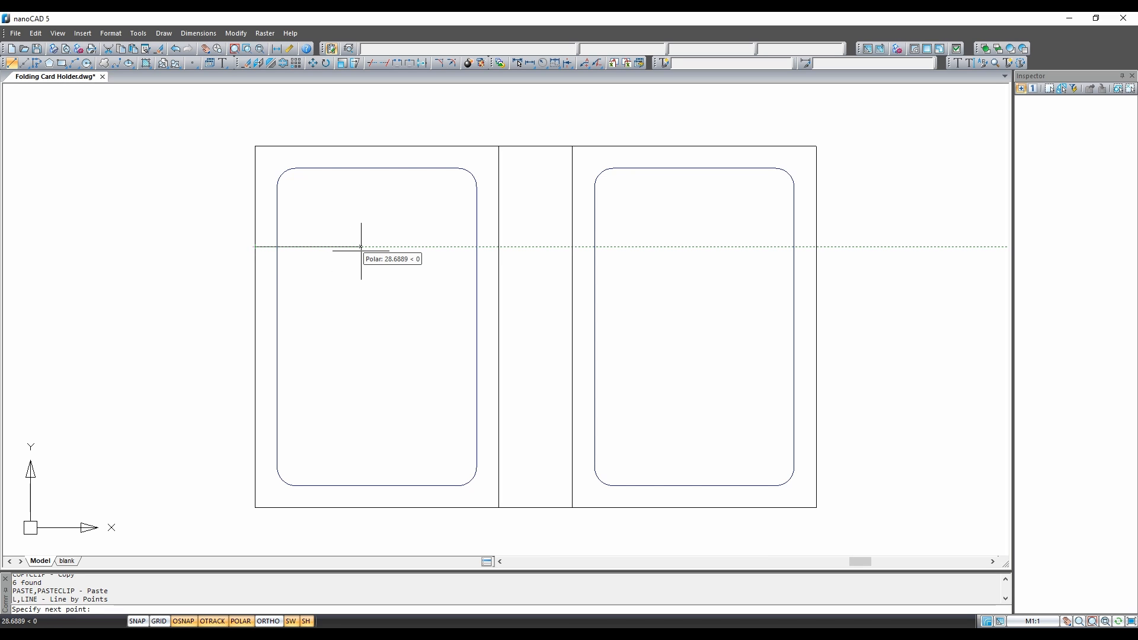
left_click(498, 361)
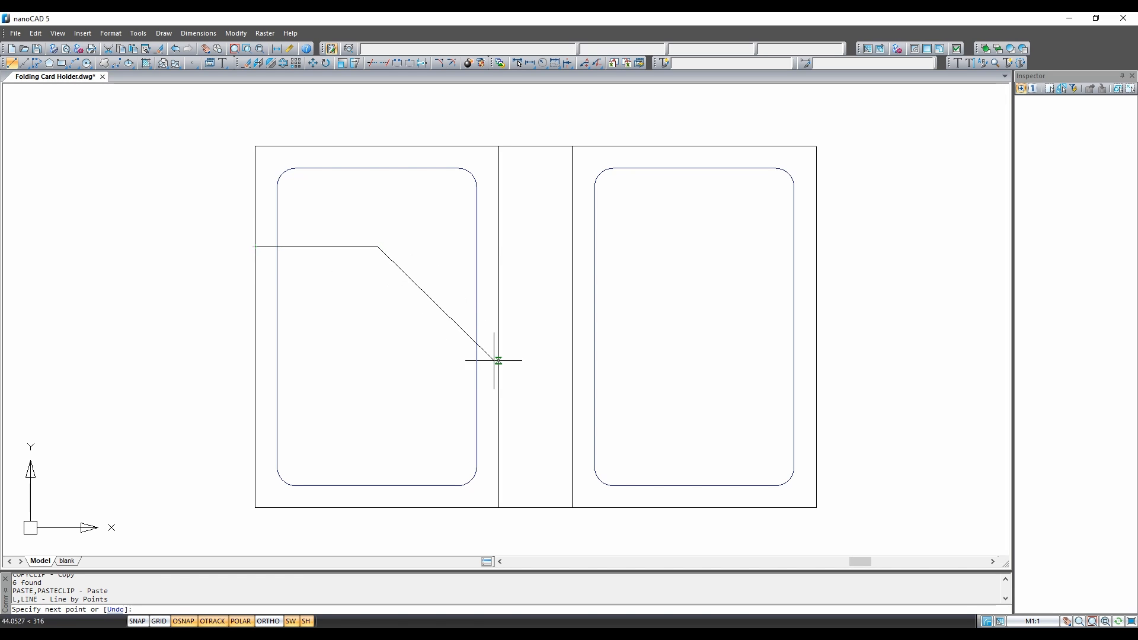
mouse_move(498, 390)
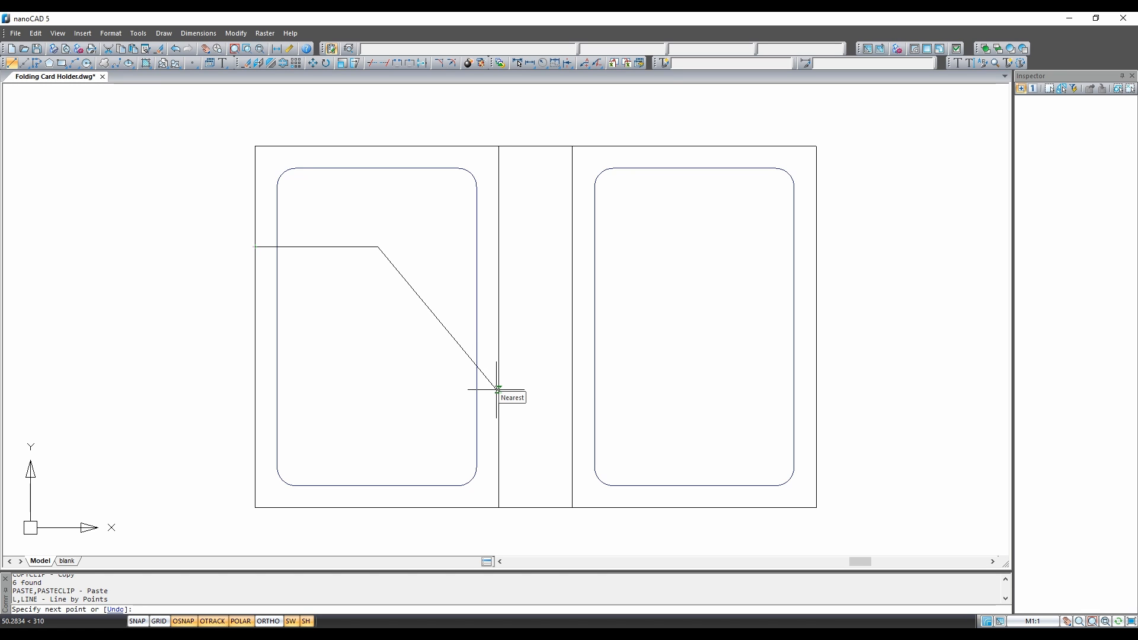
left_click(498, 389)
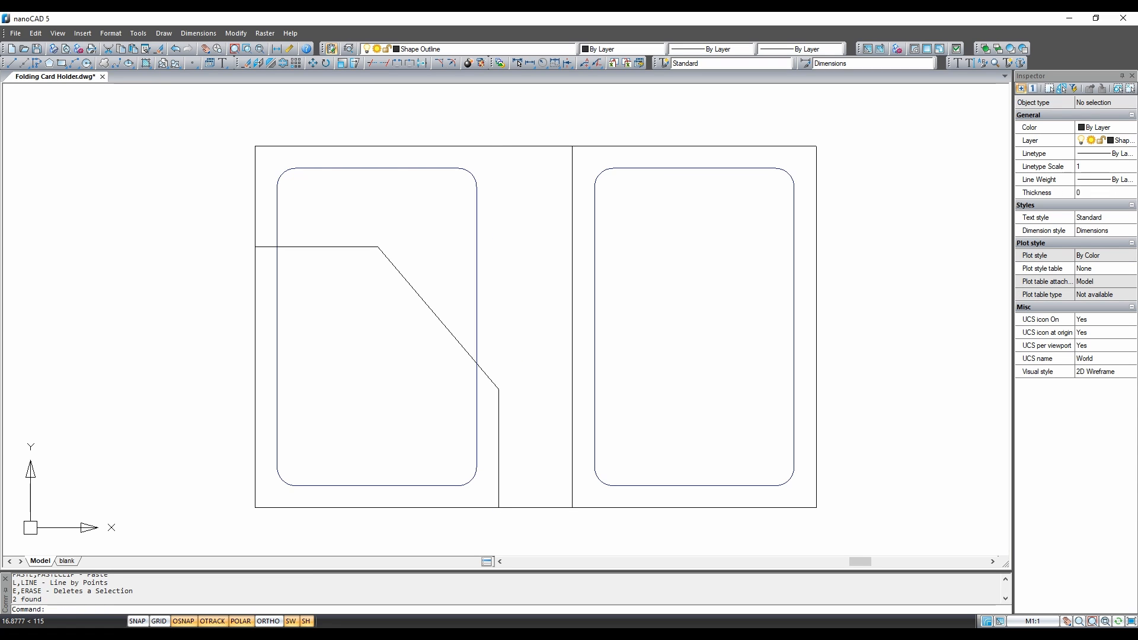
left_click(453, 63)
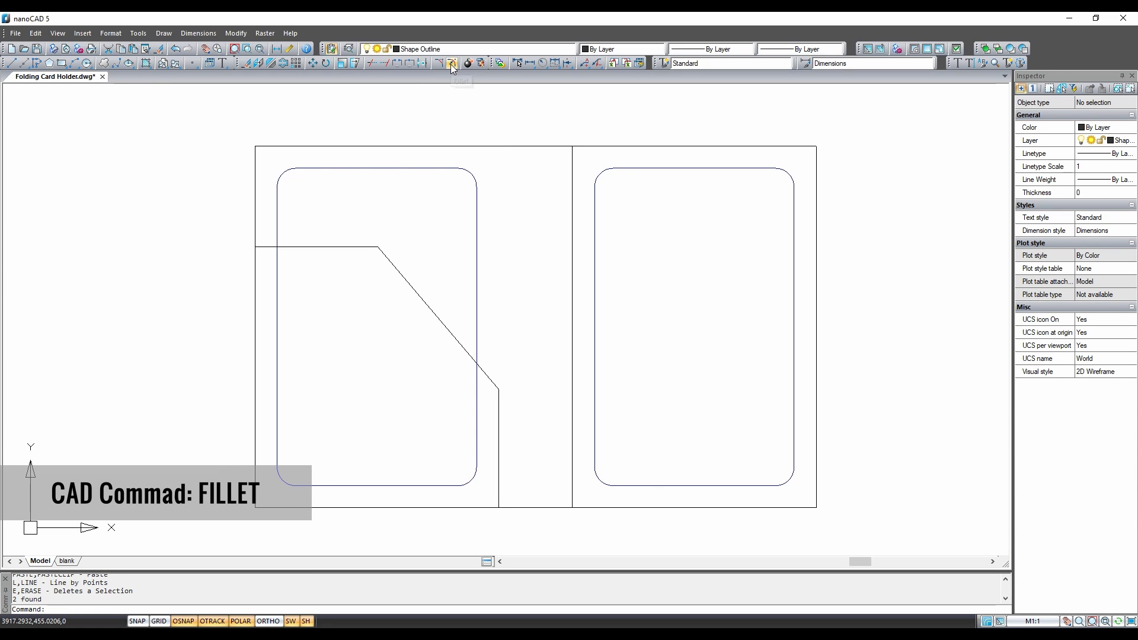
mouse_move(452, 63)
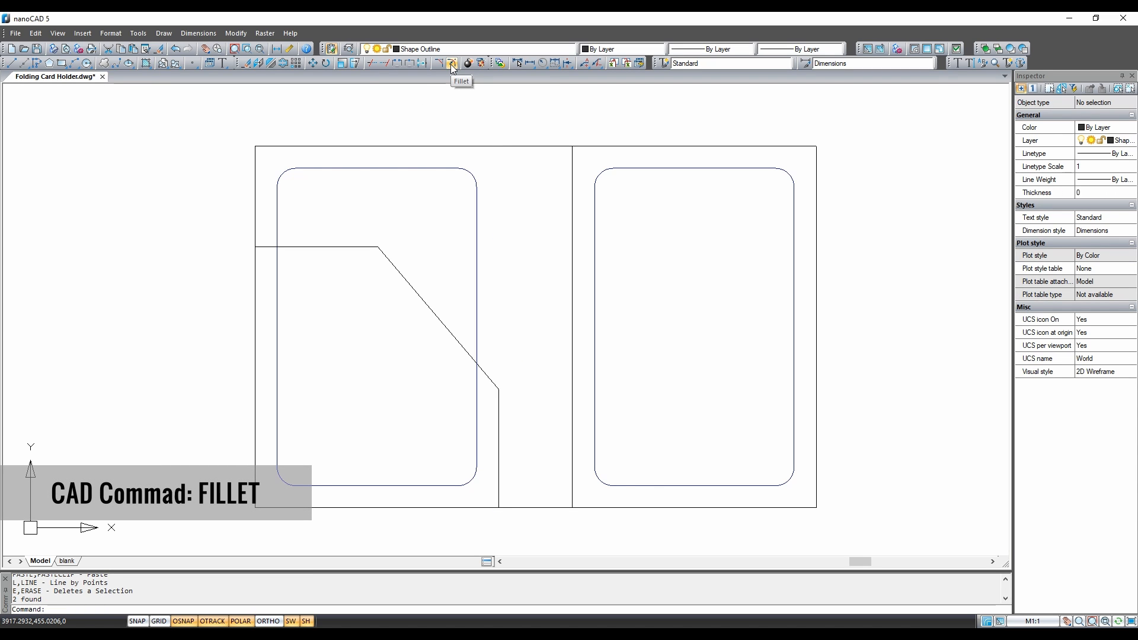
Fillet the pocket line's bend into the diagonal with radius 25.
left_click(451, 63)
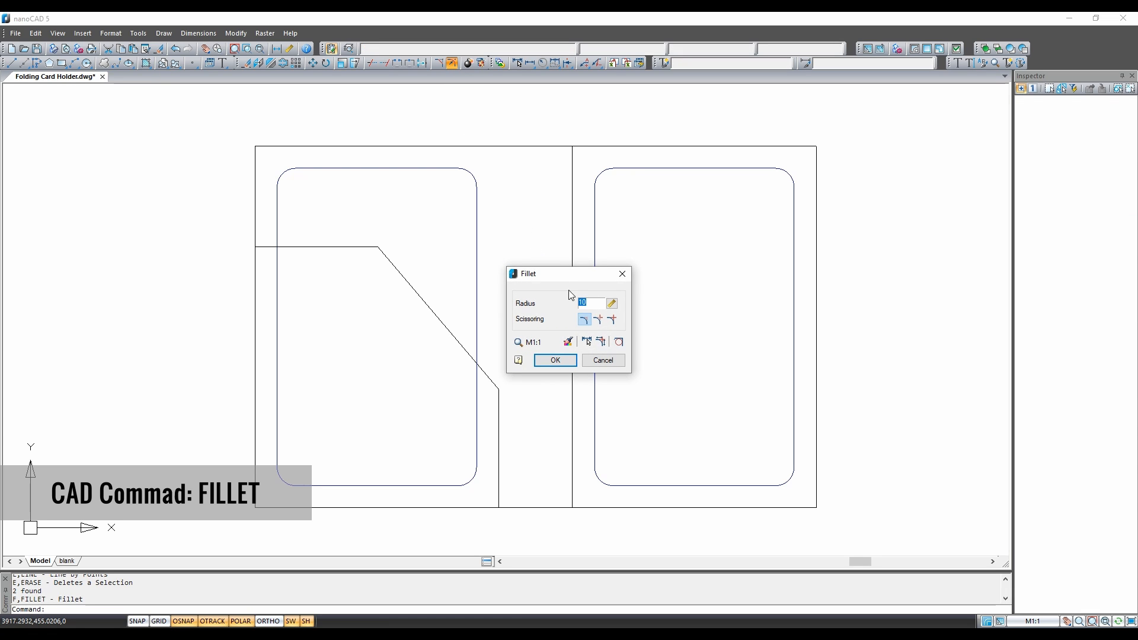
left_click(588, 303)
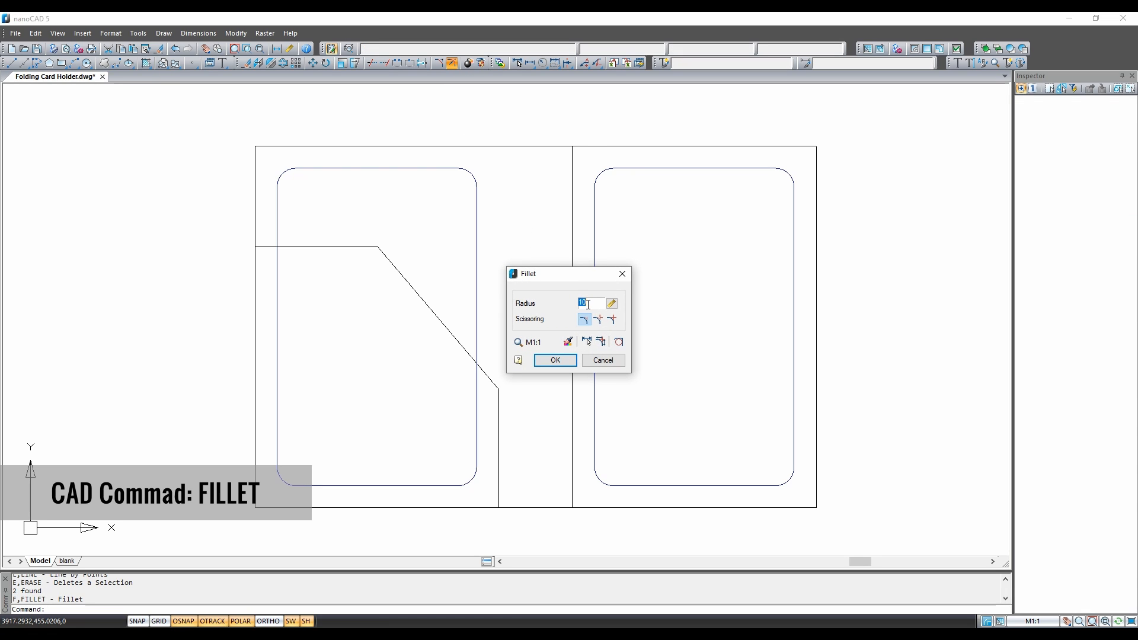
type("25")
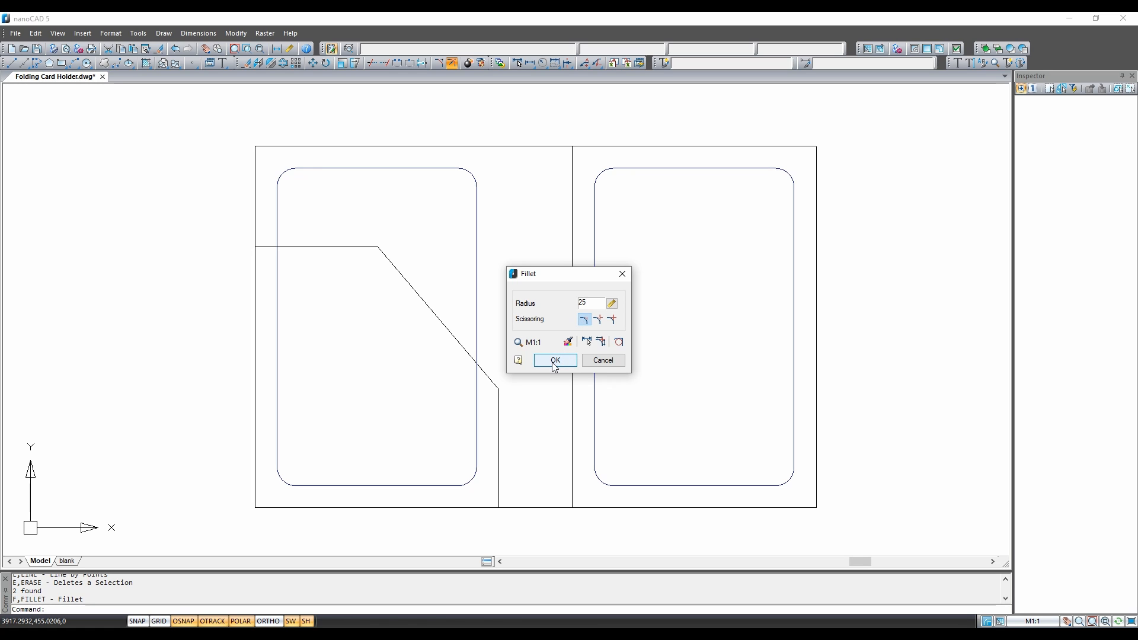
left_click(555, 360)
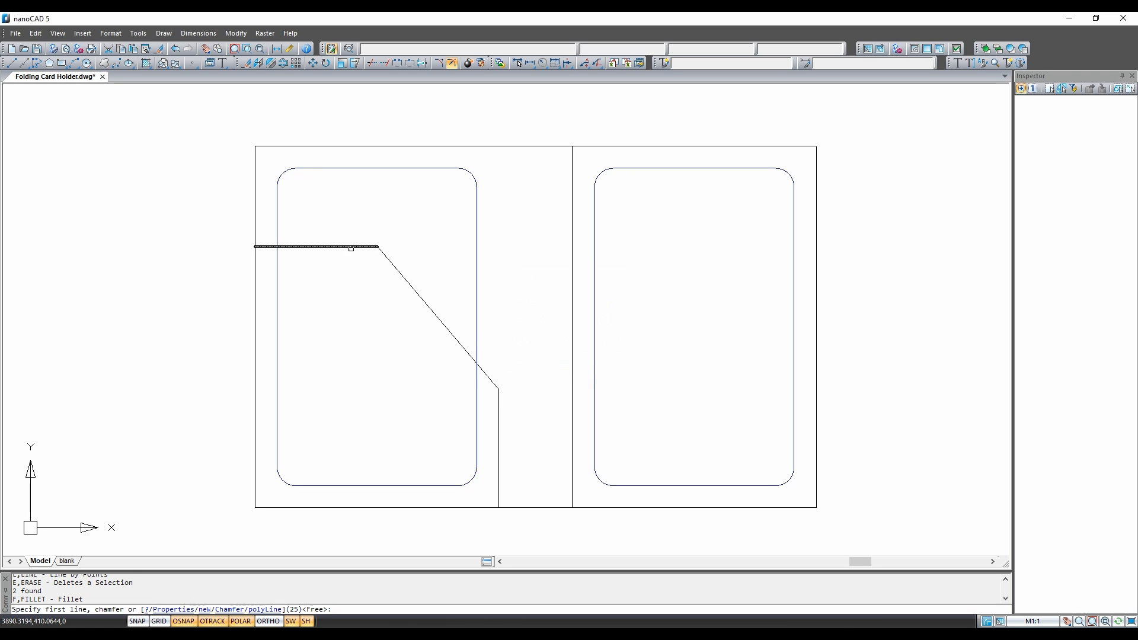
left_click(408, 278)
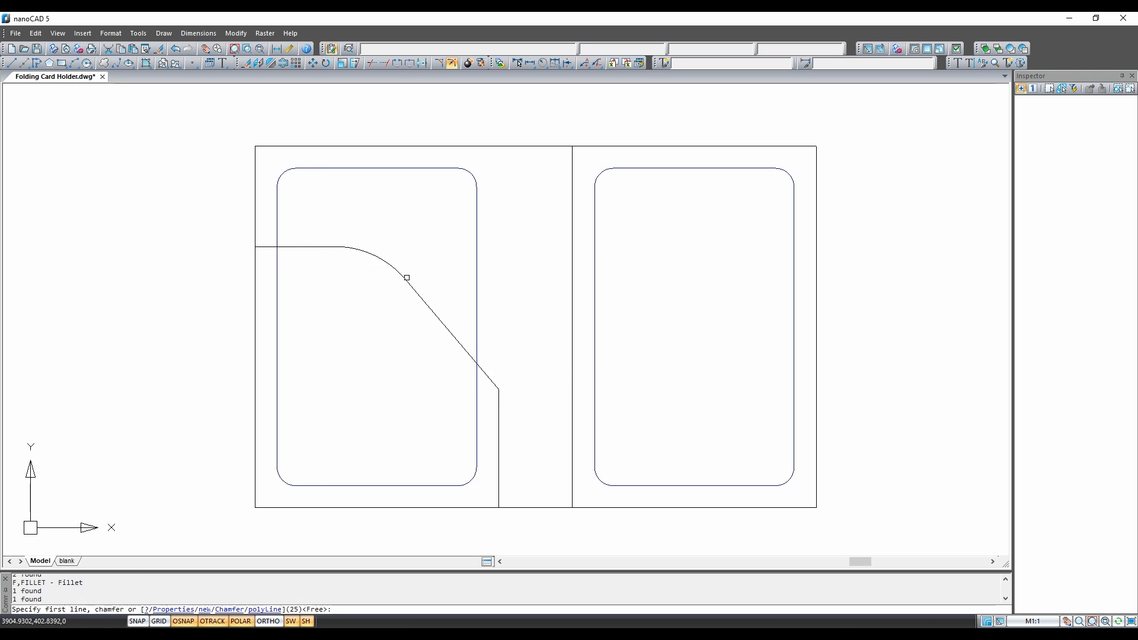
left_click(408, 277)
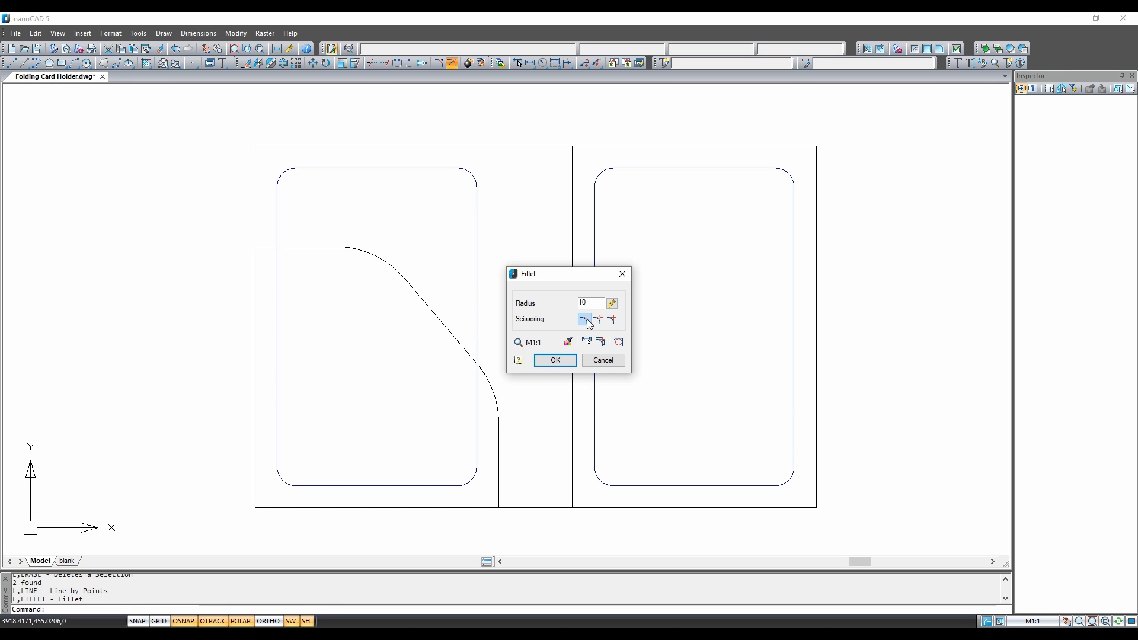
Fillet the holder outline's outer corners with radius 10.
left_click(555, 361)
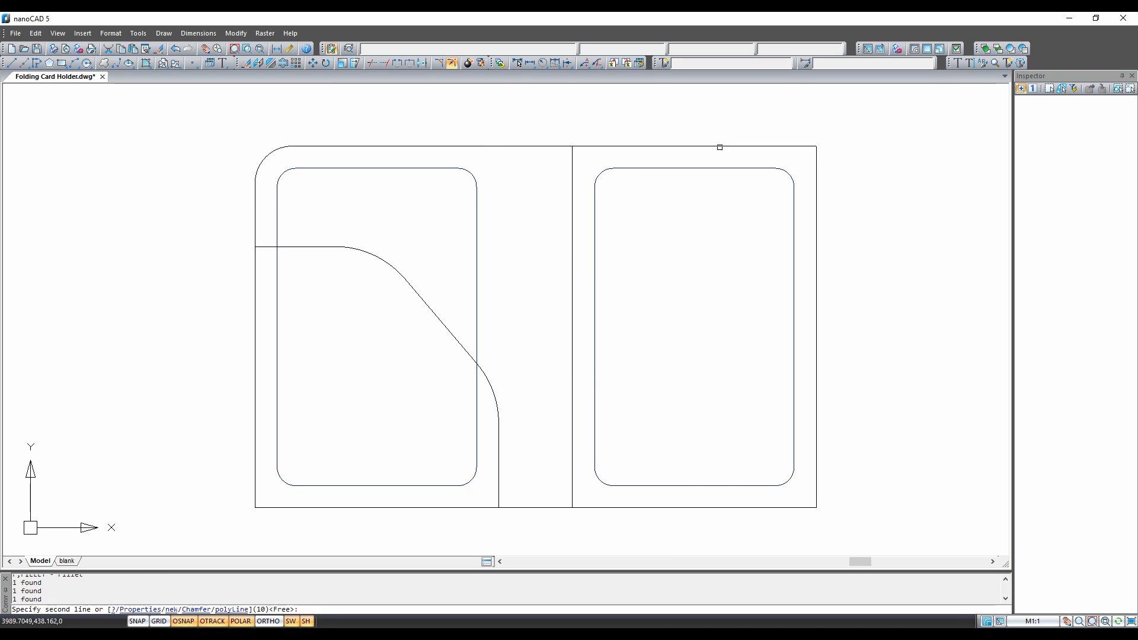
left_click(719, 148)
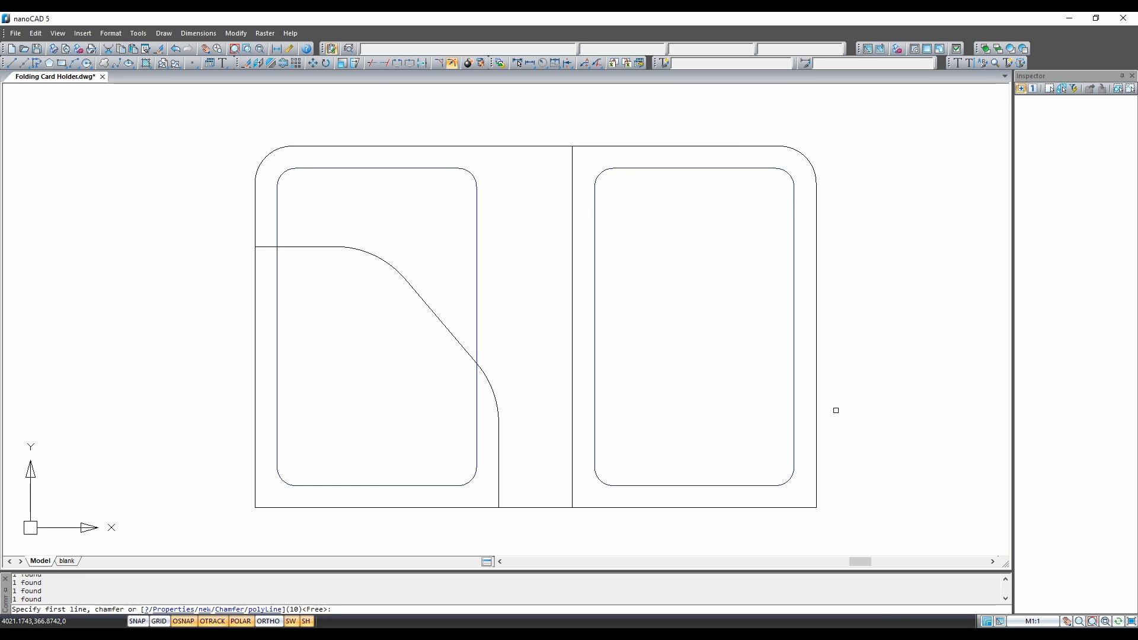
left_click(748, 524)
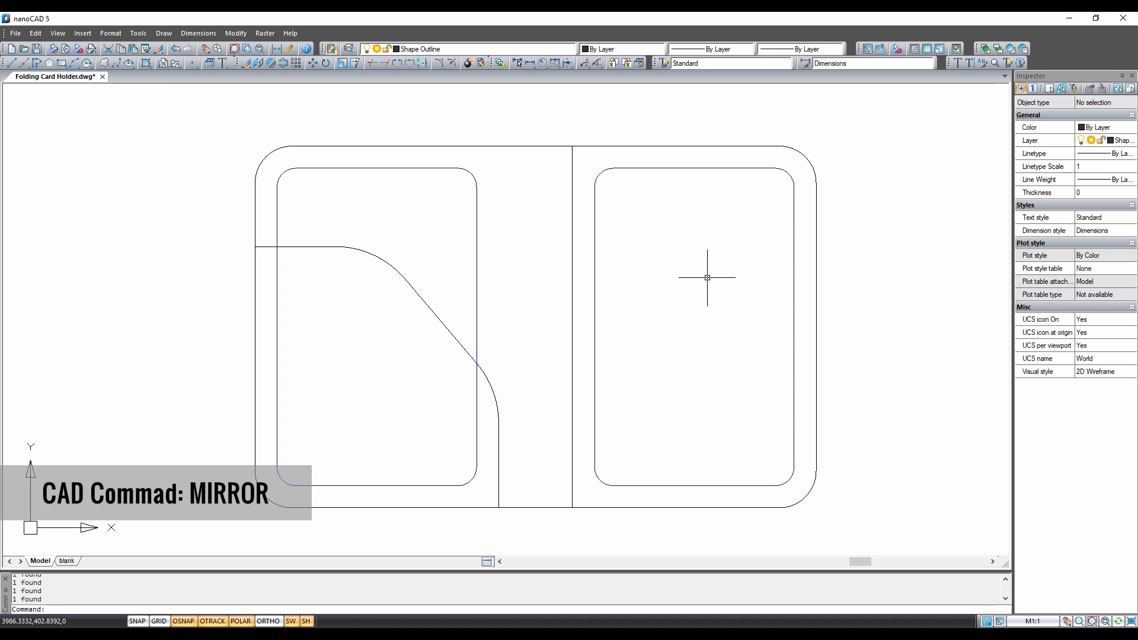
mouse_move(370, 232)
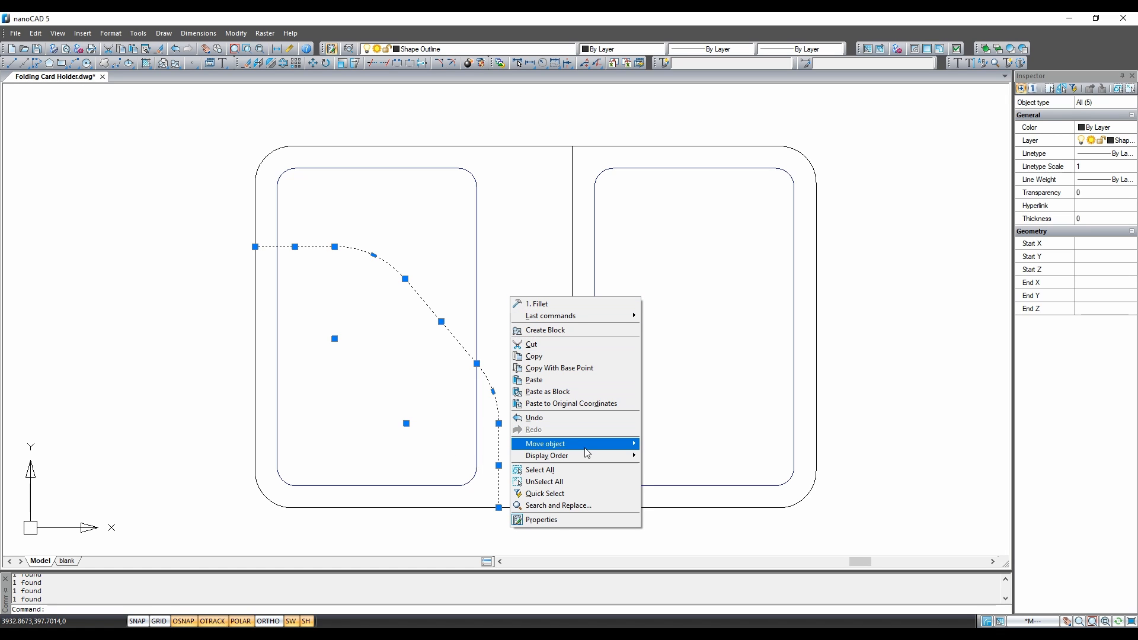
mouse_move(574, 443)
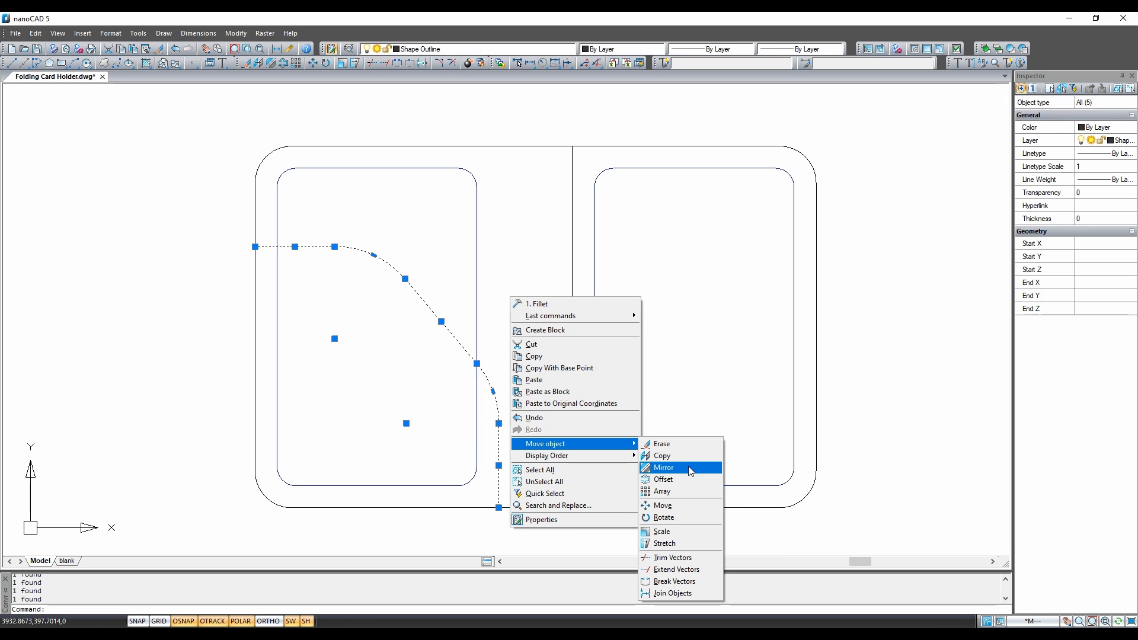
Mirror the pocket curve about the fold midpoint onto the right panel and erase the leftover vertical fold line.
left_click(663, 467)
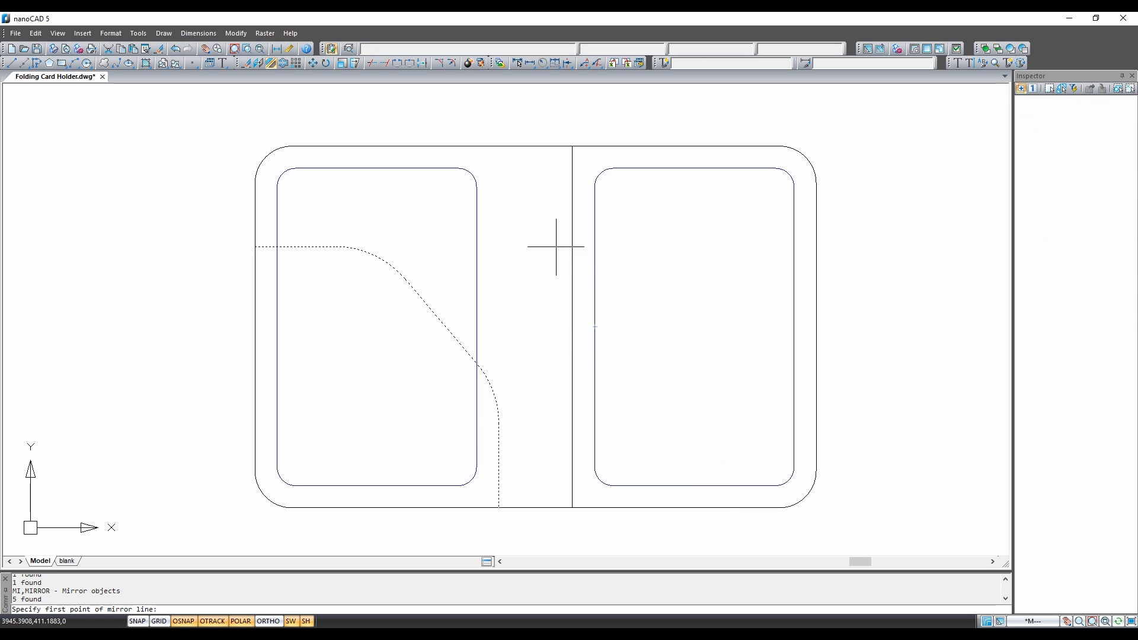
mouse_move(533, 161)
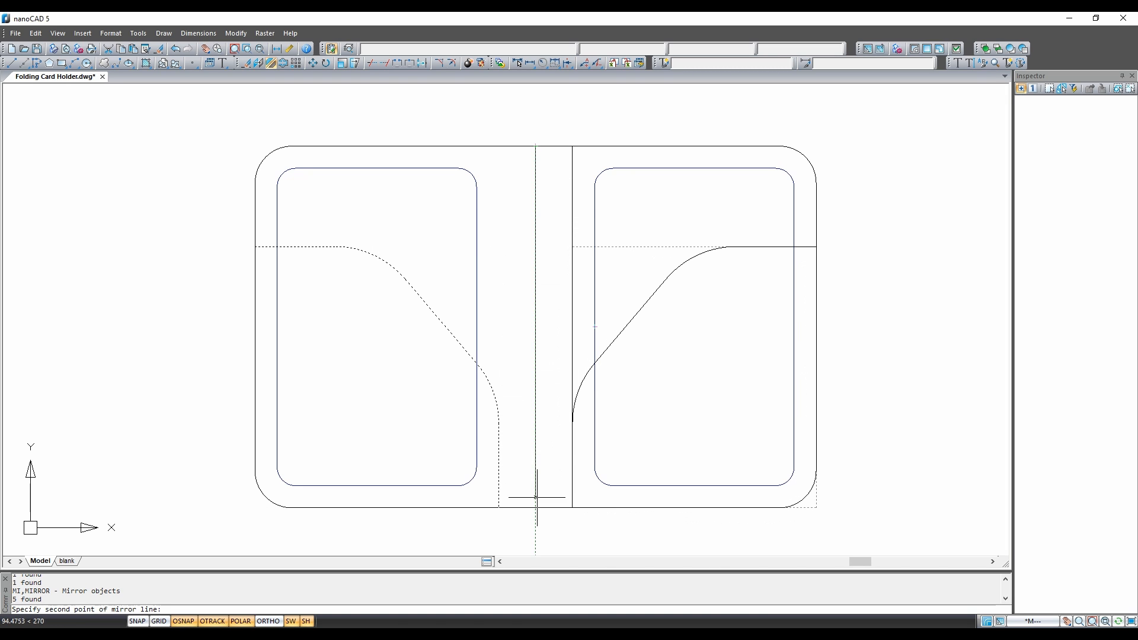
mouse_move(536, 523)
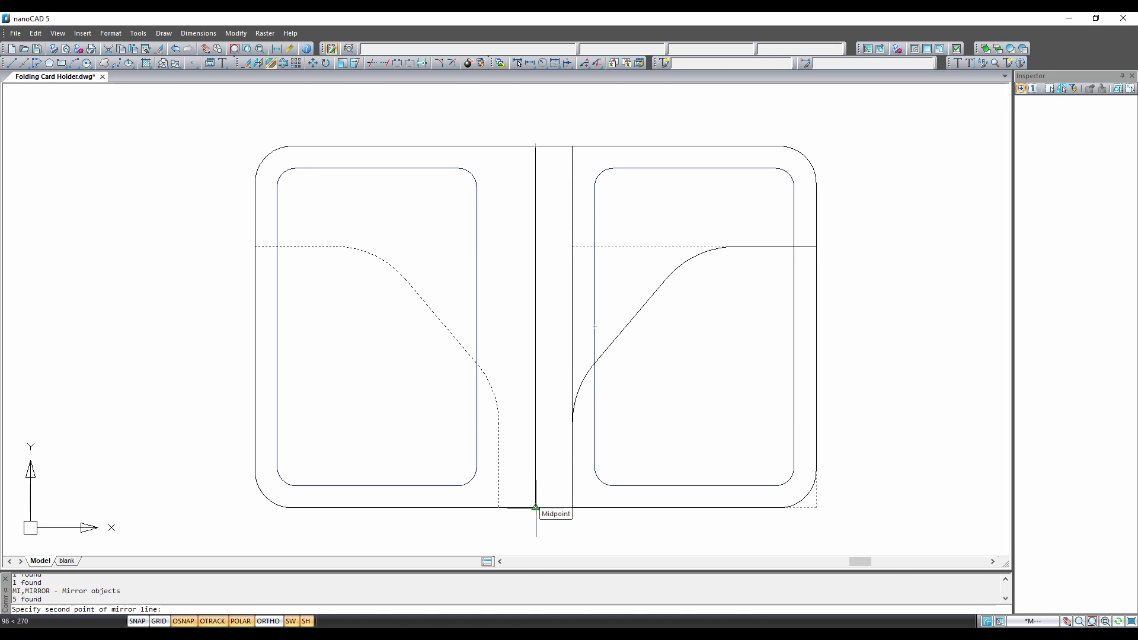
left_click(535, 507)
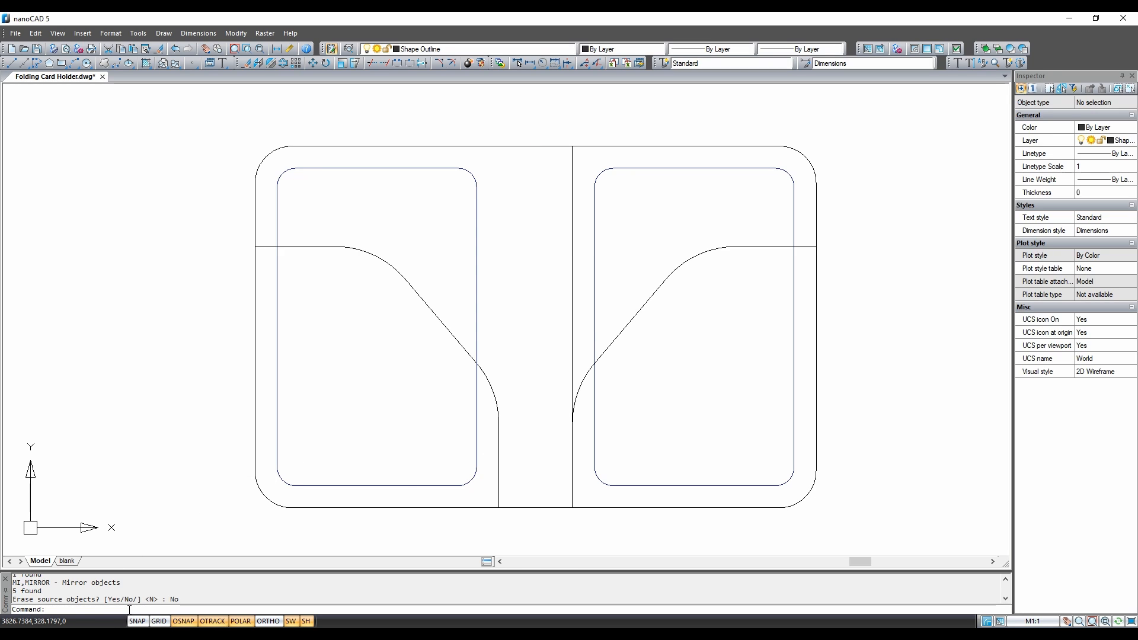
mouse_move(568, 332)
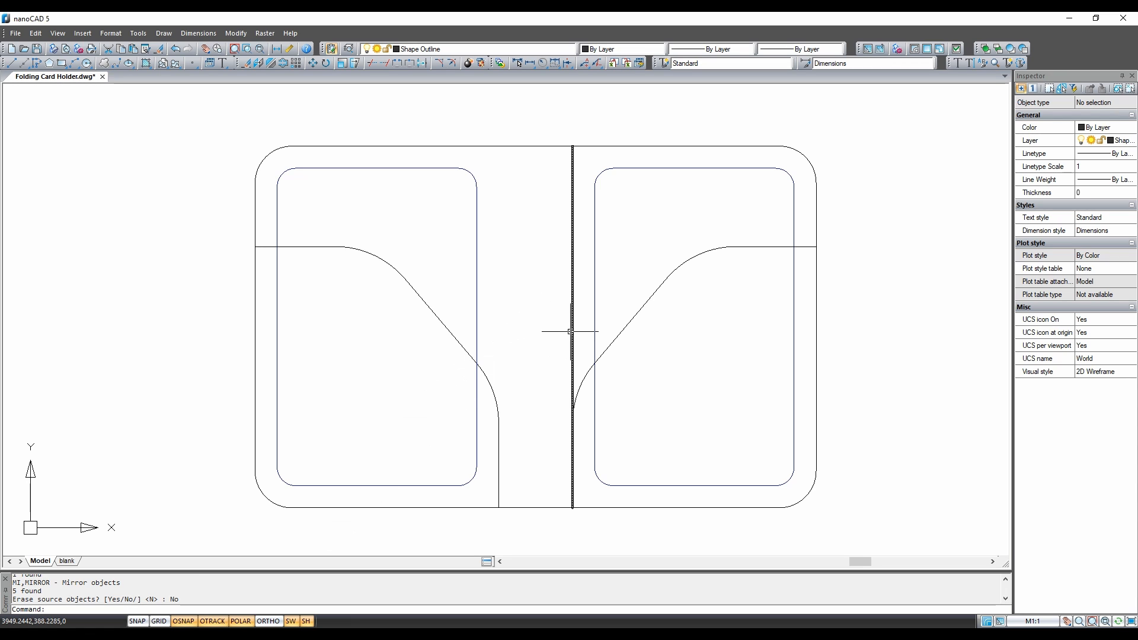
left_click(570, 331)
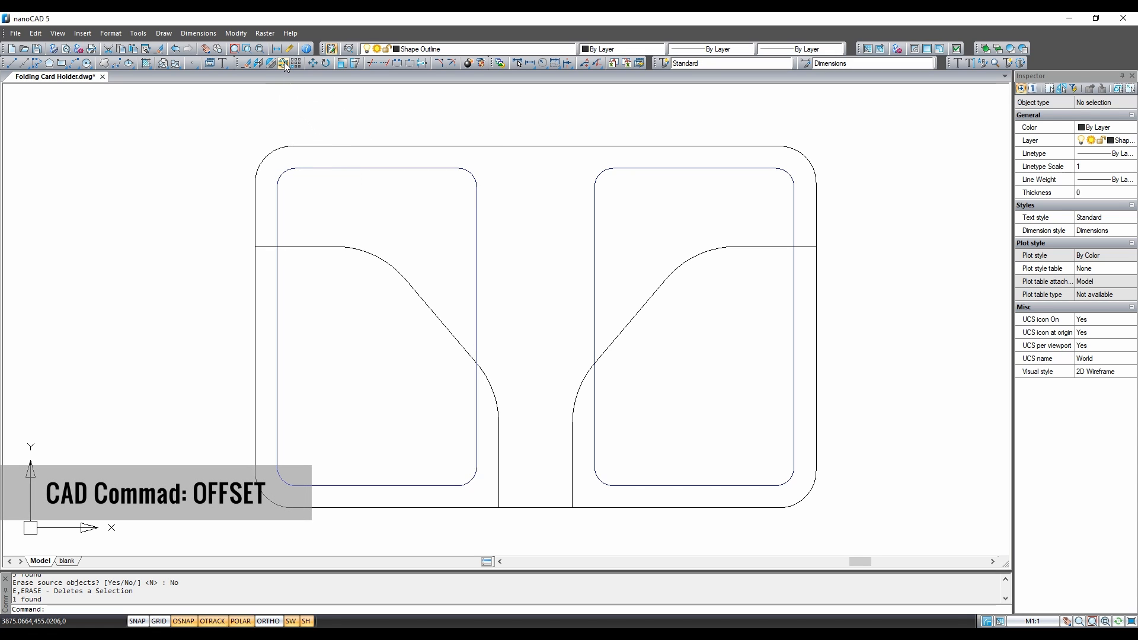
mouse_move(282, 64)
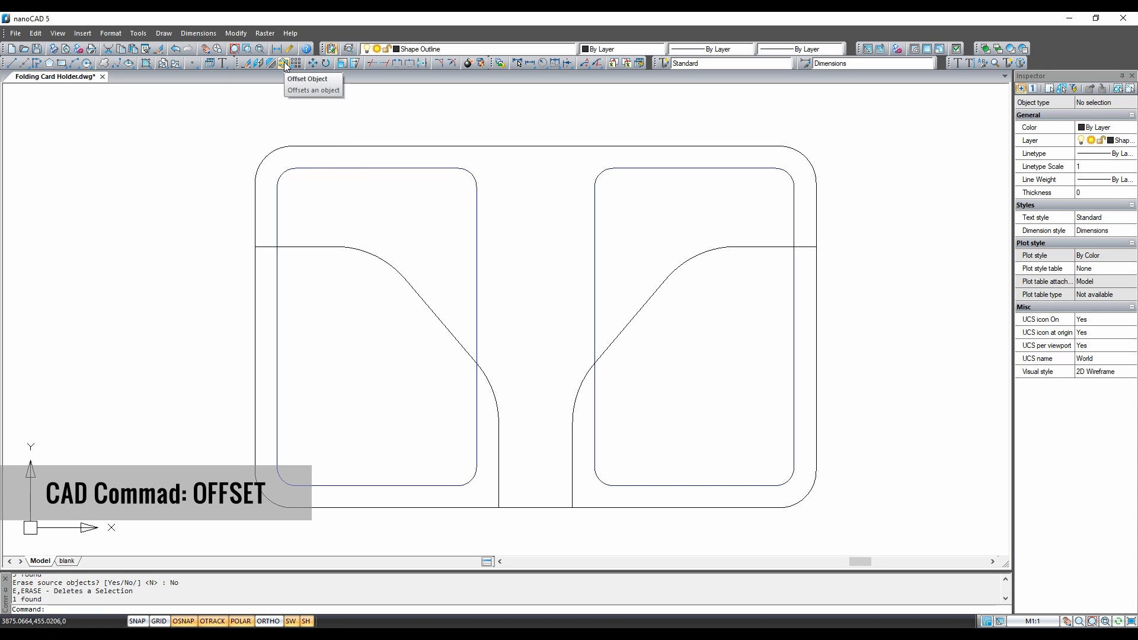
Offset the outer outline 3 units inward to create the seam line.
left_click(282, 63)
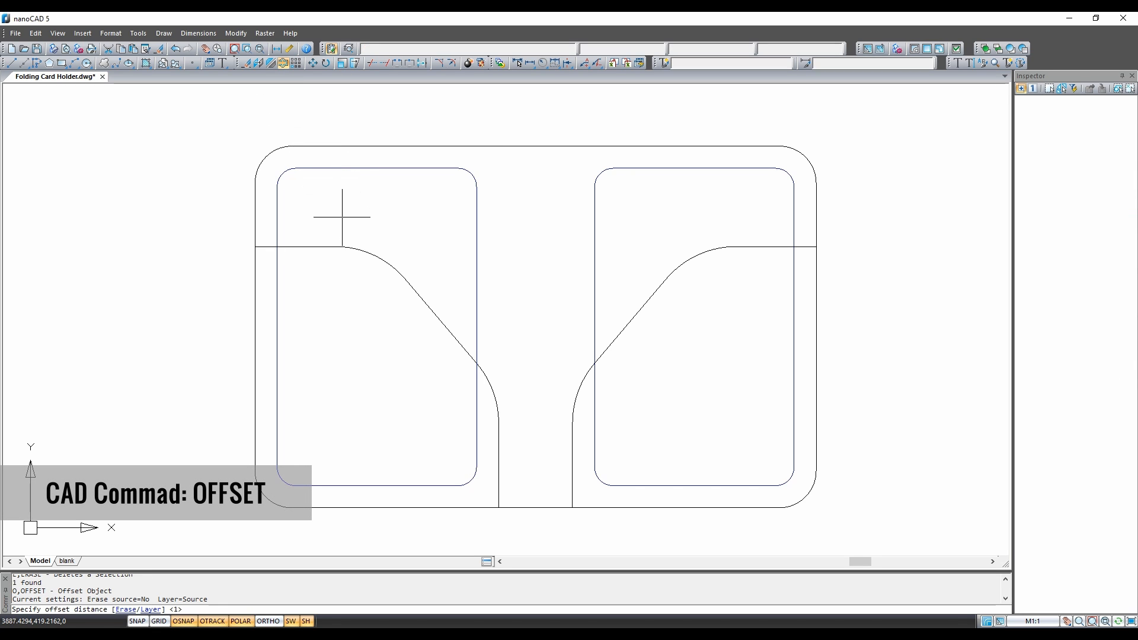
mouse_move(279, 371)
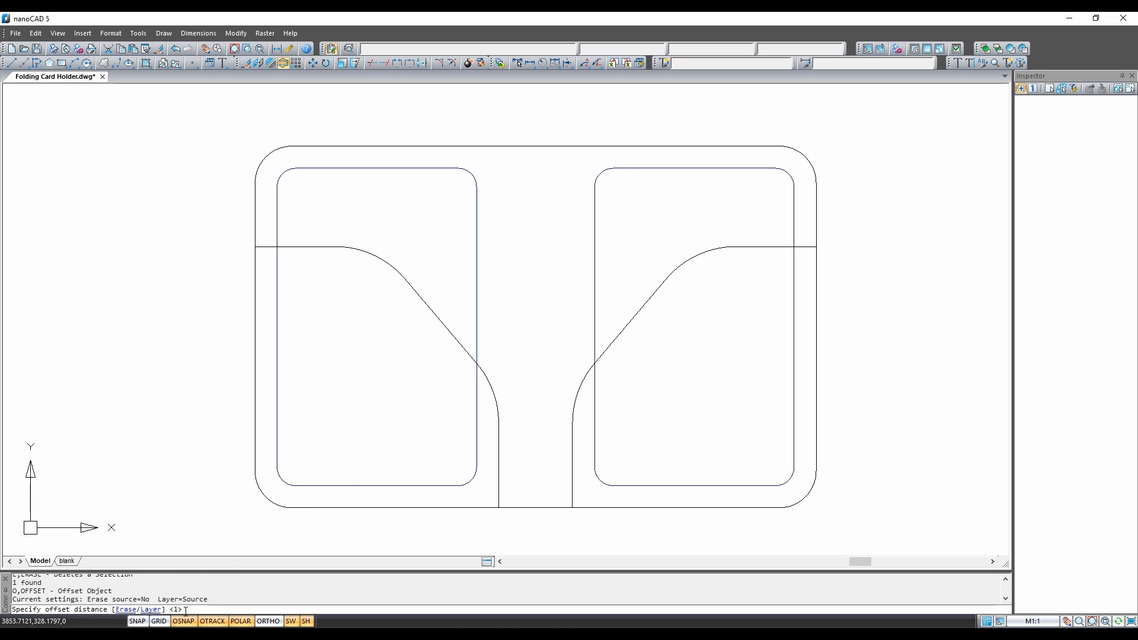
mouse_move(186, 528)
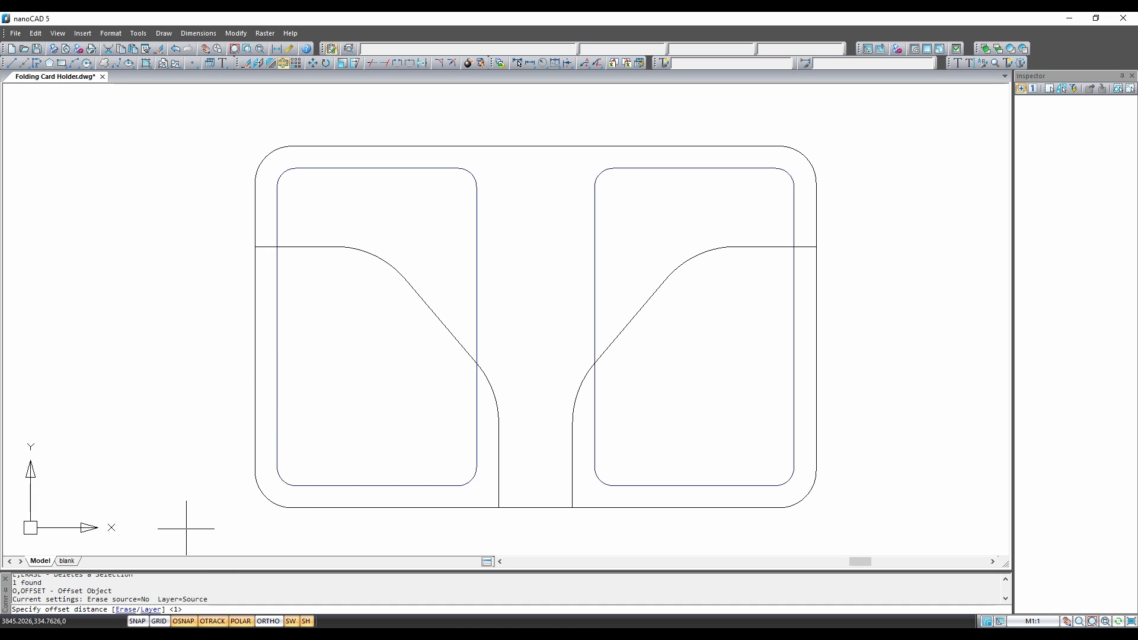
type("3")
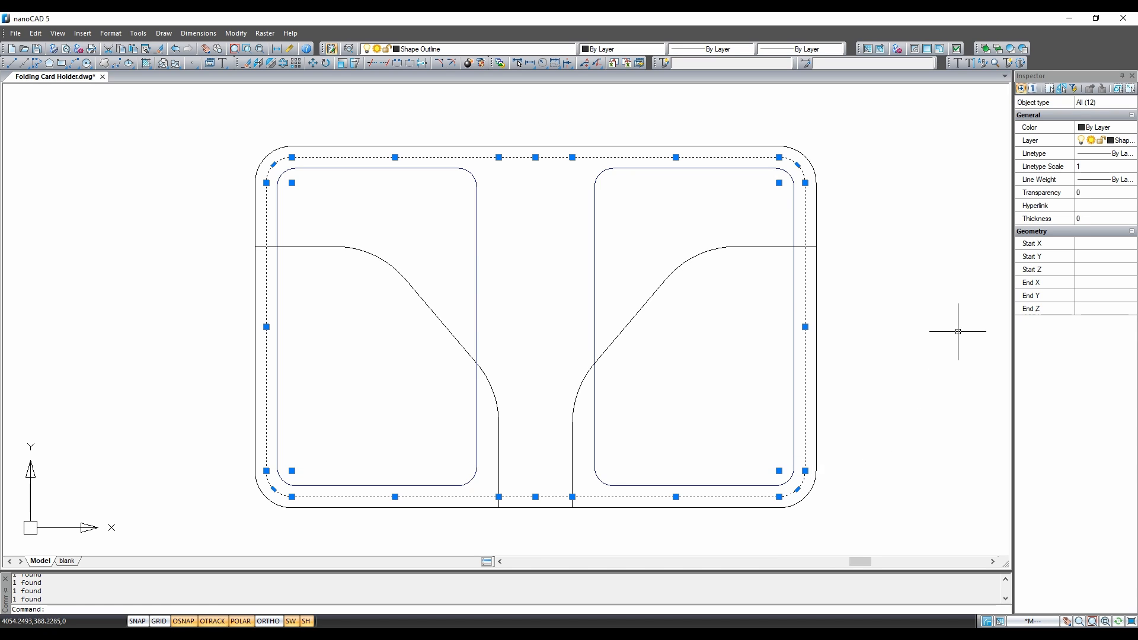
Set the seam line to green, ACAD_ISO03 dashed linetype and linetype scale 0.2 in the Inspector.
left_click(1104, 126)
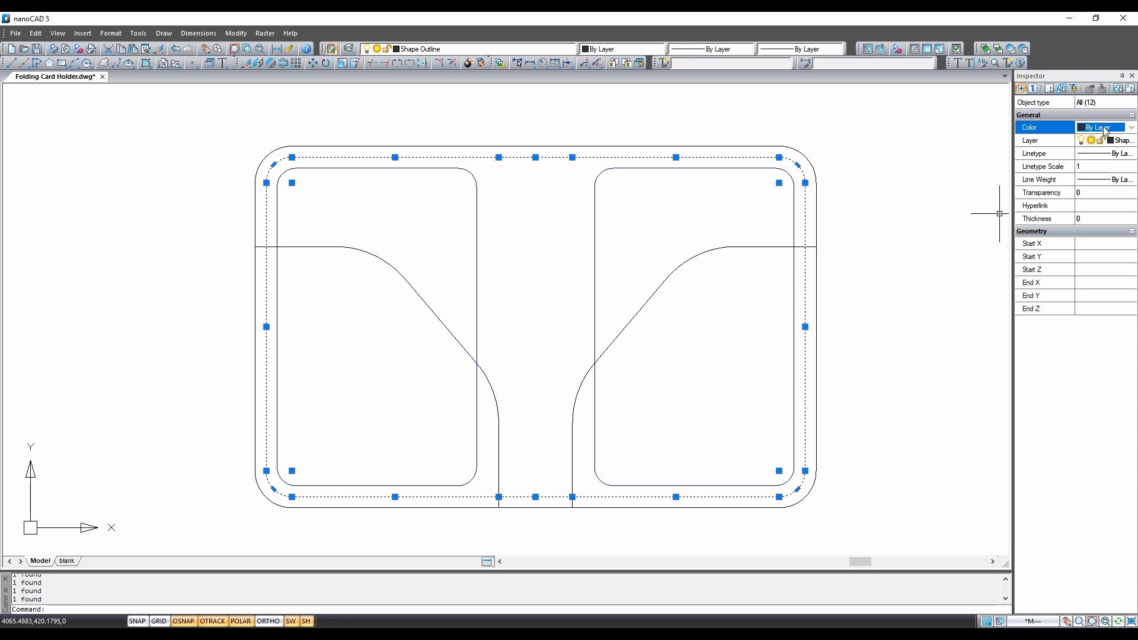
left_click(1130, 127)
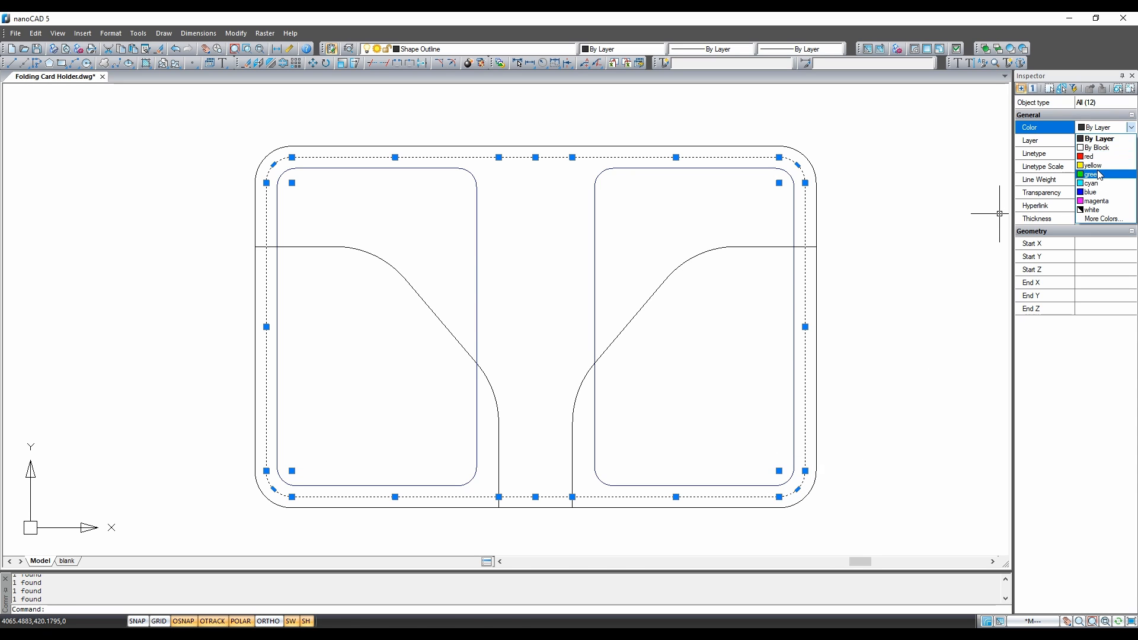
left_click(1093, 173)
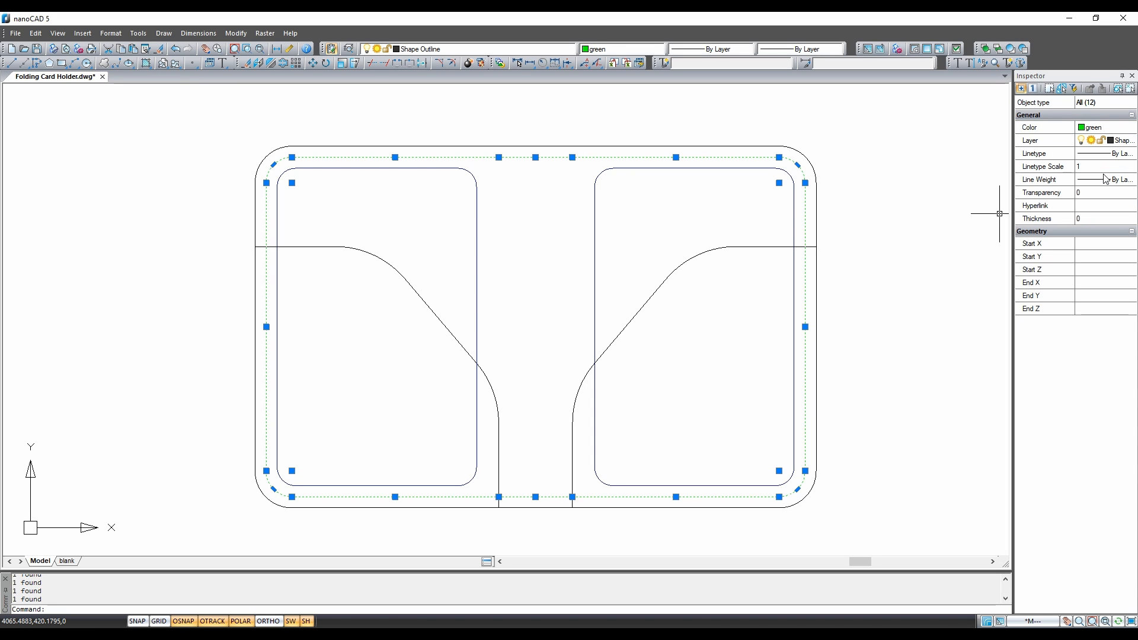
left_click(1130, 153)
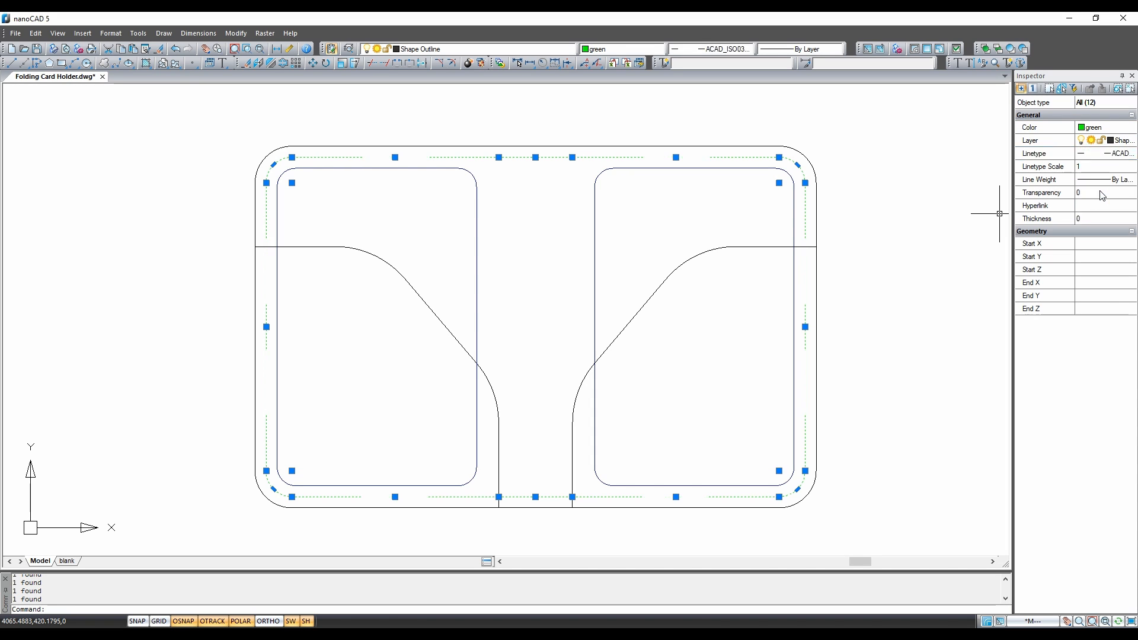
mouse_move(1102, 171)
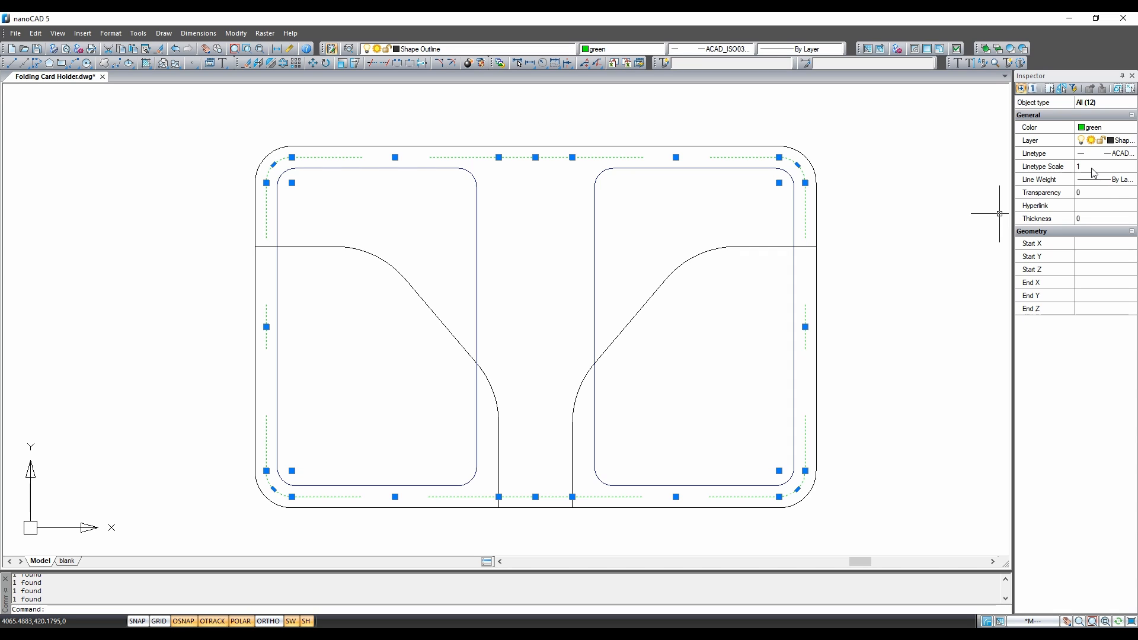
left_click(1096, 166)
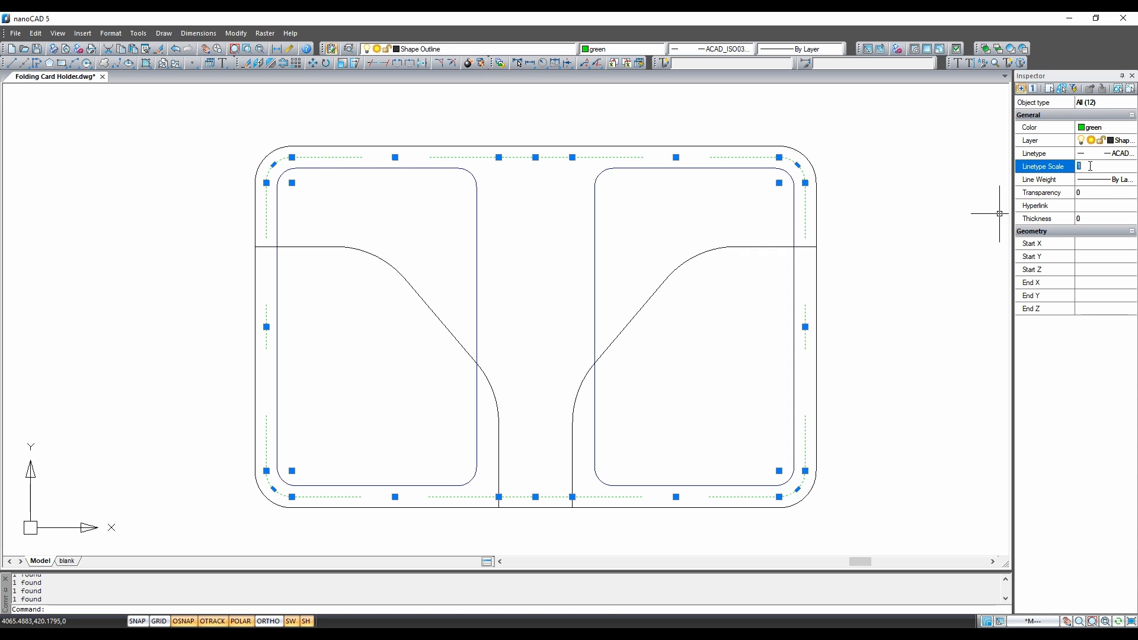
type("0.")
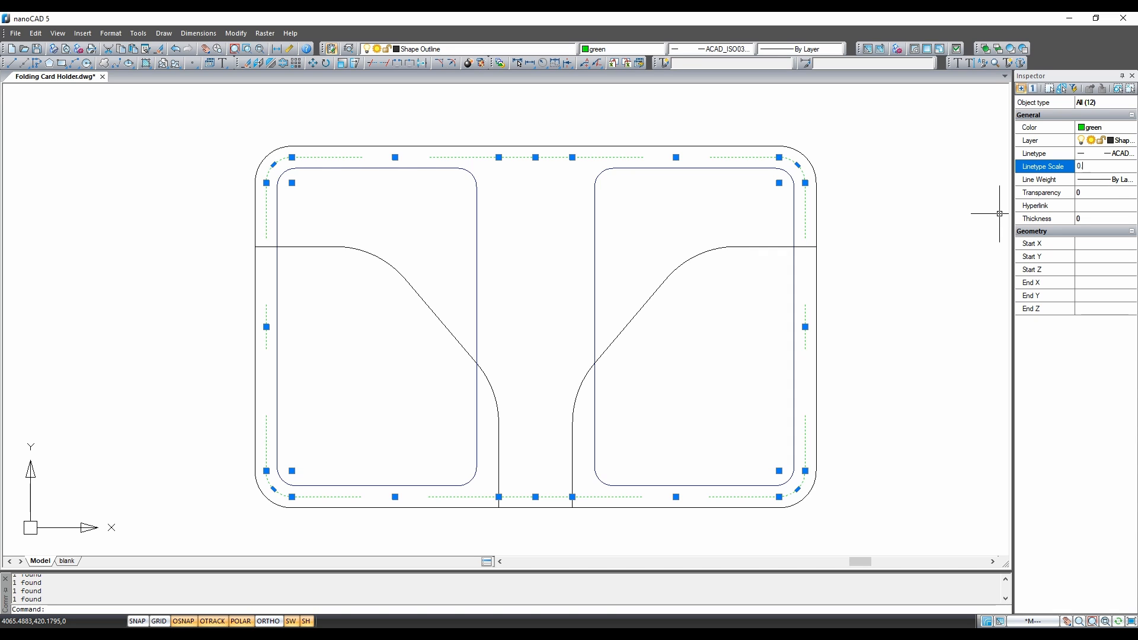
type("0.2")
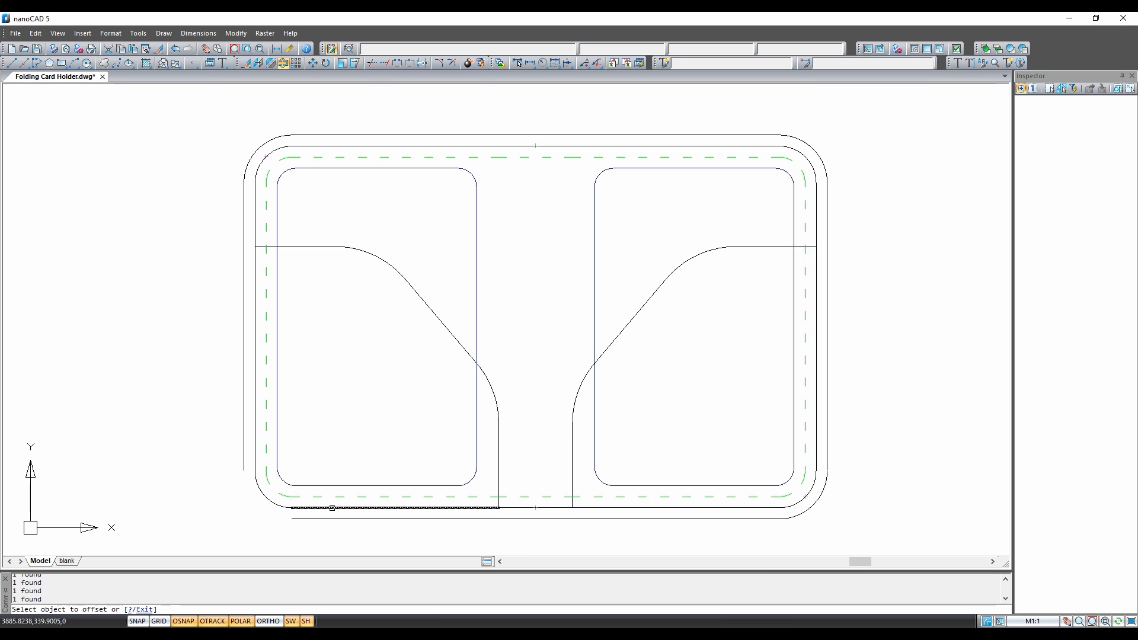
Offset the outer outline outward and give the new outline its own Inspector colour.
left_click(333, 507)
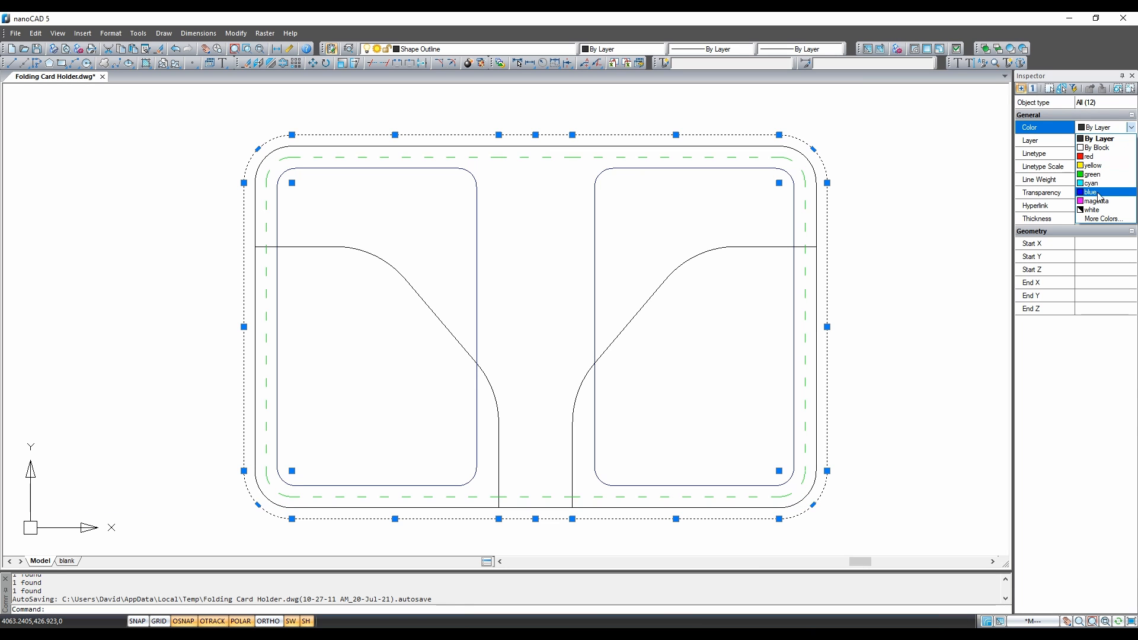
left_click(1099, 200)
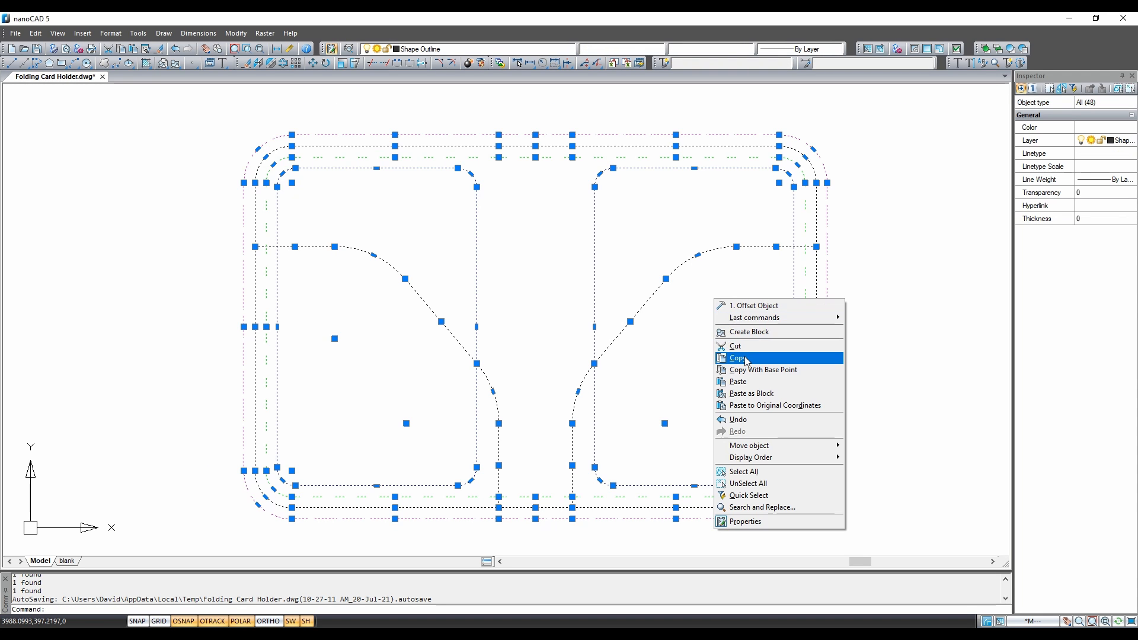
Copy the whole card holder pattern for pasting below the original.
left_click(737, 358)
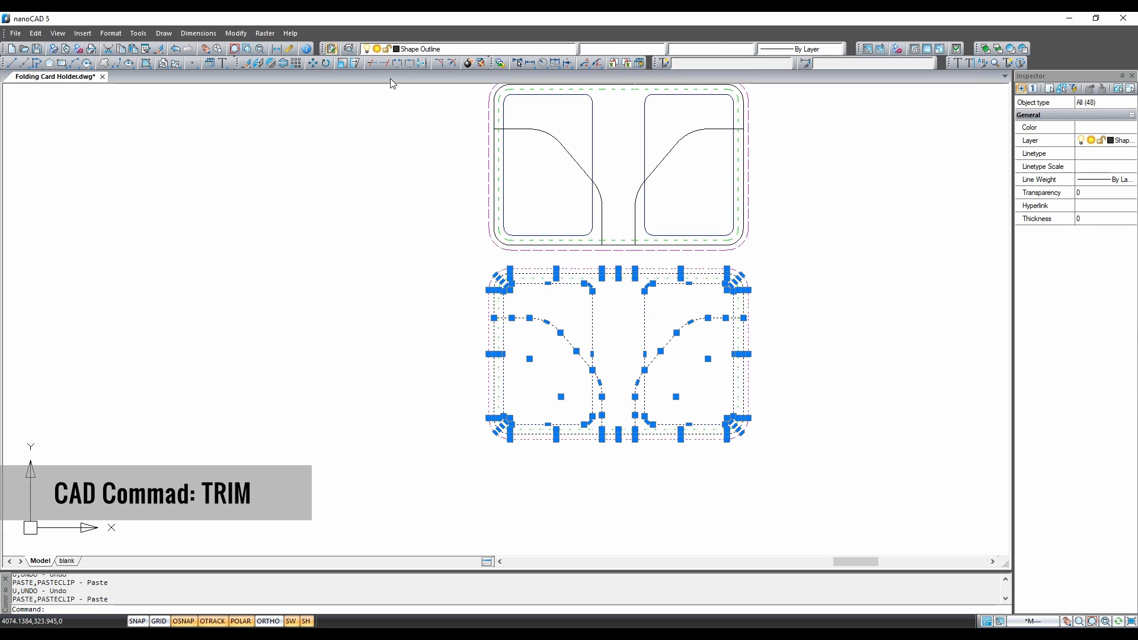
mouse_move(371, 63)
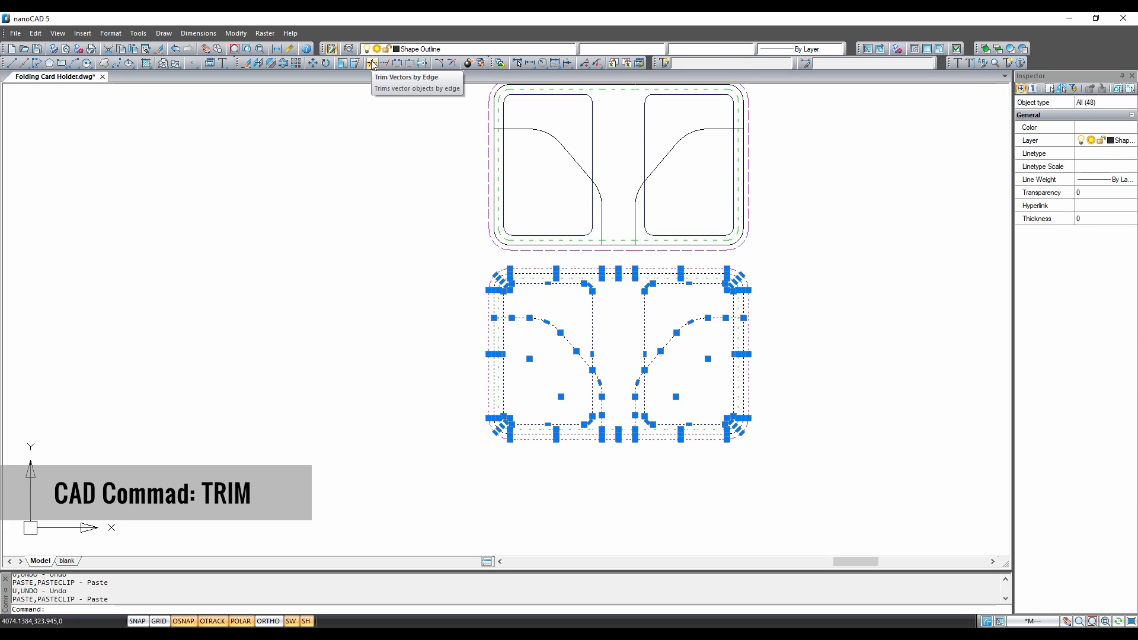
Trim the copied pattern into a plain holder panel and a separate curved pocket piece.
left_click(371, 63)
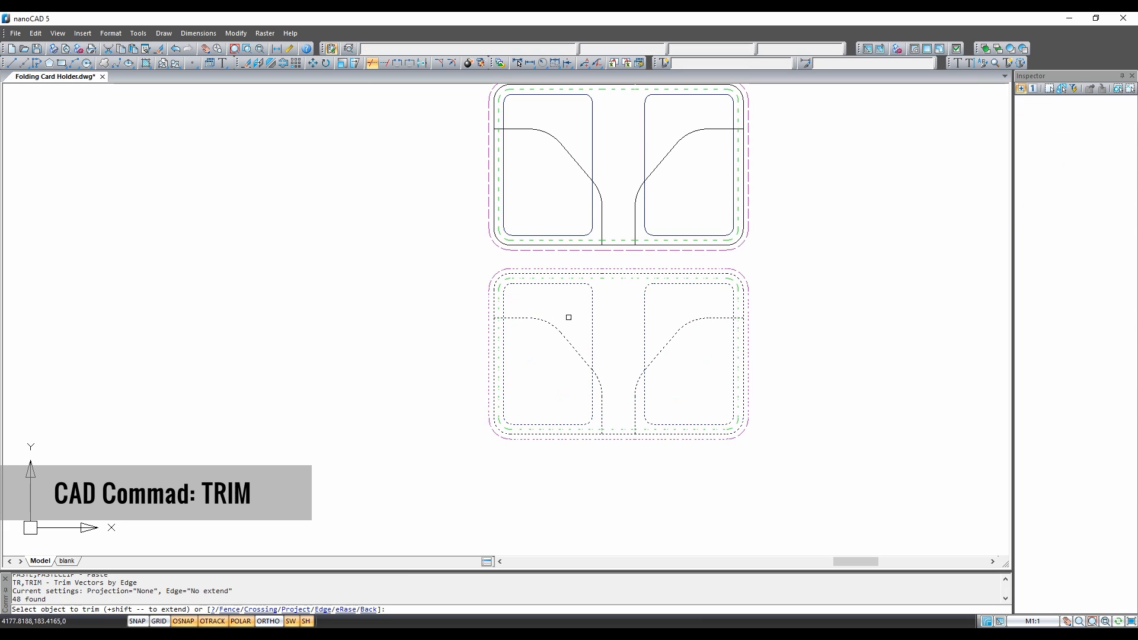
left_click(569, 318)
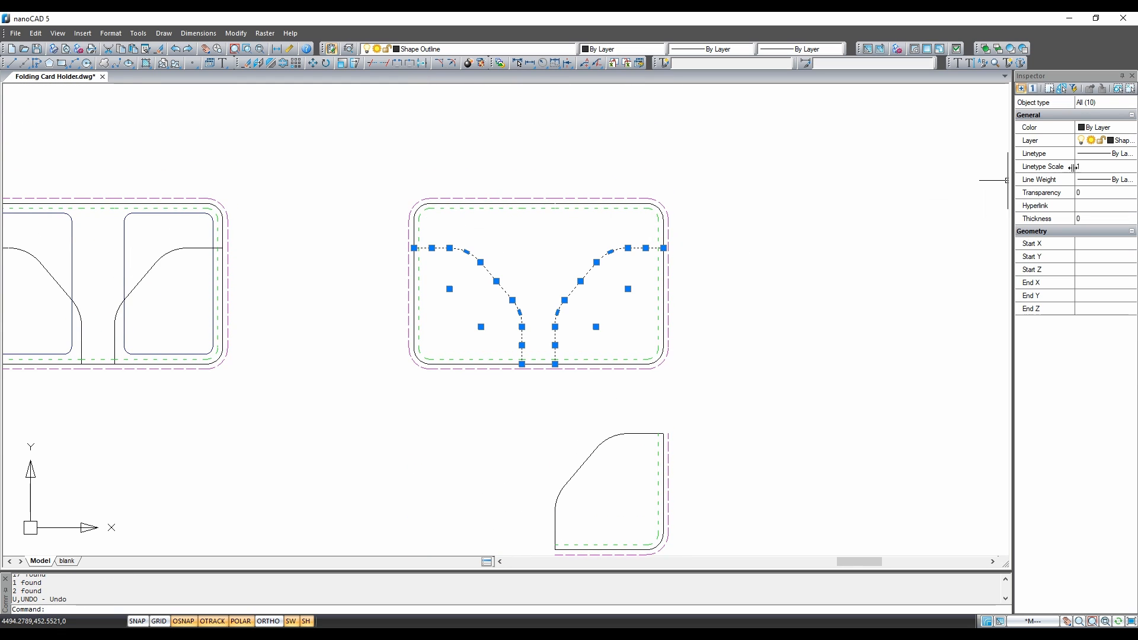
Switch the curved pocket lines to an ACAD_ISO dashed linetype in the Inspector.
left_click(1132, 153)
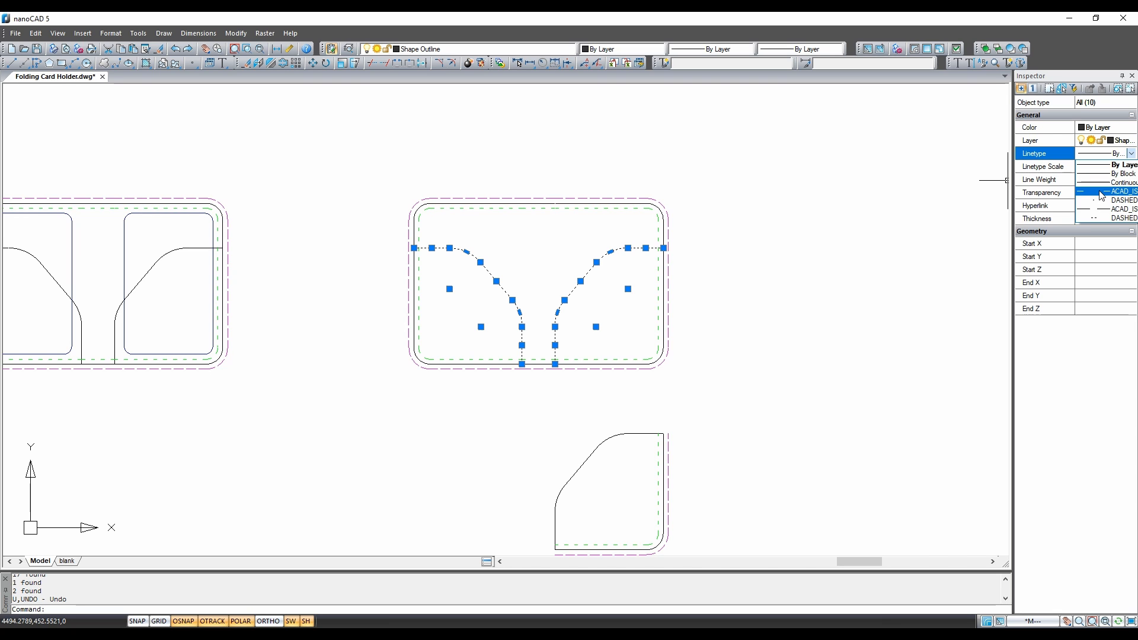
left_click(1112, 192)
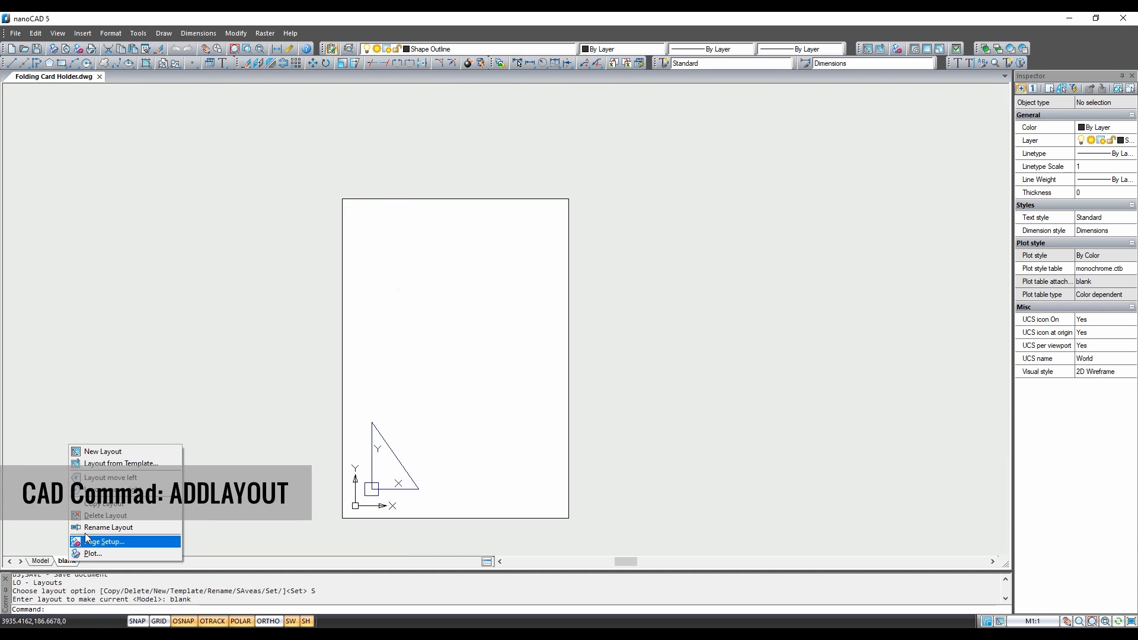
mouse_move(124, 453)
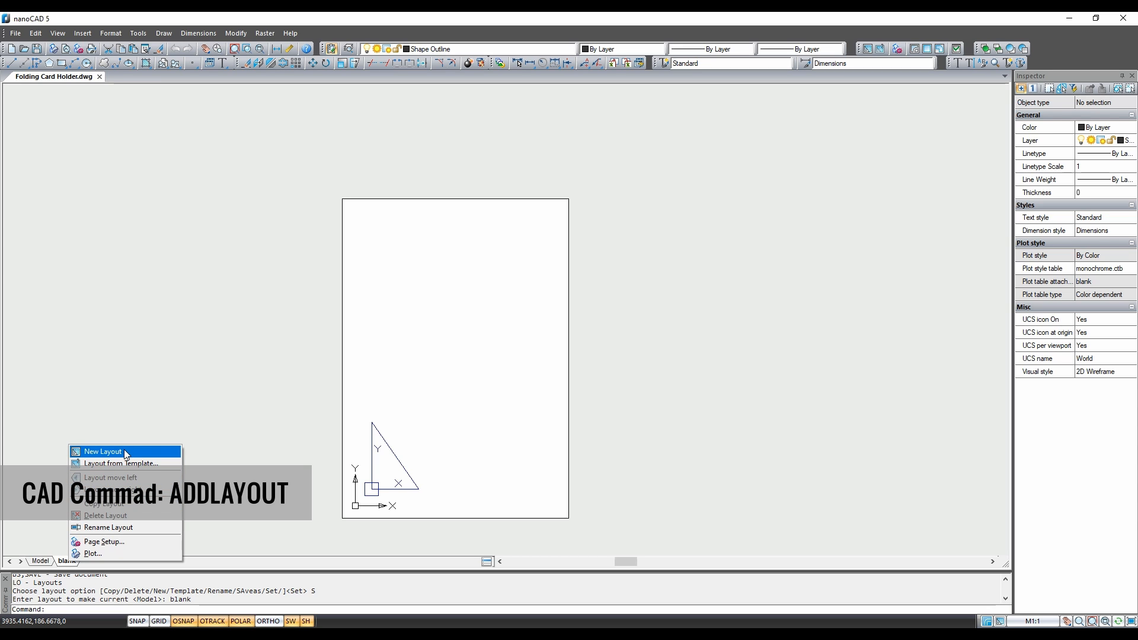
Add a new layout sheet named 'A4 PATTERN'.
left_click(103, 450)
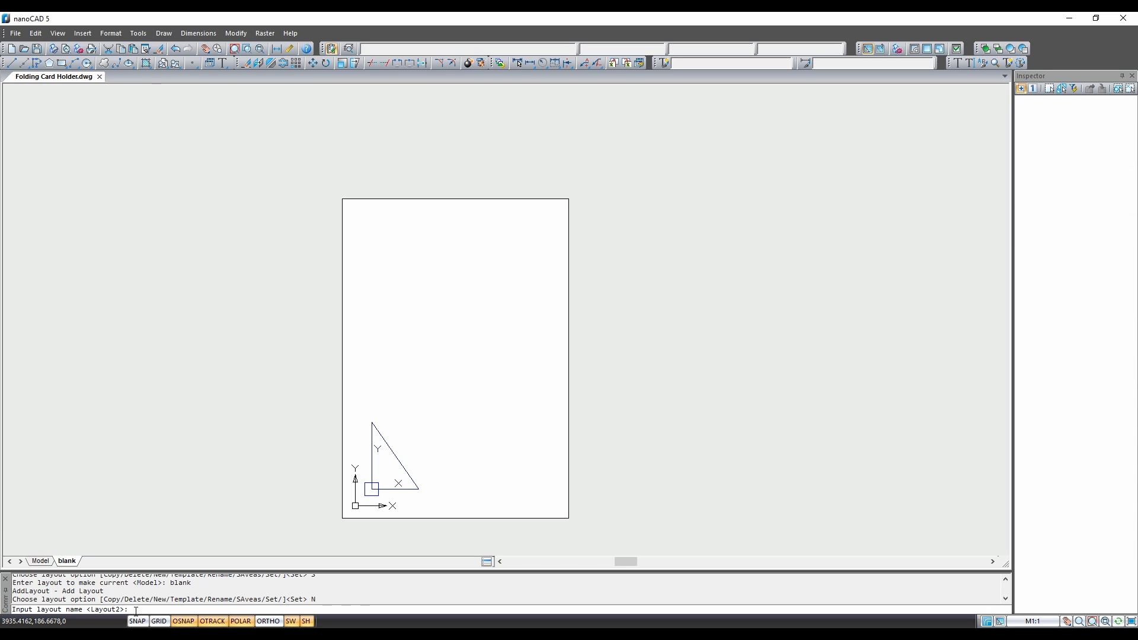
type("A")
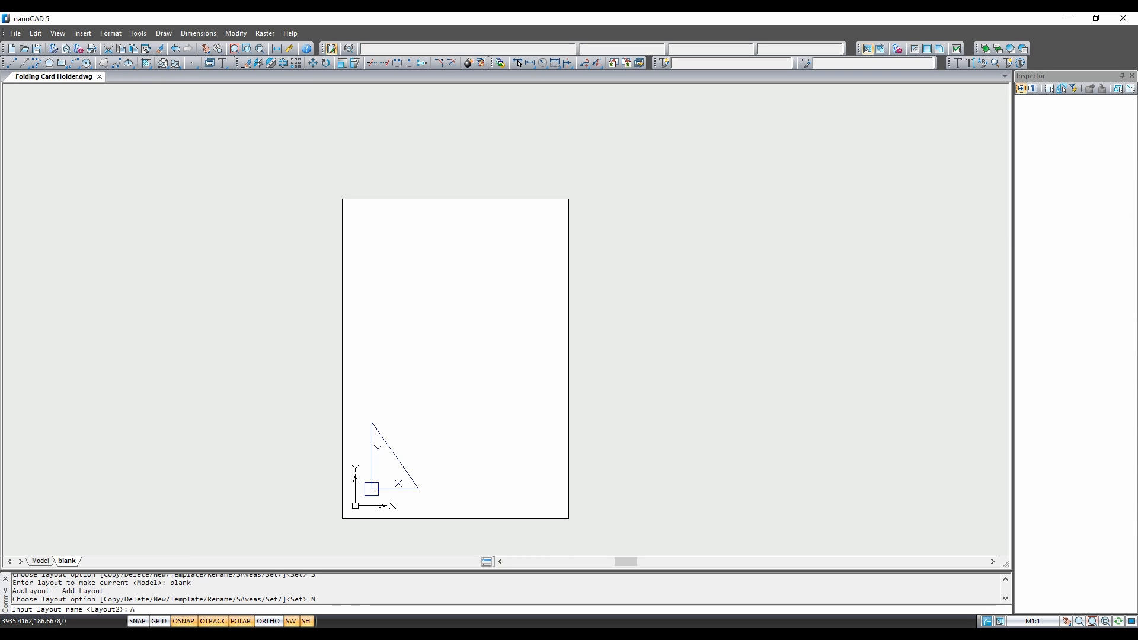
type("4")
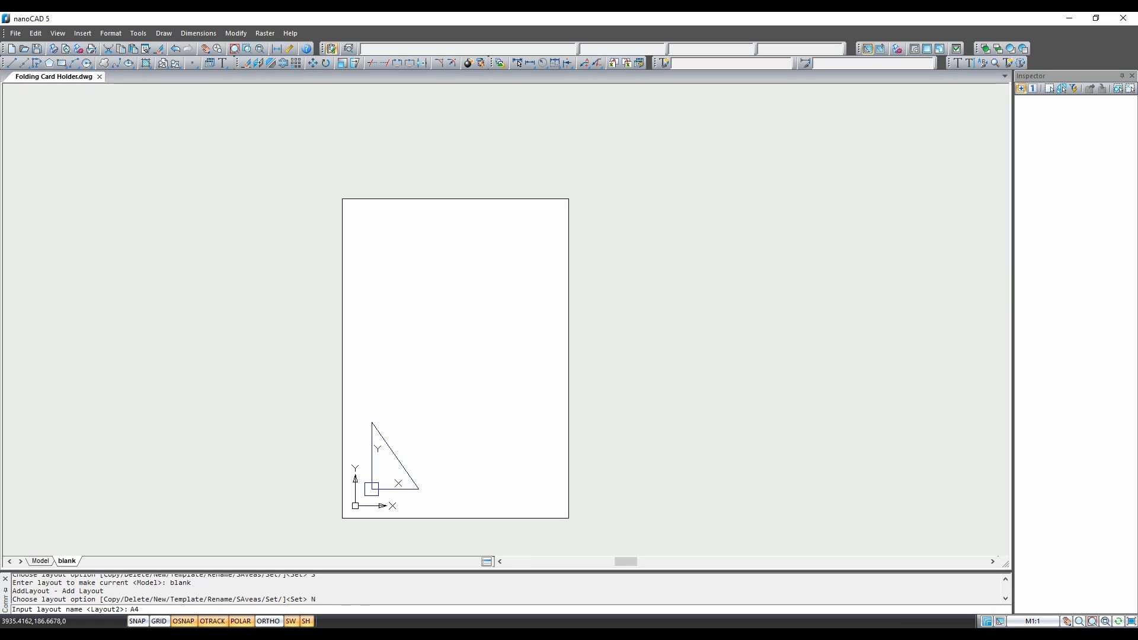
type("PATT")
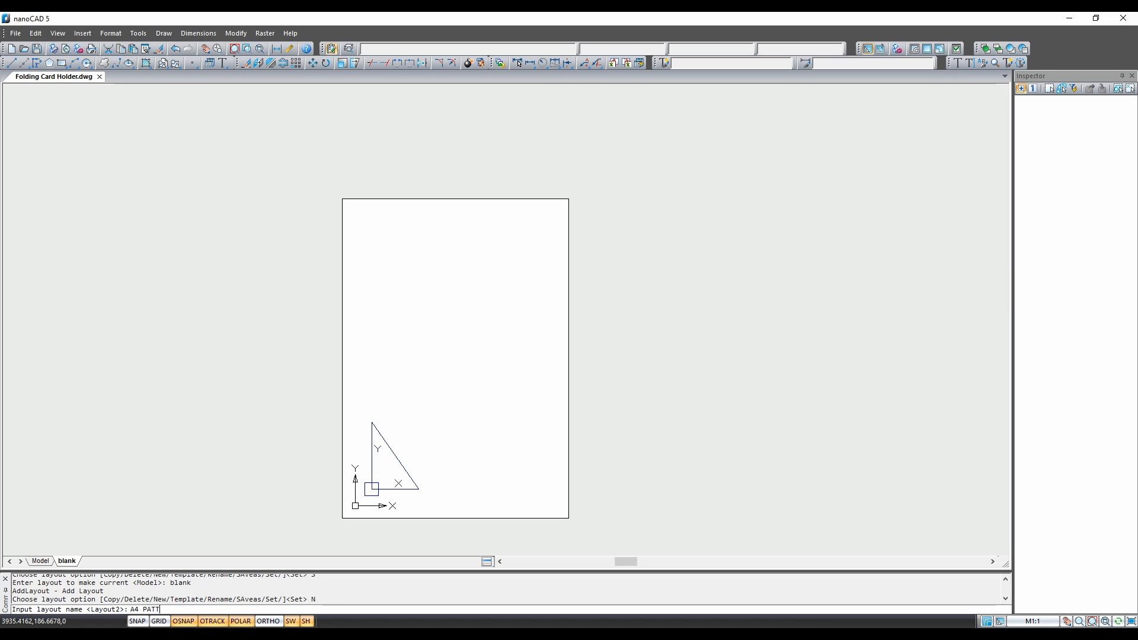
type("ERN")
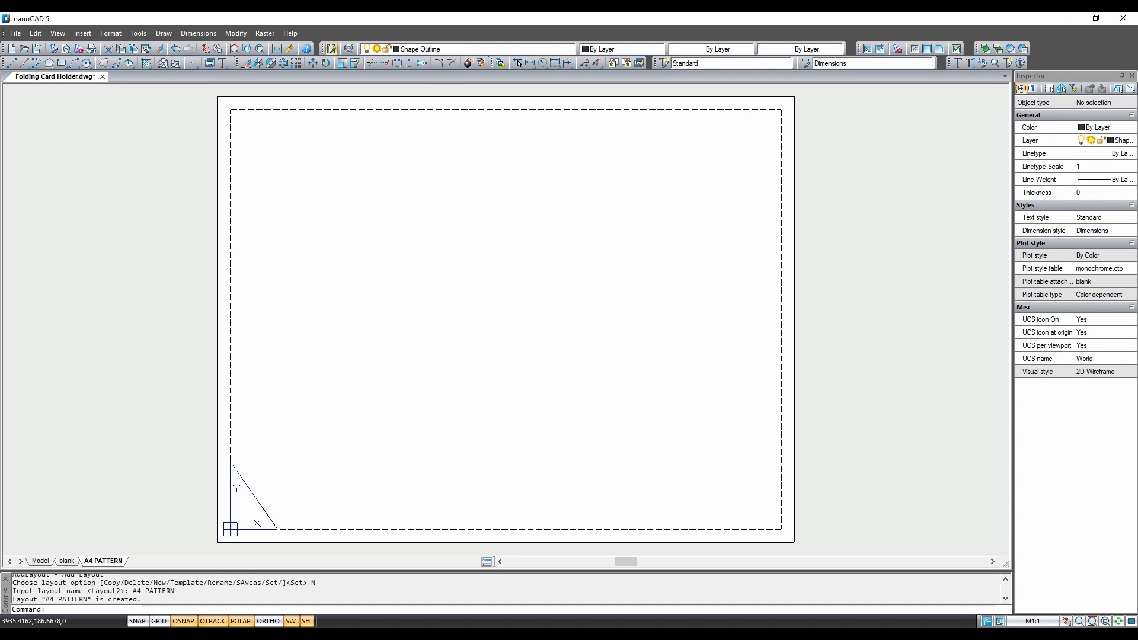
mouse_move(116, 569)
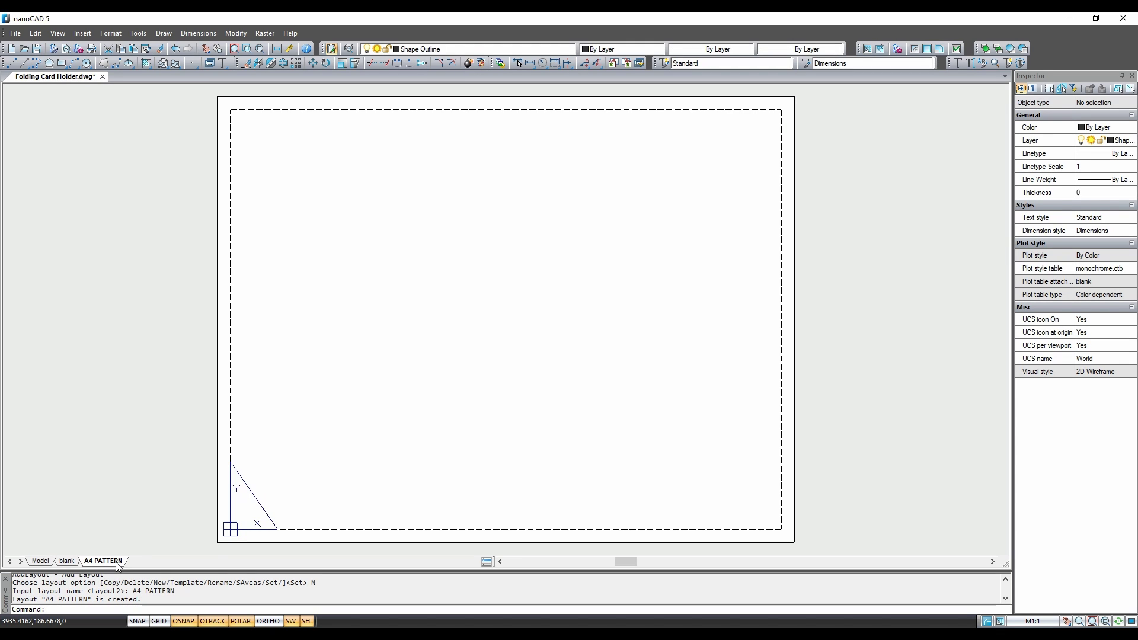
Set the layout's page setup to Microsoft Print to PDF, A4 portrait, monochrome.ctb.
right_click(106, 560)
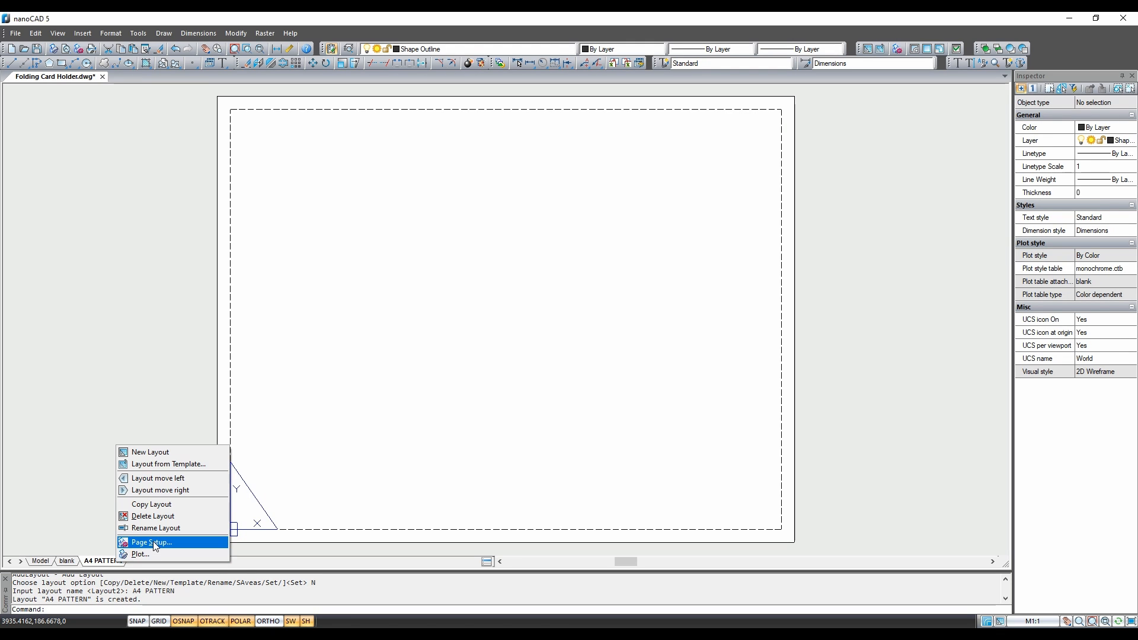
mouse_move(180, 545)
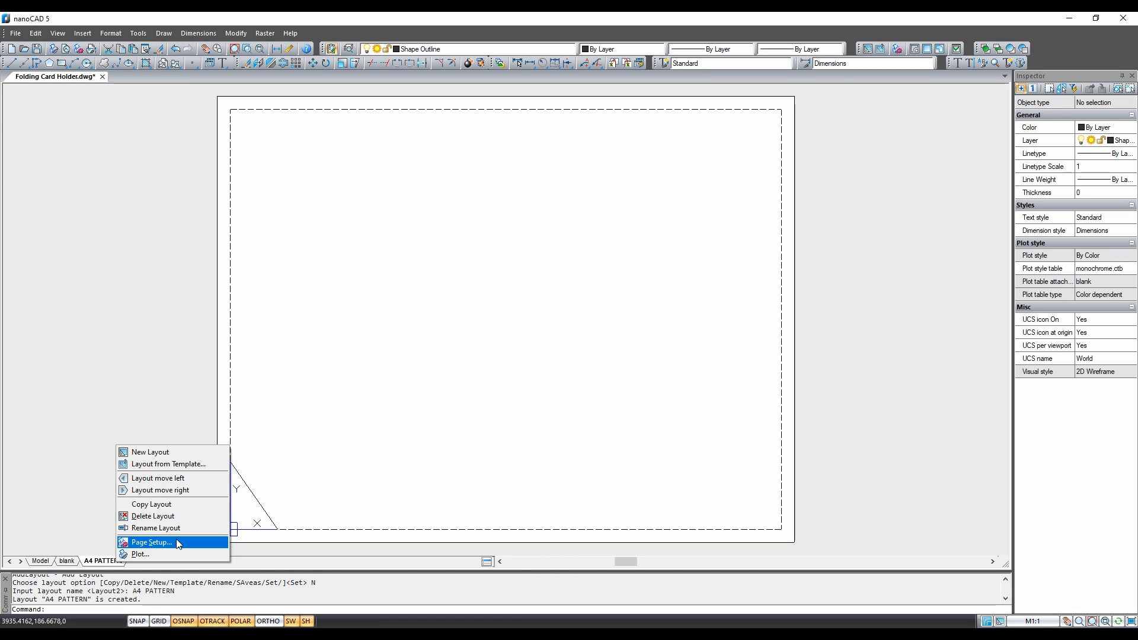
left_click(153, 543)
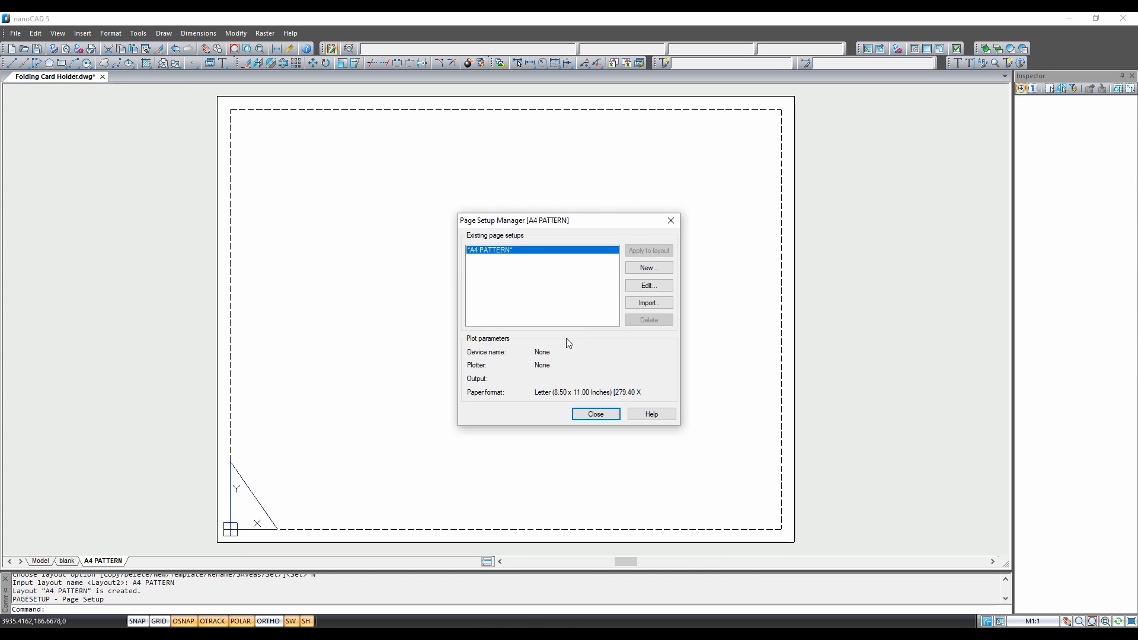
left_click(595, 414)
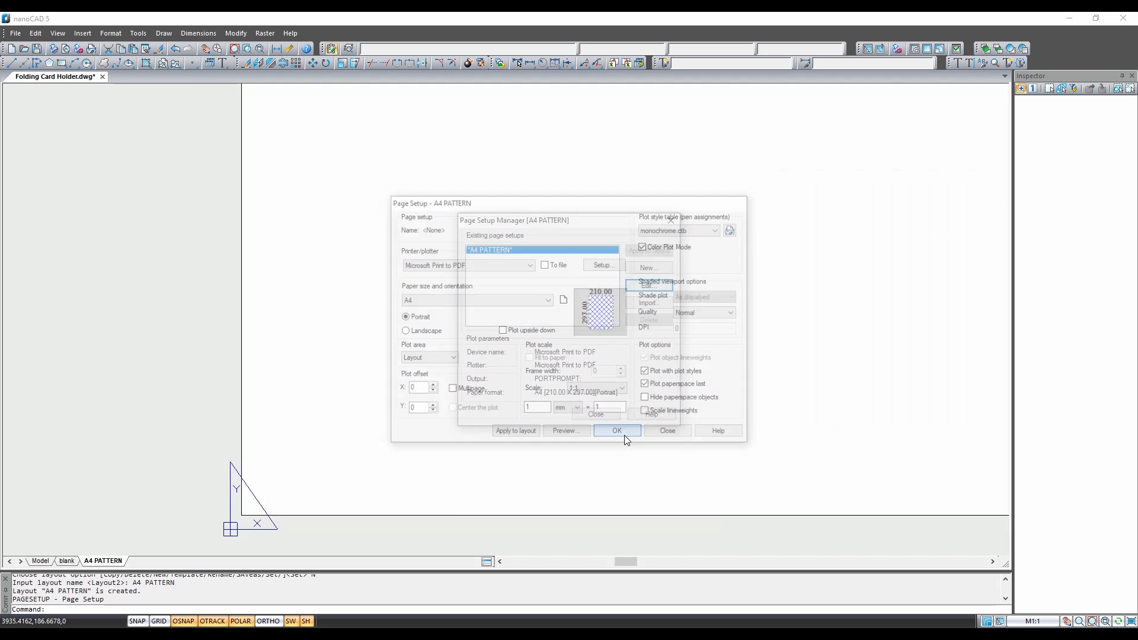
left_click(617, 430)
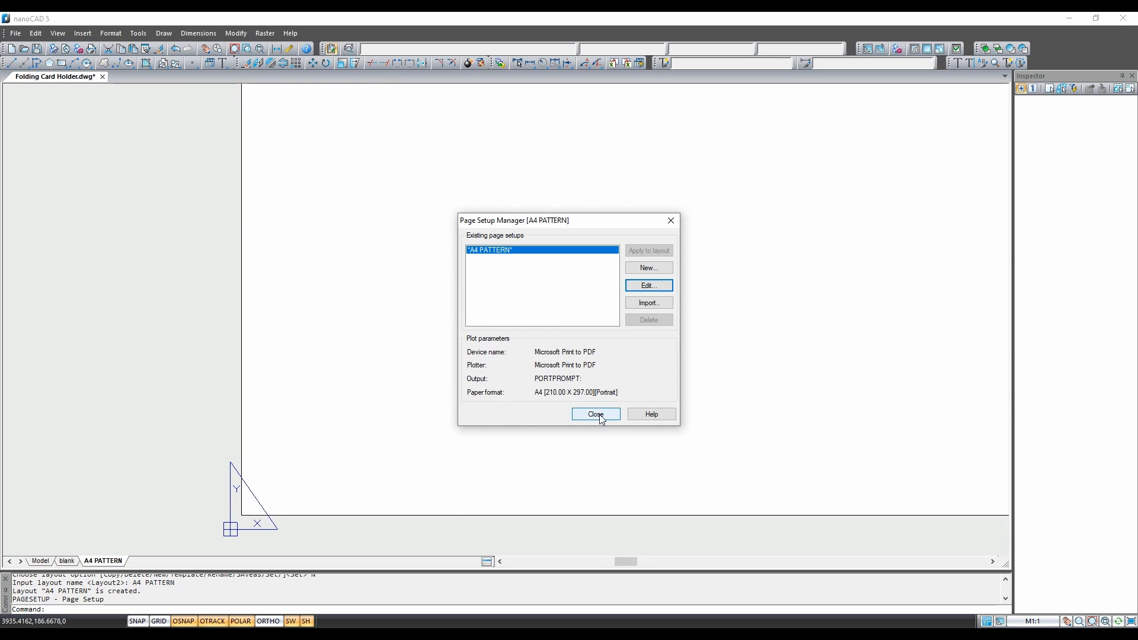
left_click(595, 414)
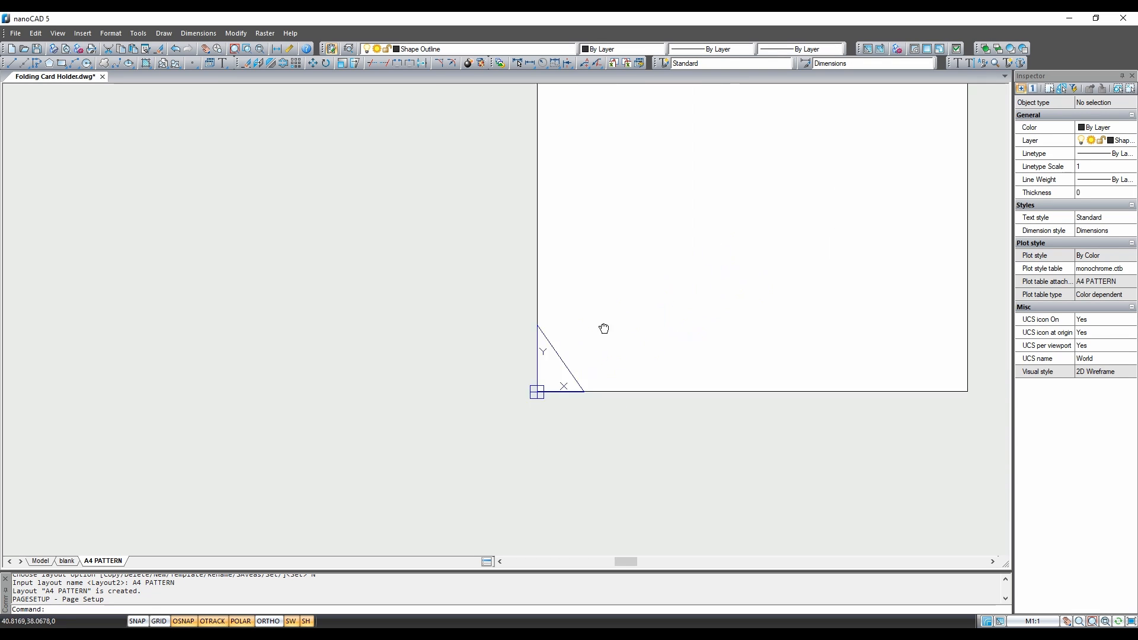
Place a rectangular viewport inside the A4 sheet border showing the pattern pieces.
left_click_drag(603, 329, 524, 271)
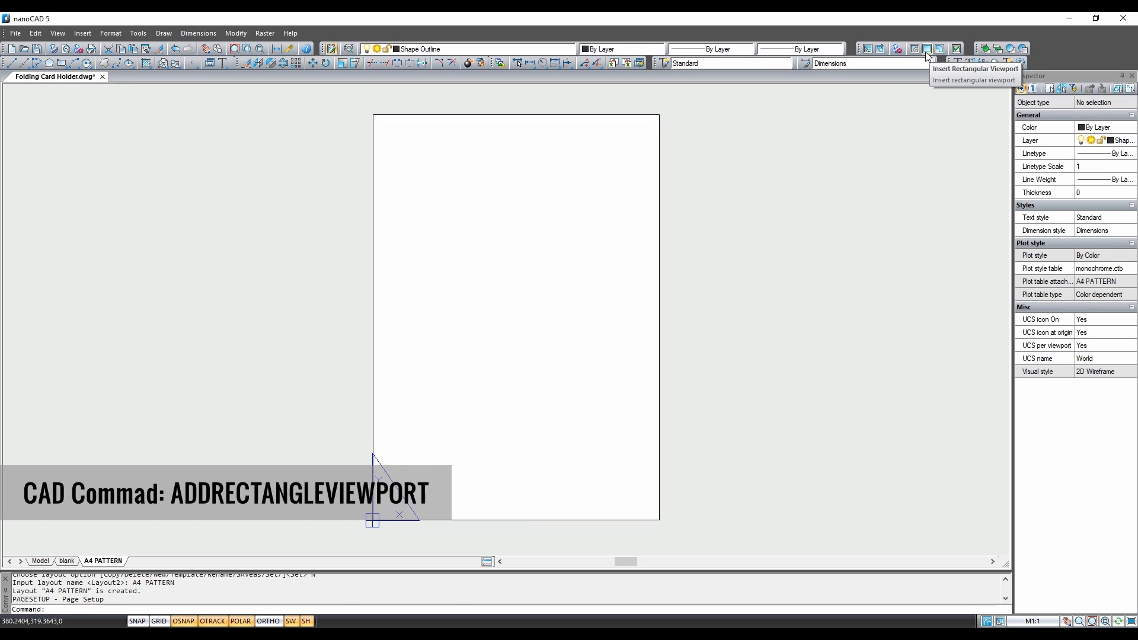
left_click(932, 49)
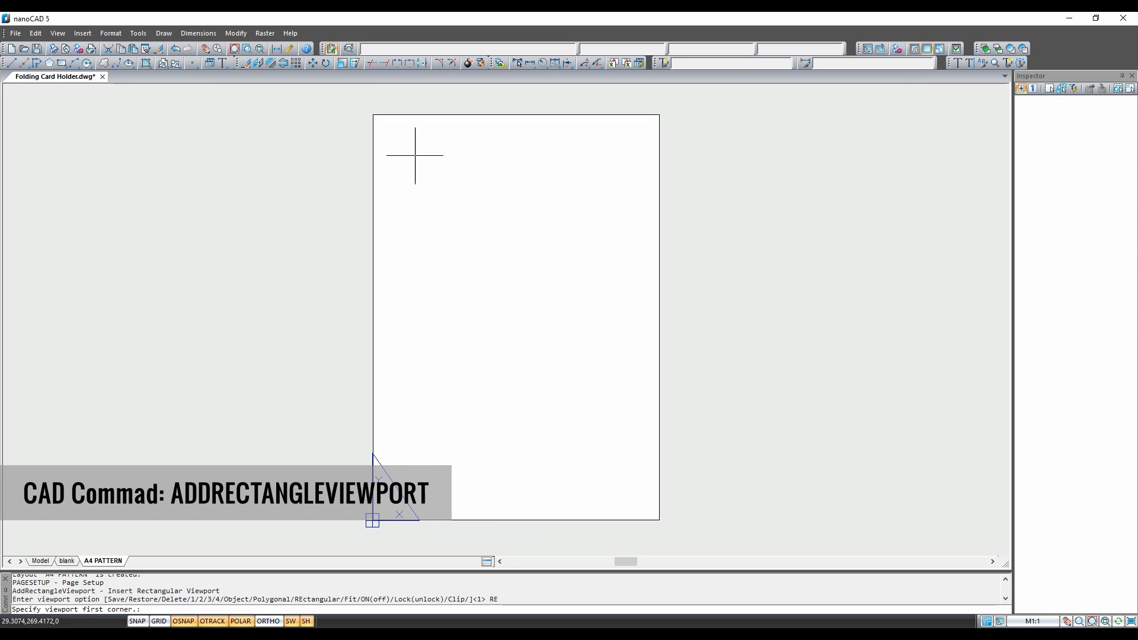
mouse_move(389, 133)
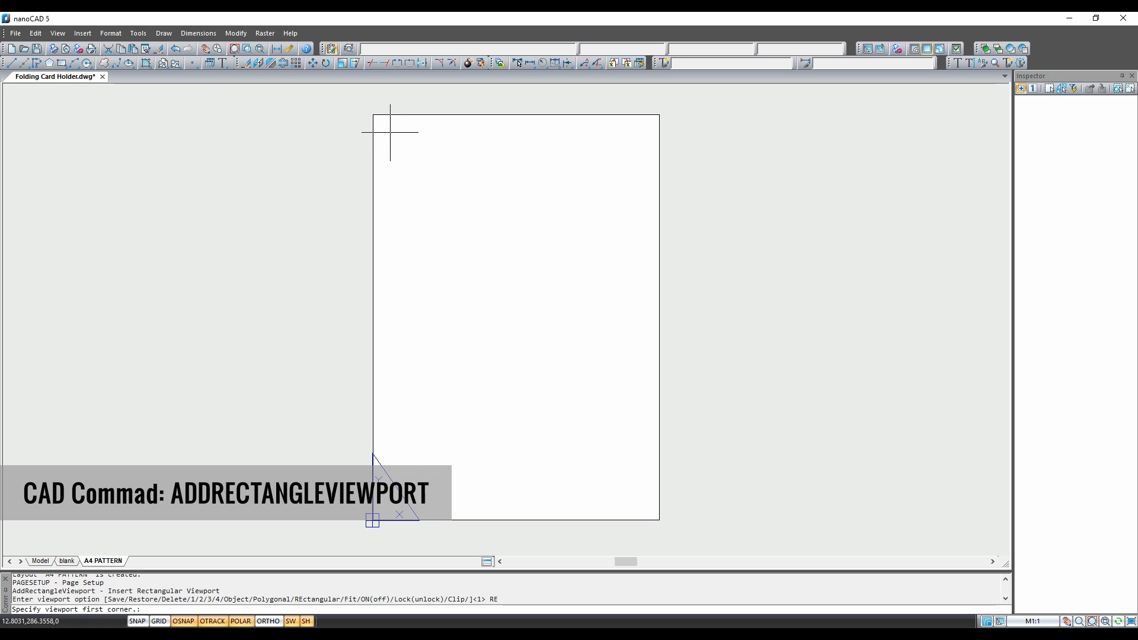
left_click(389, 133)
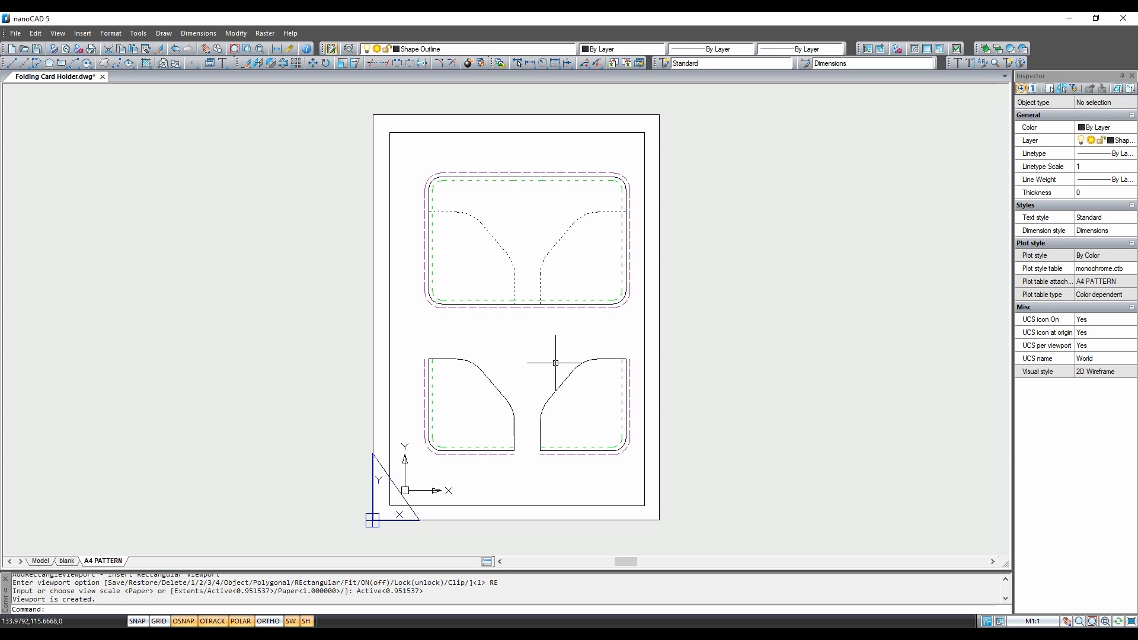
mouse_move(611, 329)
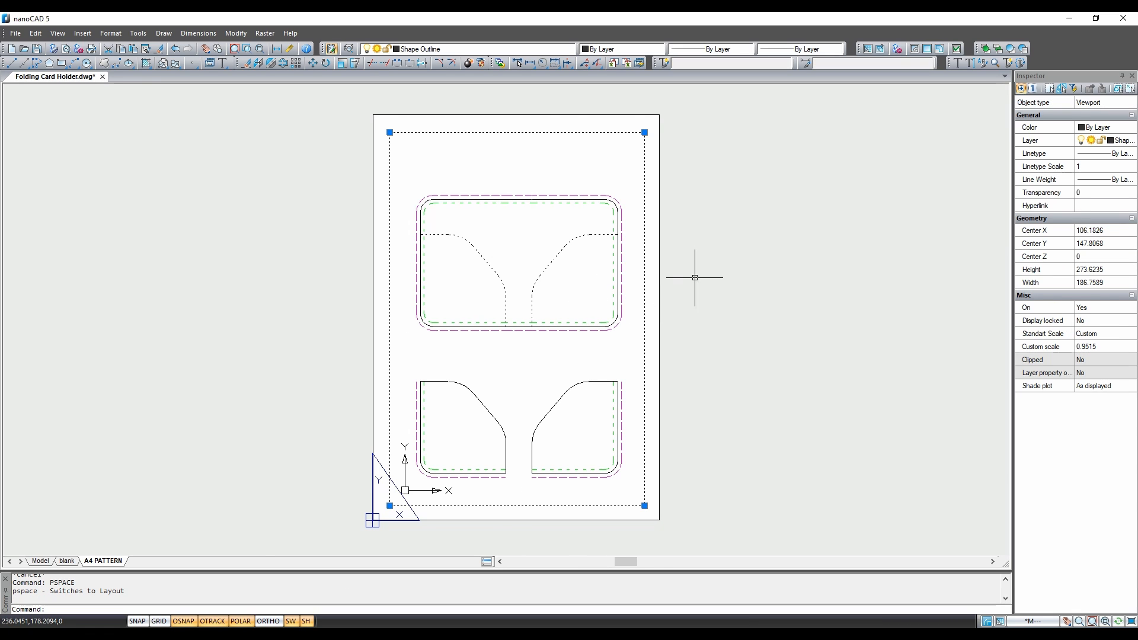
mouse_move(1094, 351)
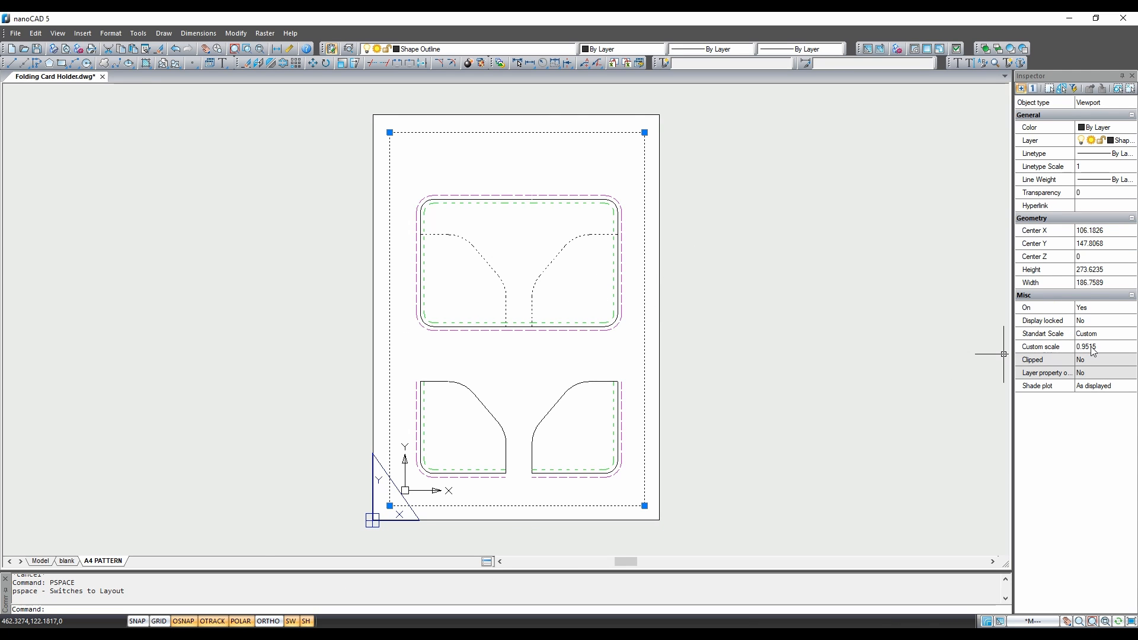
Give the viewport a custom scale of 1.
left_click(1096, 346)
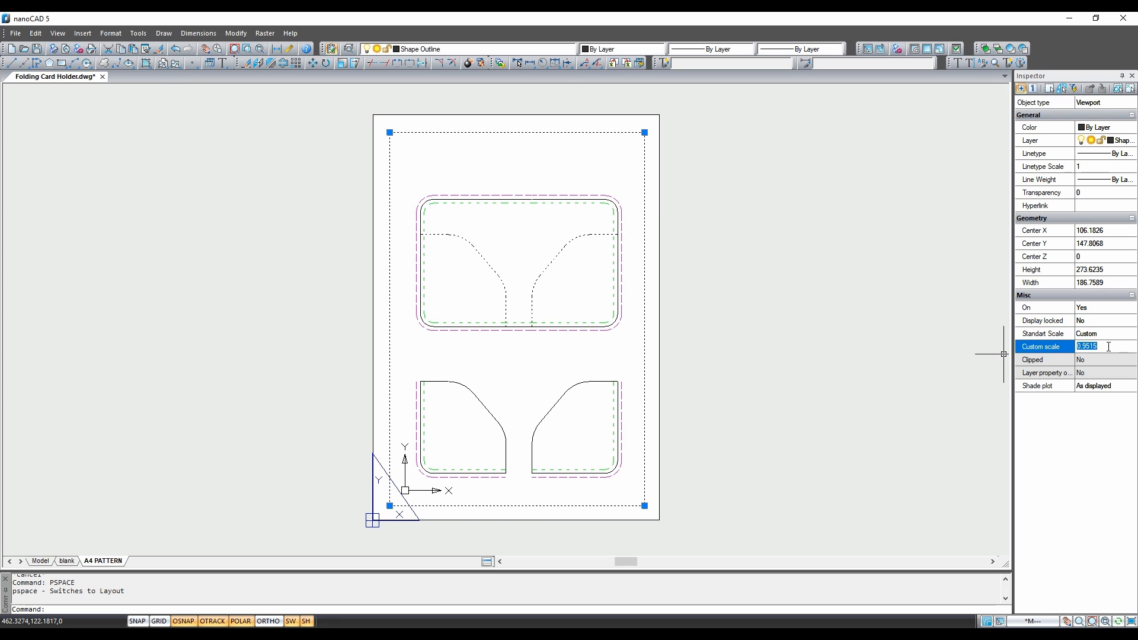
type("1")
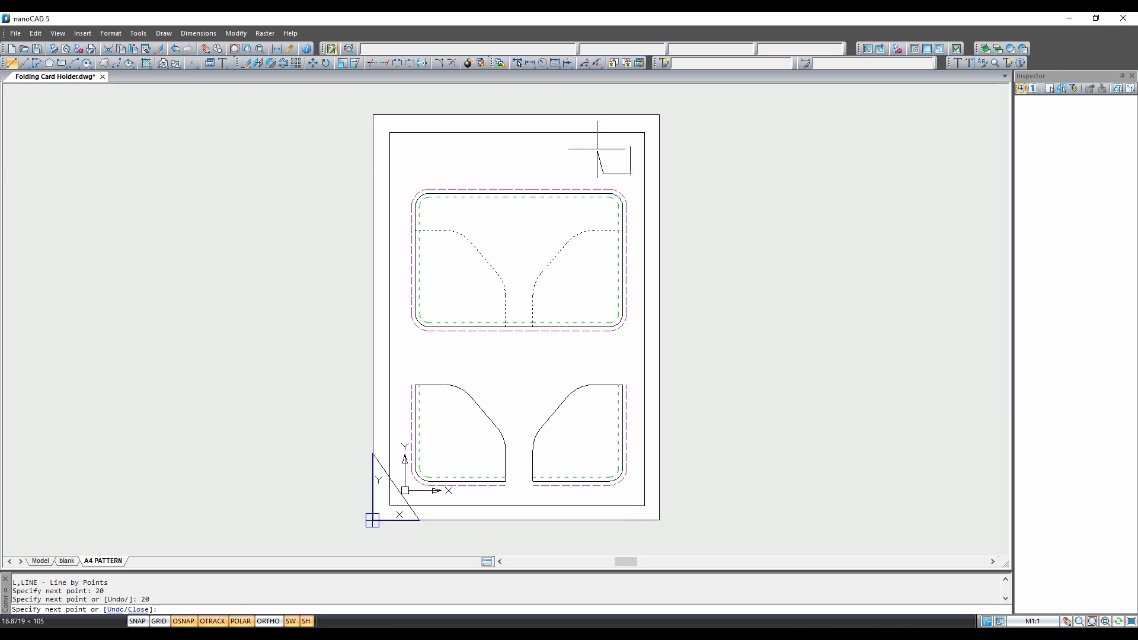
mouse_move(630, 161)
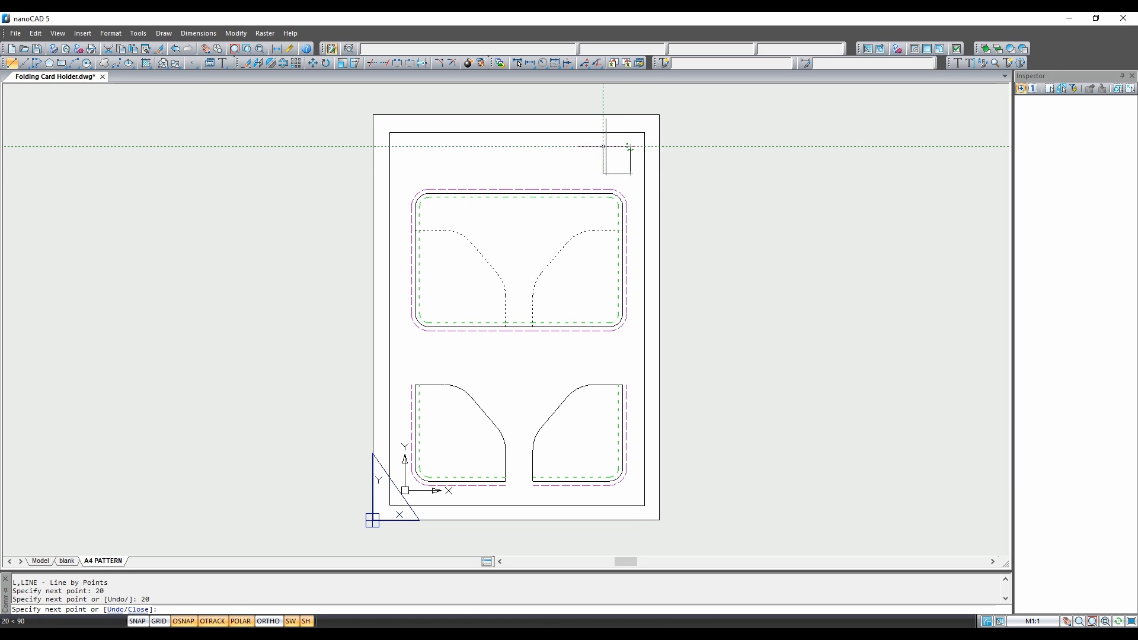
mouse_move(629, 147)
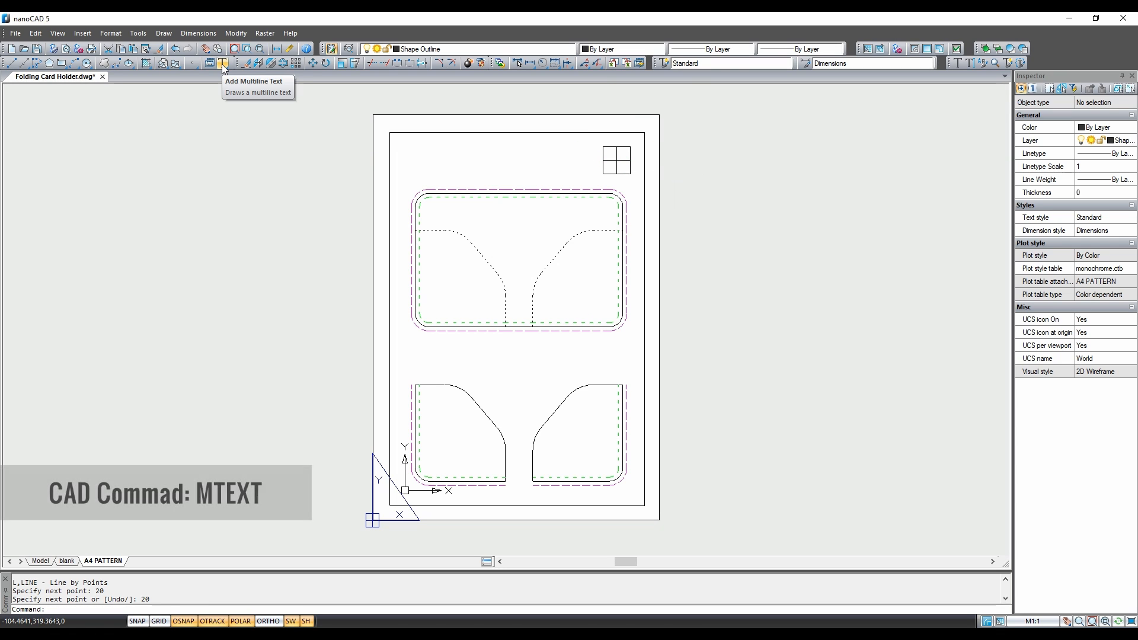
Add the underlined multiline title 'FOLDING CARD HOLDER' across the top of the sheet.
left_click(223, 63)
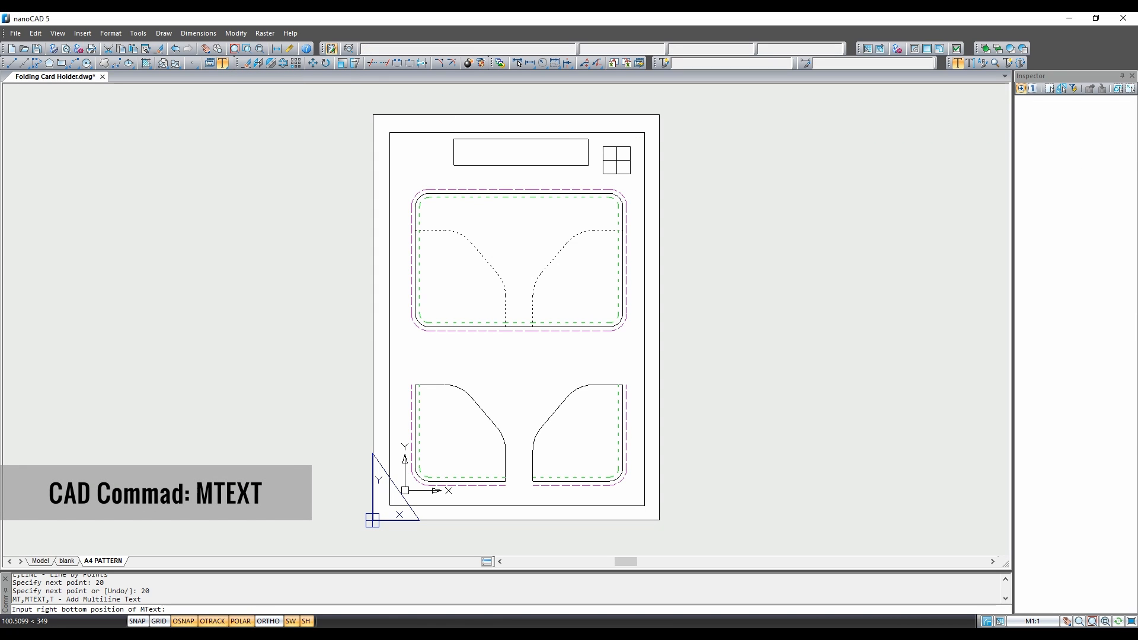
type("FOLDIN")
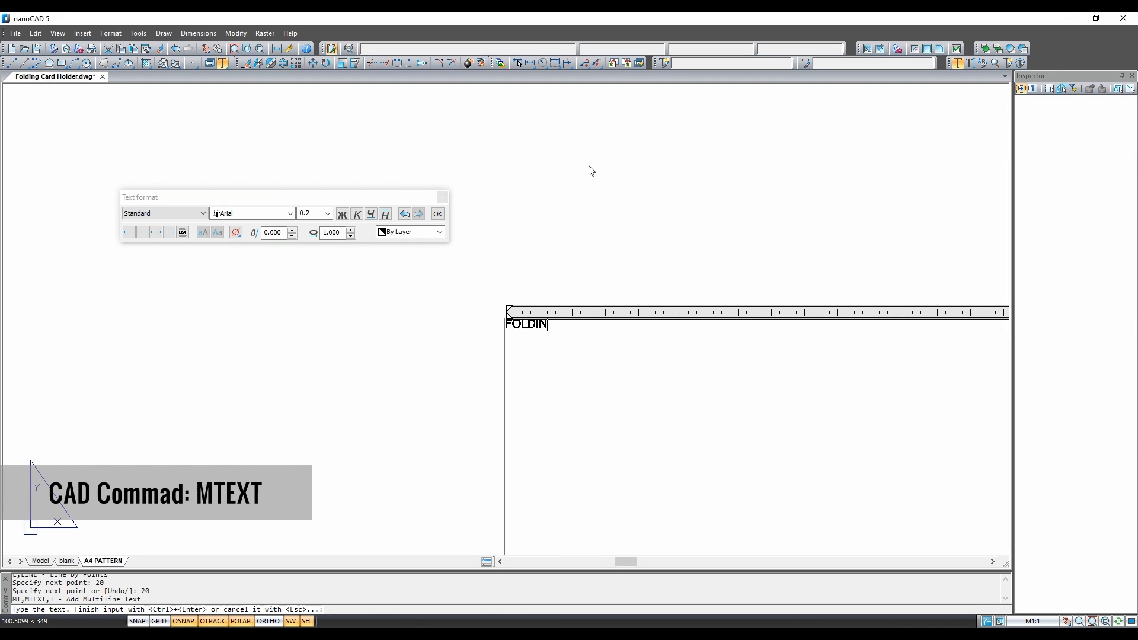
type("G CARD HOLDE")
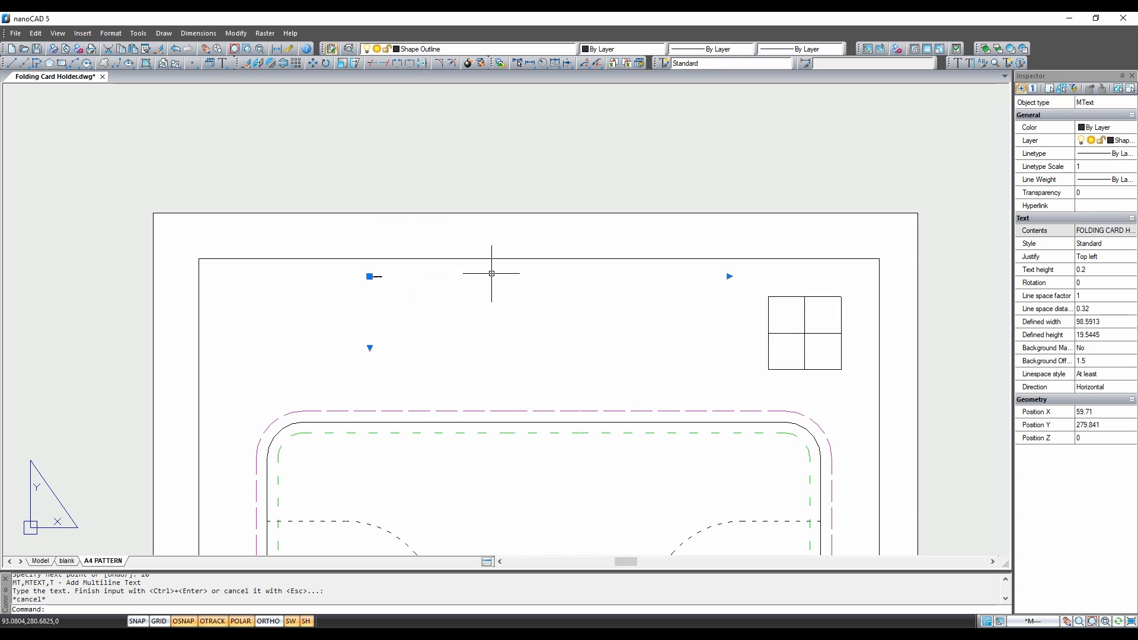
left_click(1085, 269)
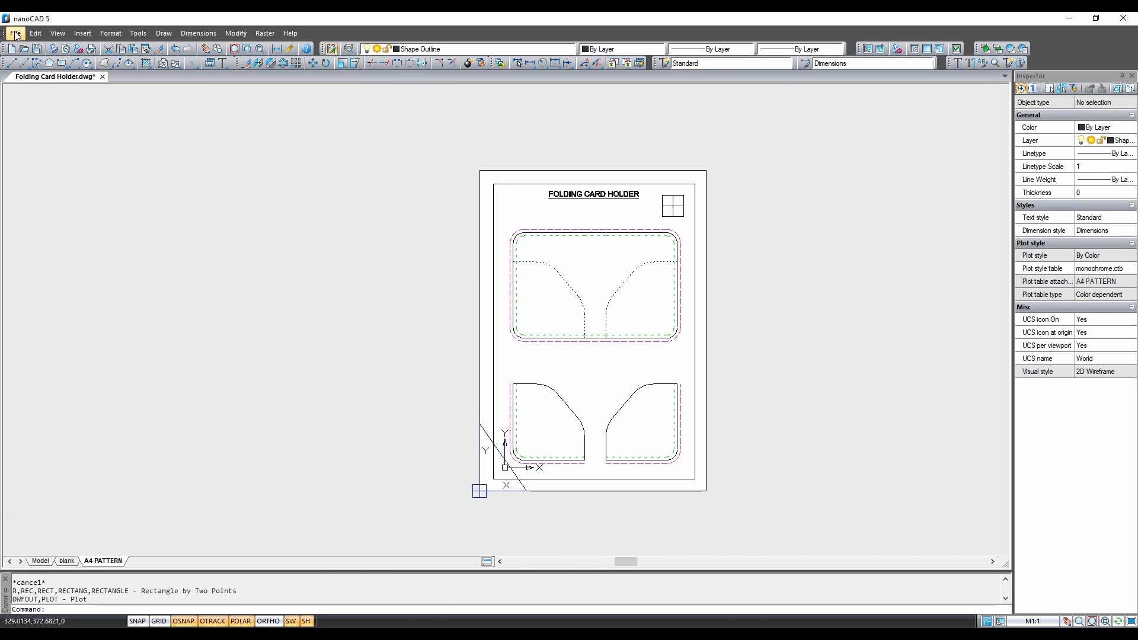
Plot the layout via Microsoft Print to PDF at A4 portrait, 1:1, as Folding Card Holder.pdf.
left_click(13, 33)
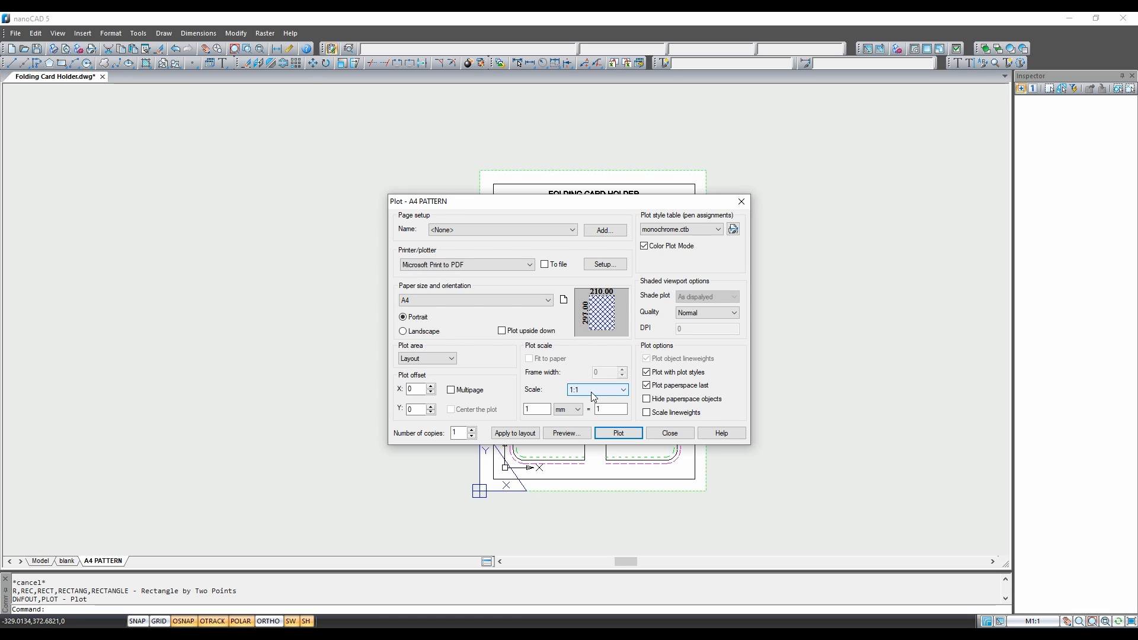
left_click(618, 433)
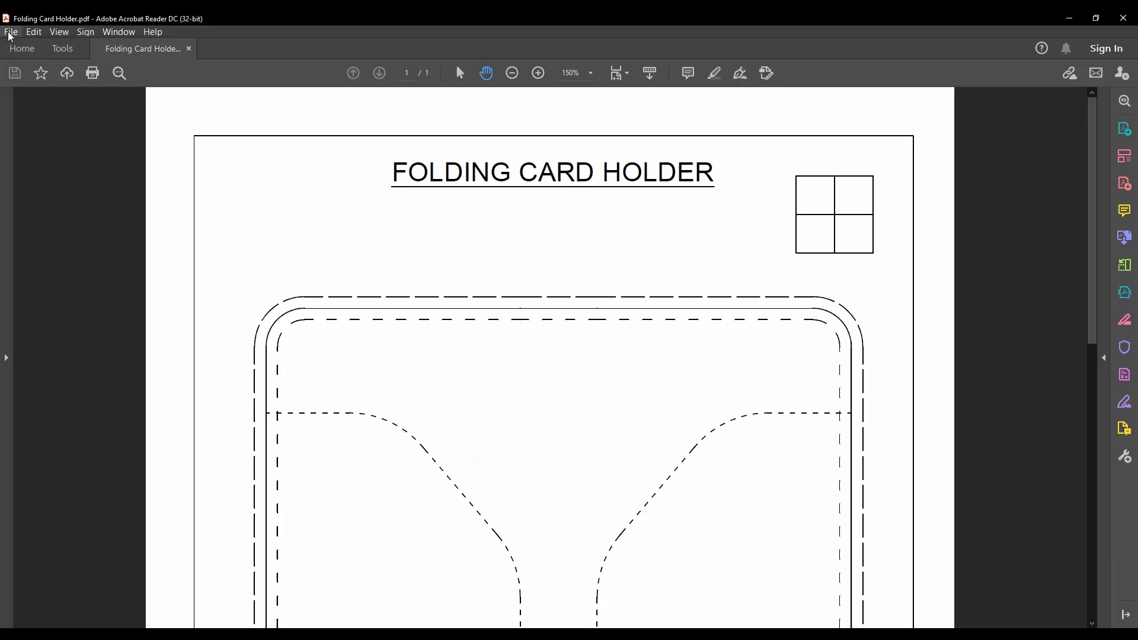
Print the PDF on the Brother printer with Actual size page sizing.
left_click(16, 31)
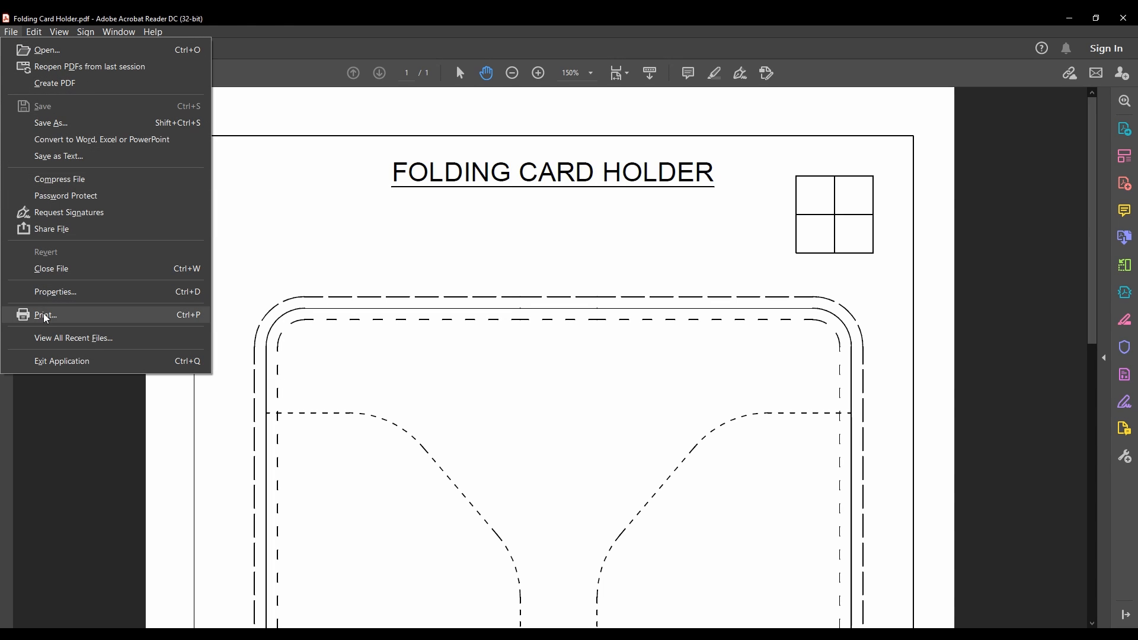
mouse_move(62, 320)
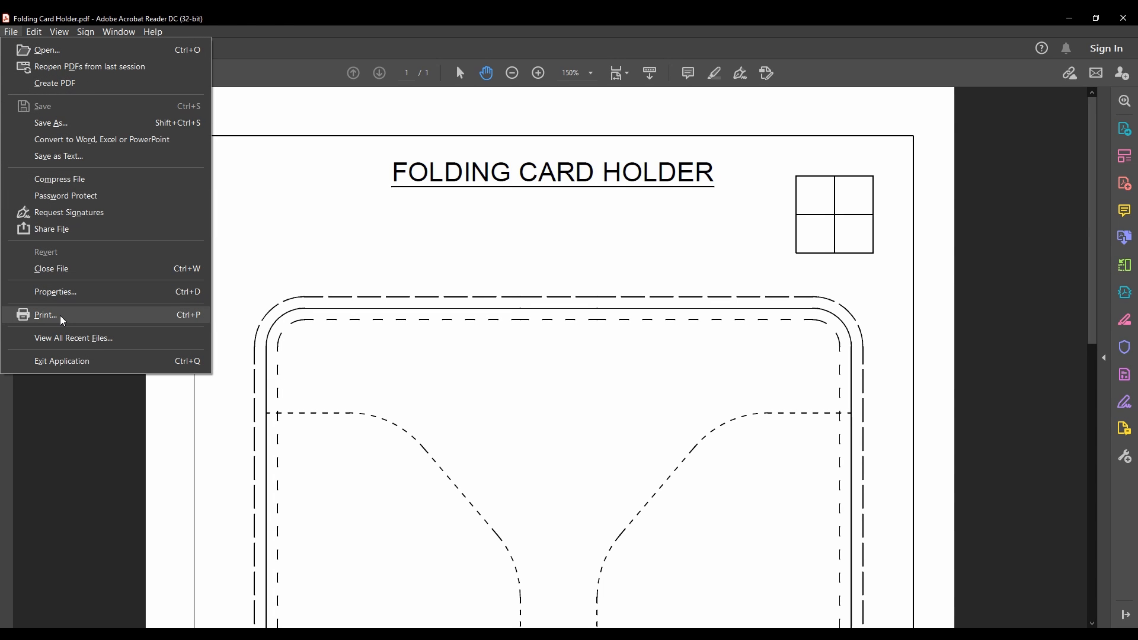
left_click(47, 315)
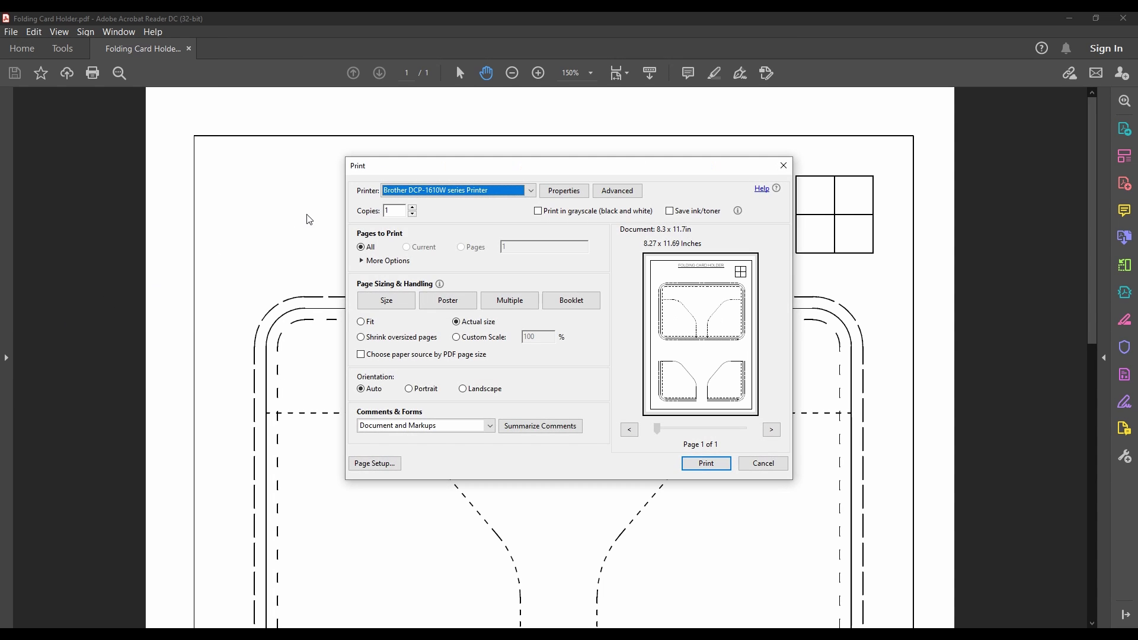
left_click(448, 300)
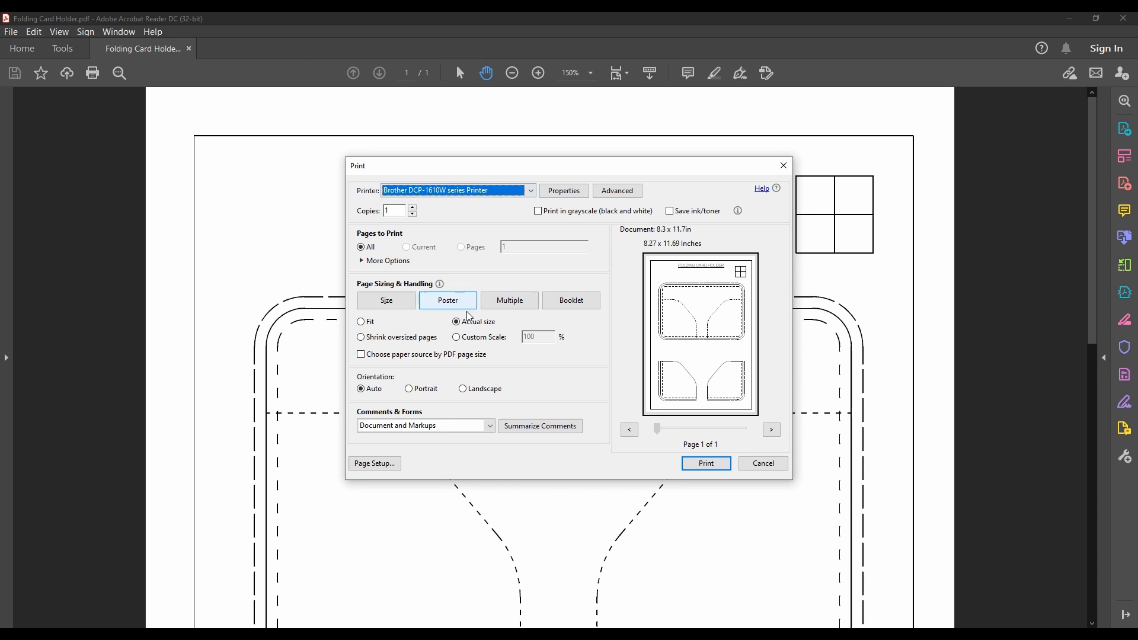
left_click(456, 322)
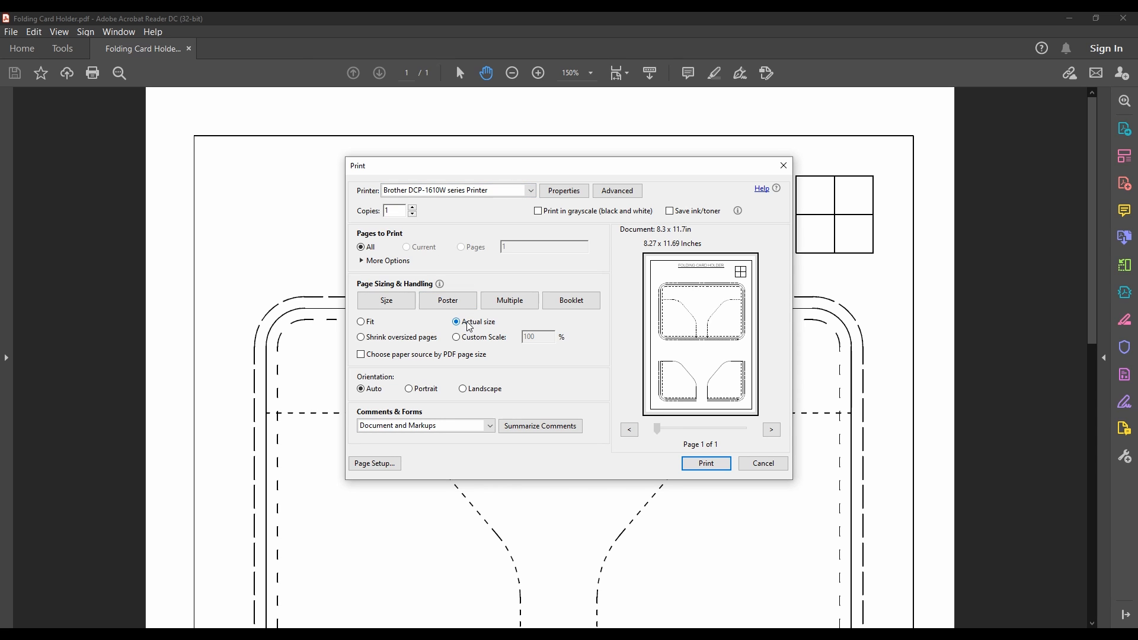